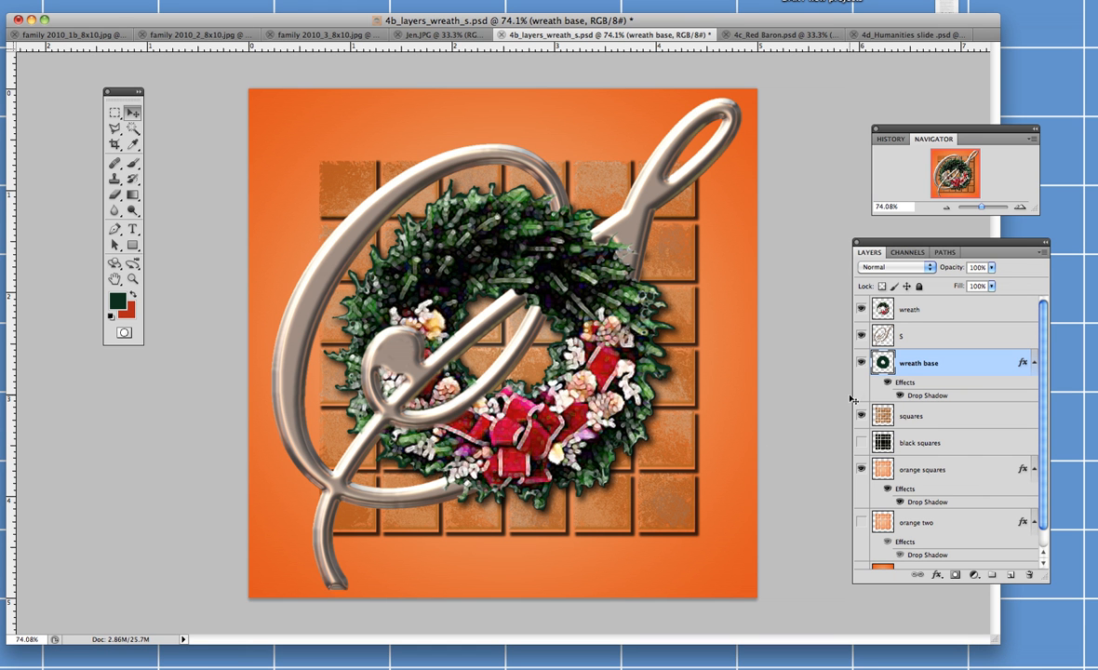
pyautogui.moveTo(815, 540)
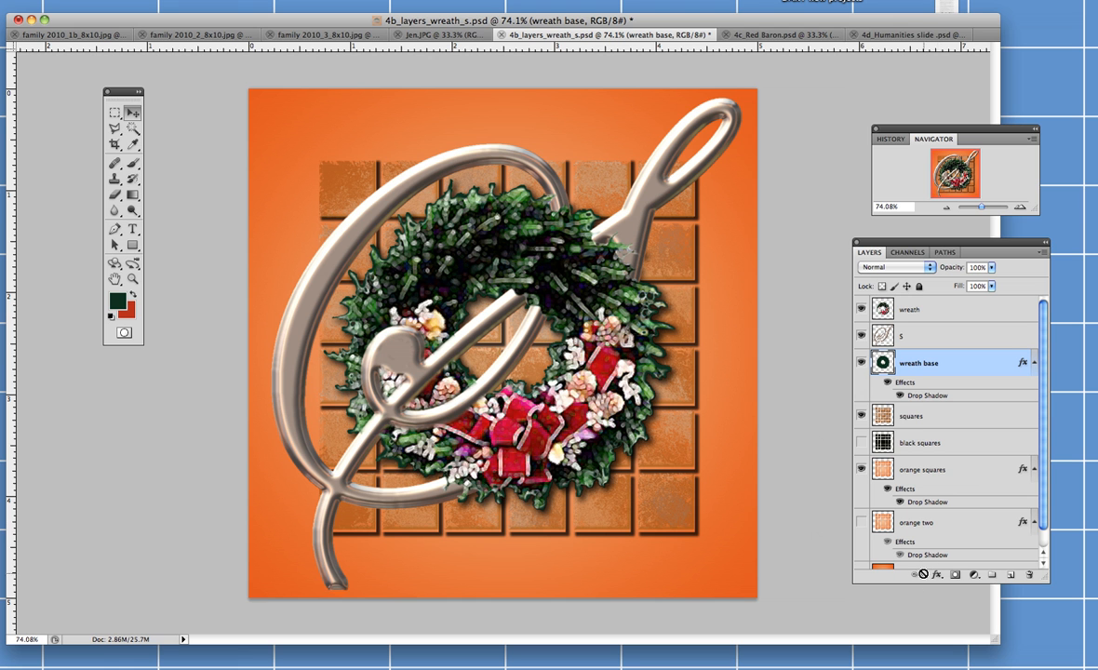
pyautogui.moveTo(986, 232)
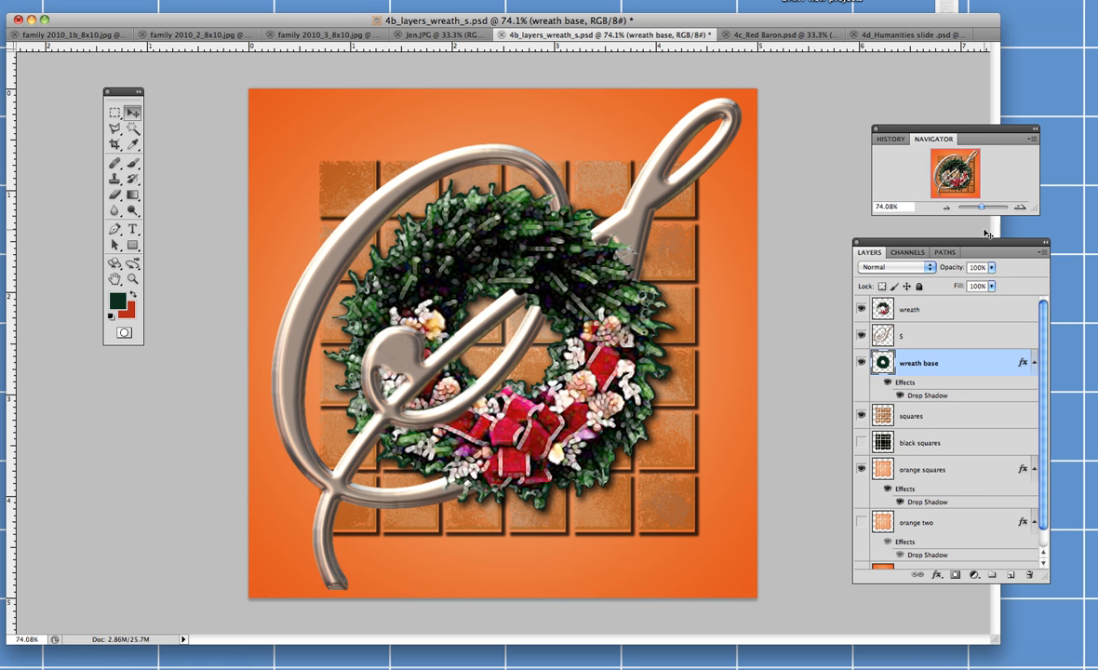
pyautogui.moveTo(953, 309)
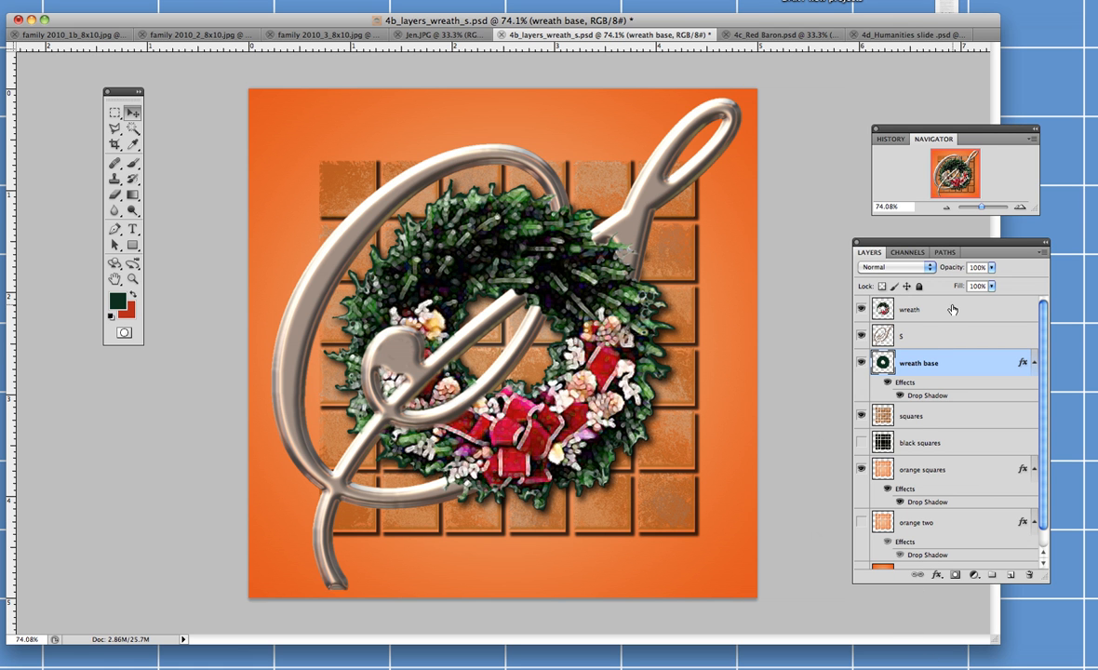
pyautogui.moveTo(908, 326)
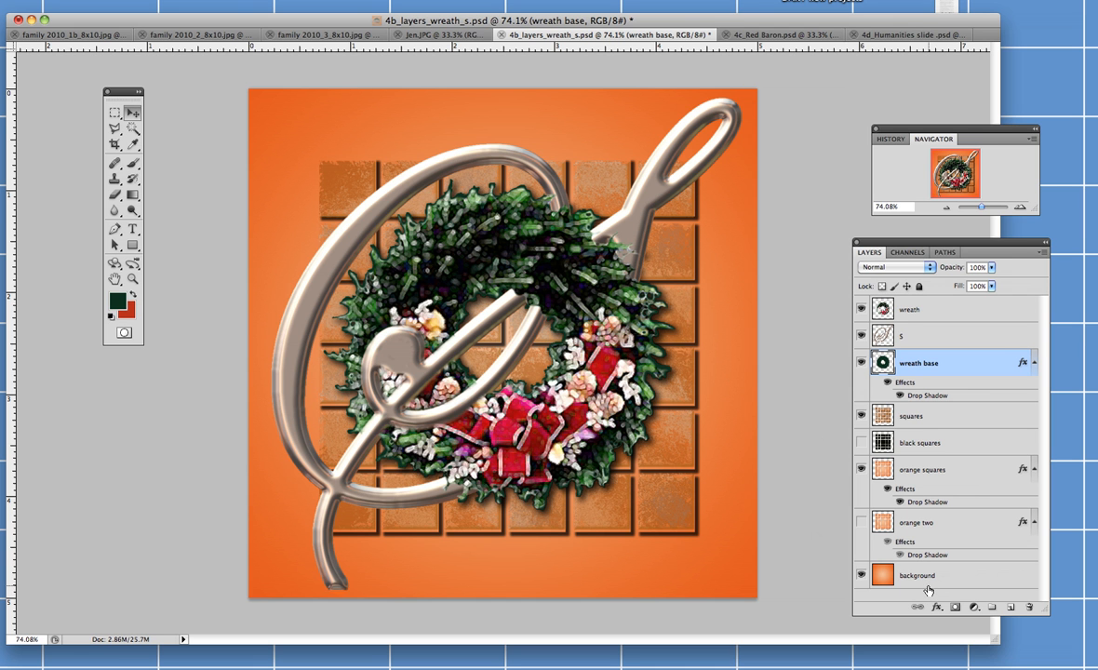
pyautogui.moveTo(979, 565)
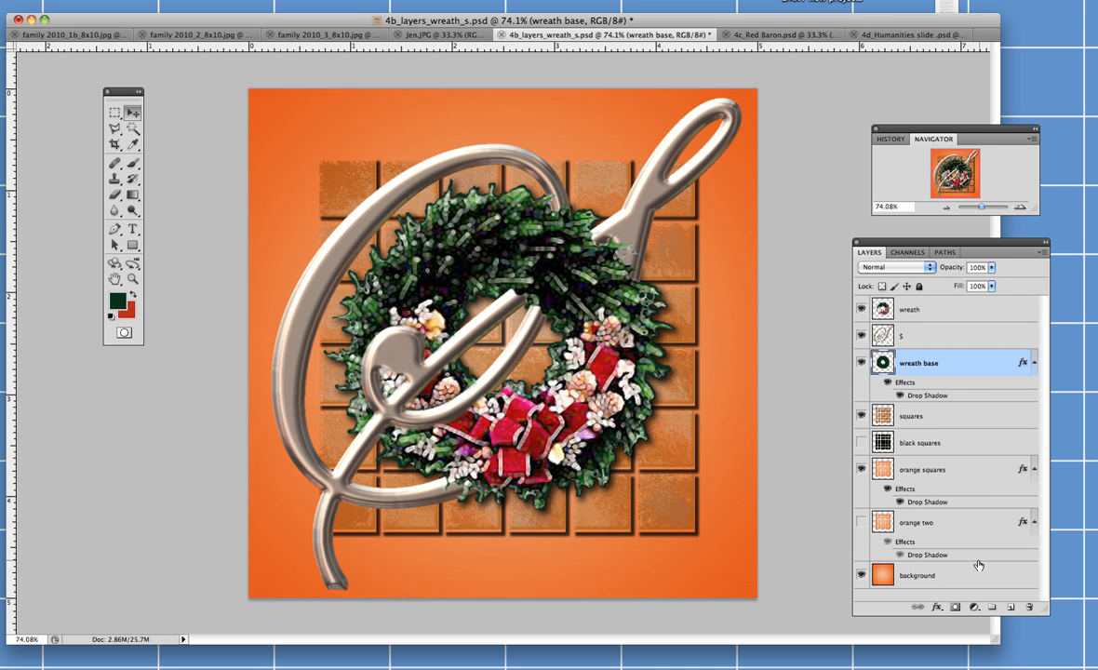
pyautogui.moveTo(1001, 533)
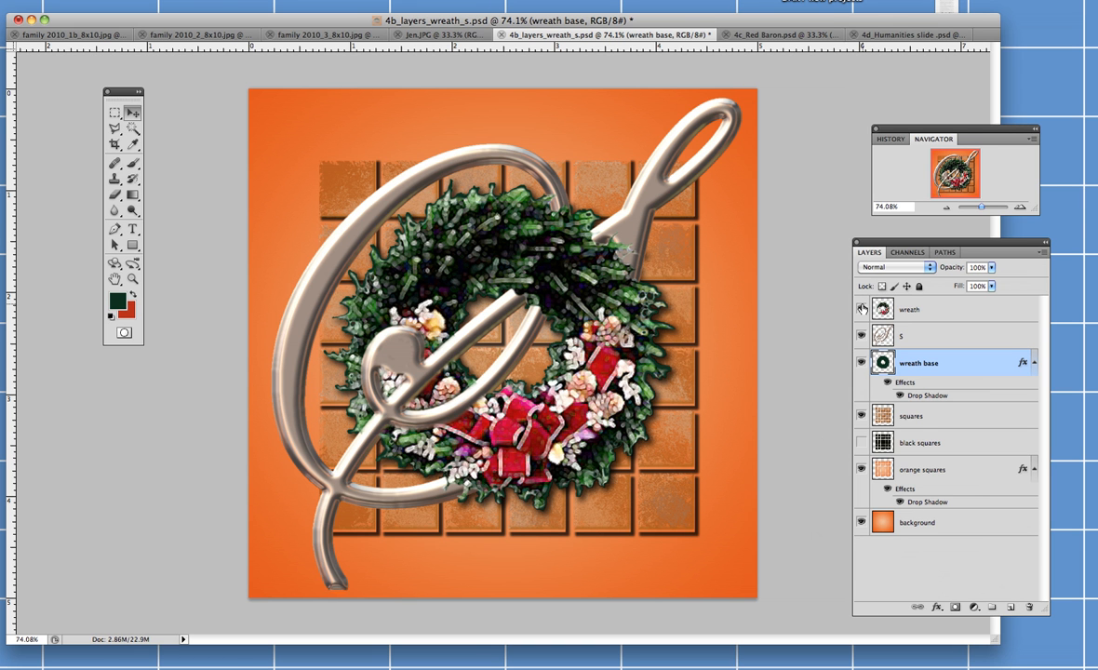
pyautogui.moveTo(860, 309)
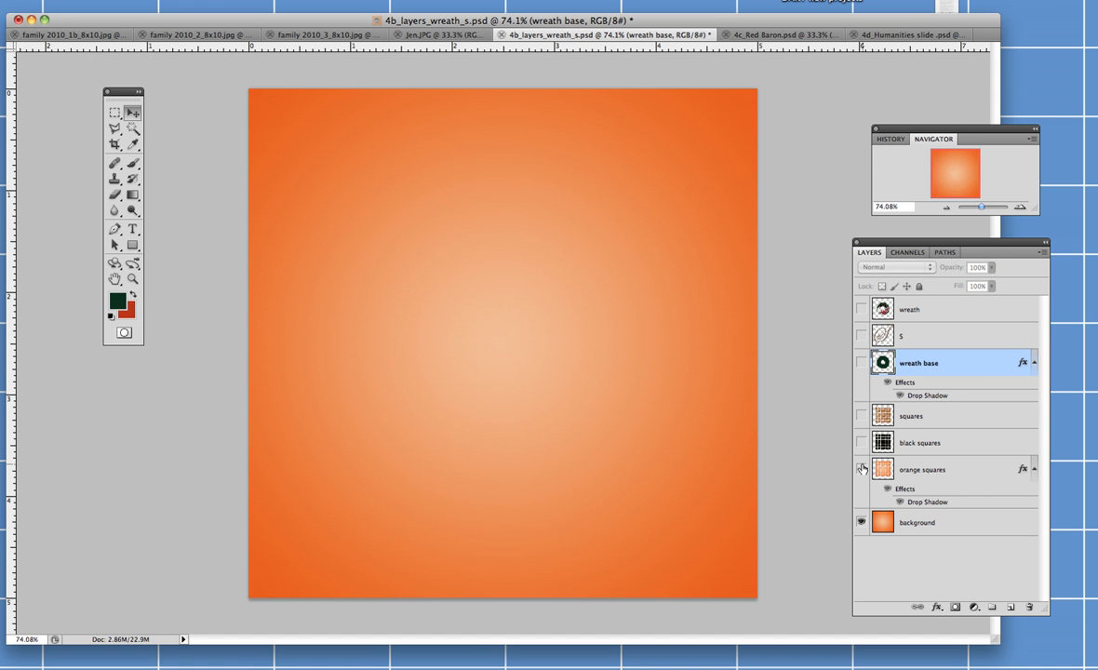
pyautogui.moveTo(861, 469)
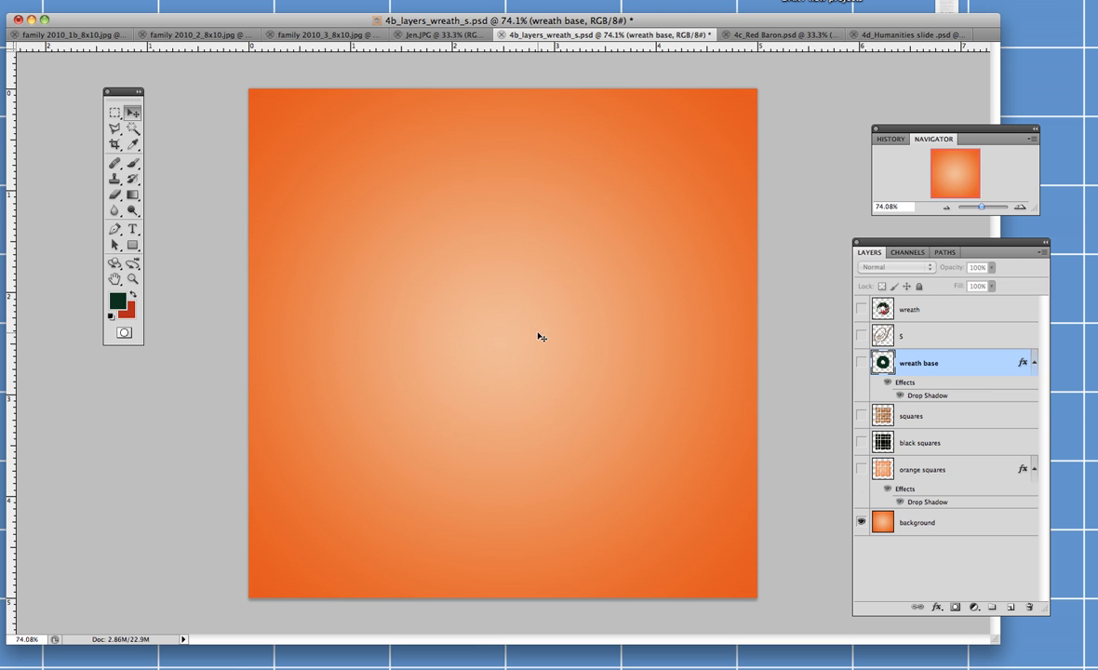
pyautogui.moveTo(551, 262)
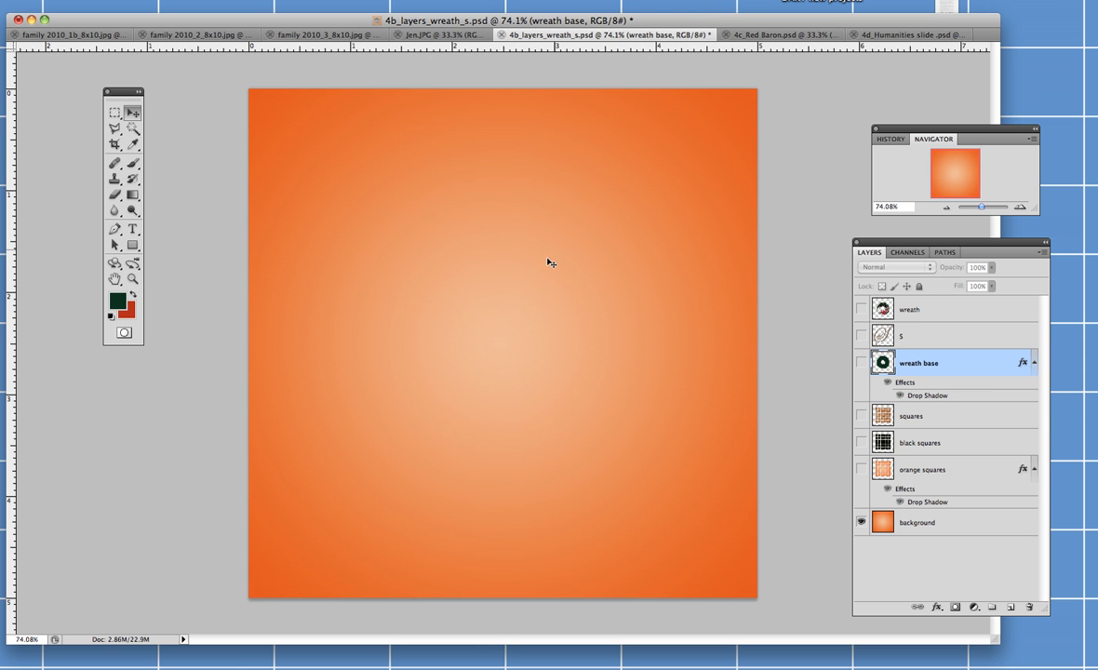
pyautogui.moveTo(528, 313)
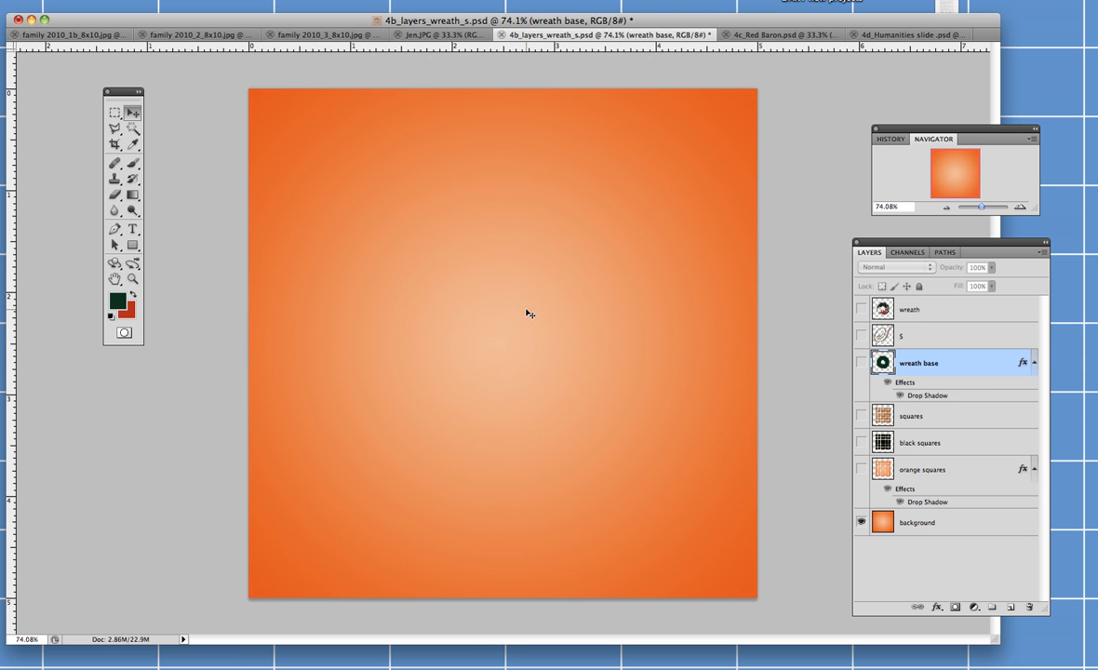
pyautogui.moveTo(685, 212)
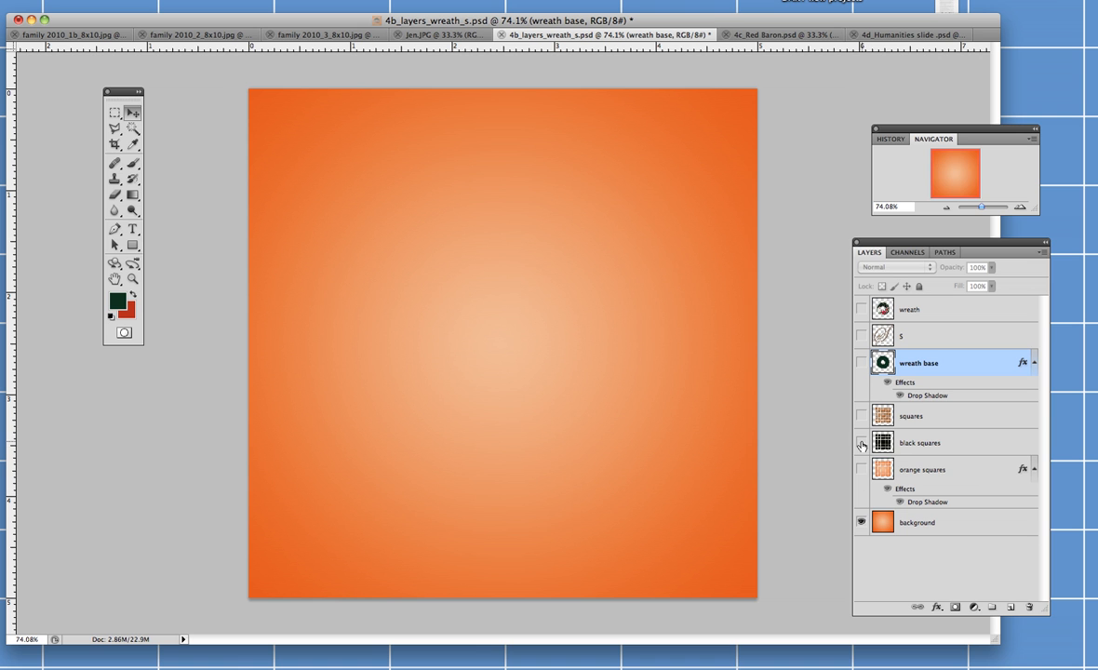
# - Make the black squares grid visible over the orange gradient background
pyautogui.click(859, 443)
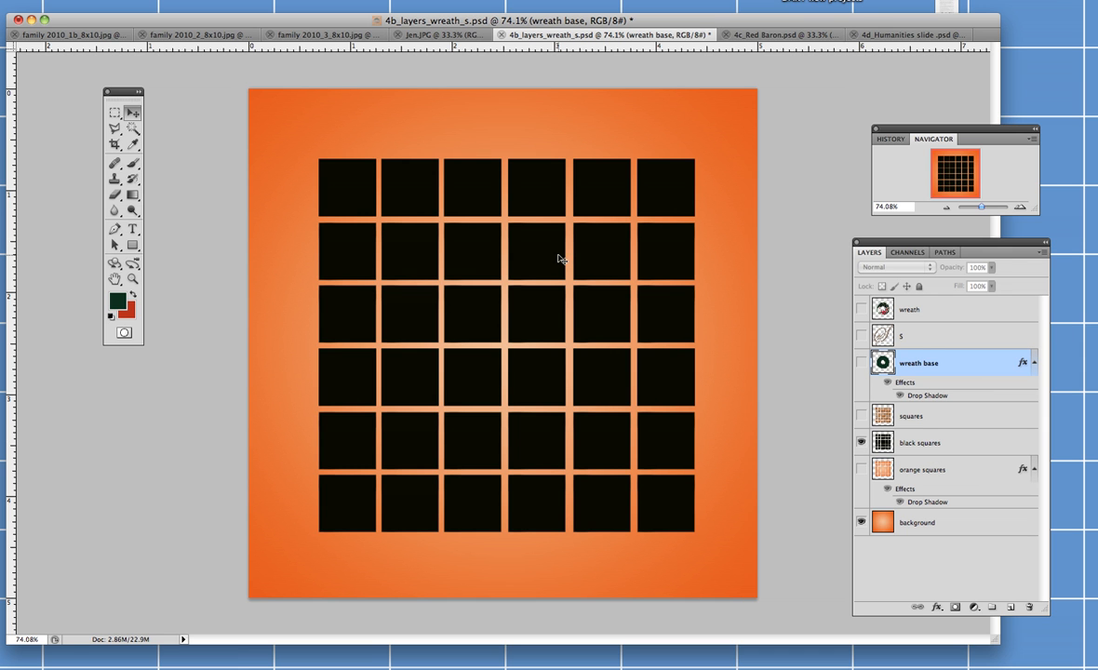
pyautogui.moveTo(418, 305)
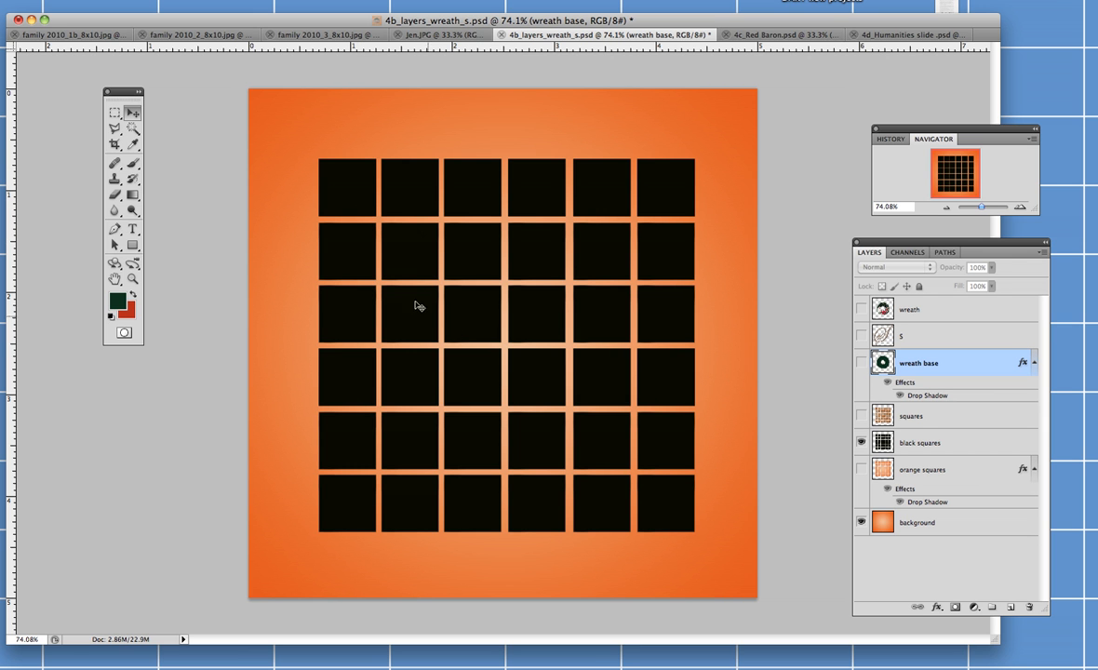
pyautogui.moveTo(467, 320)
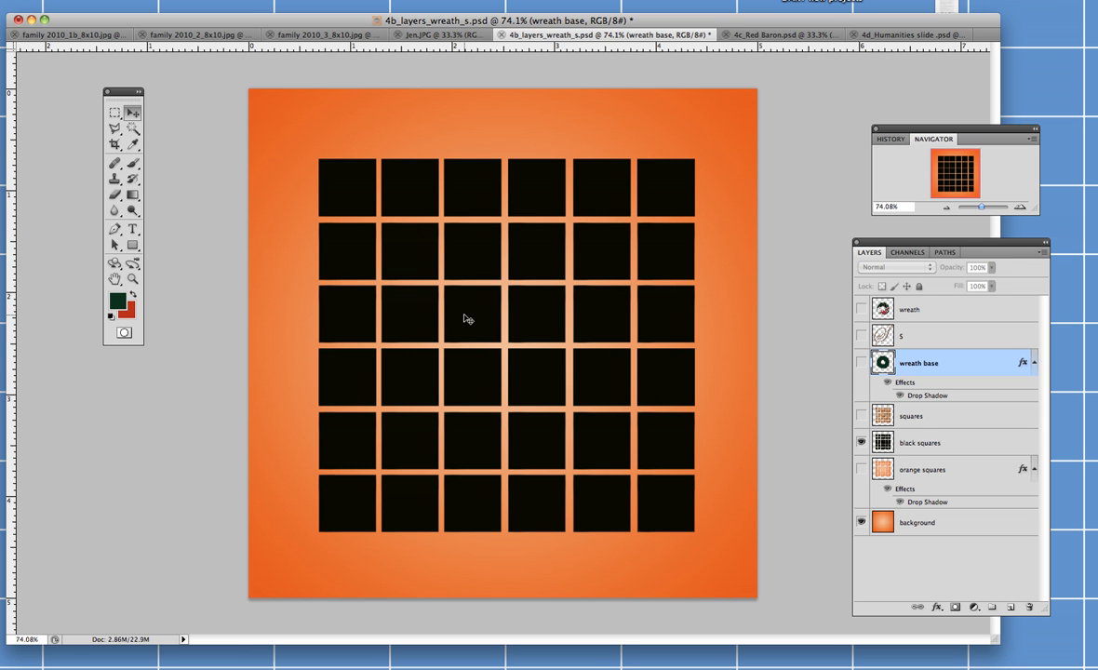
pyautogui.moveTo(199, 186)
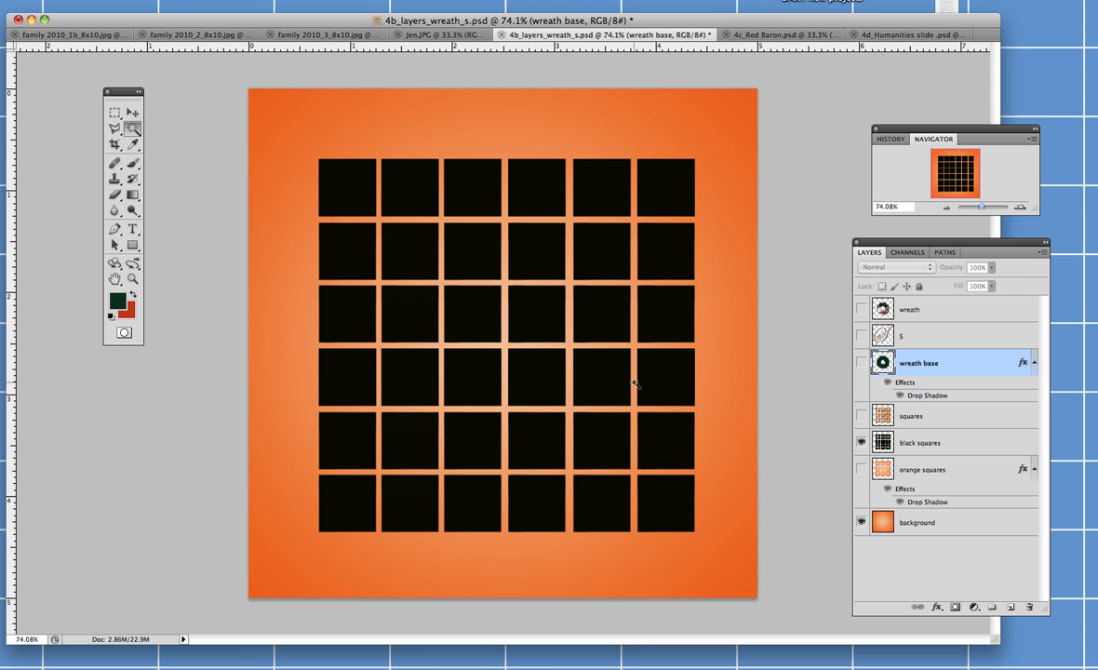
pyautogui.moveTo(960, 487)
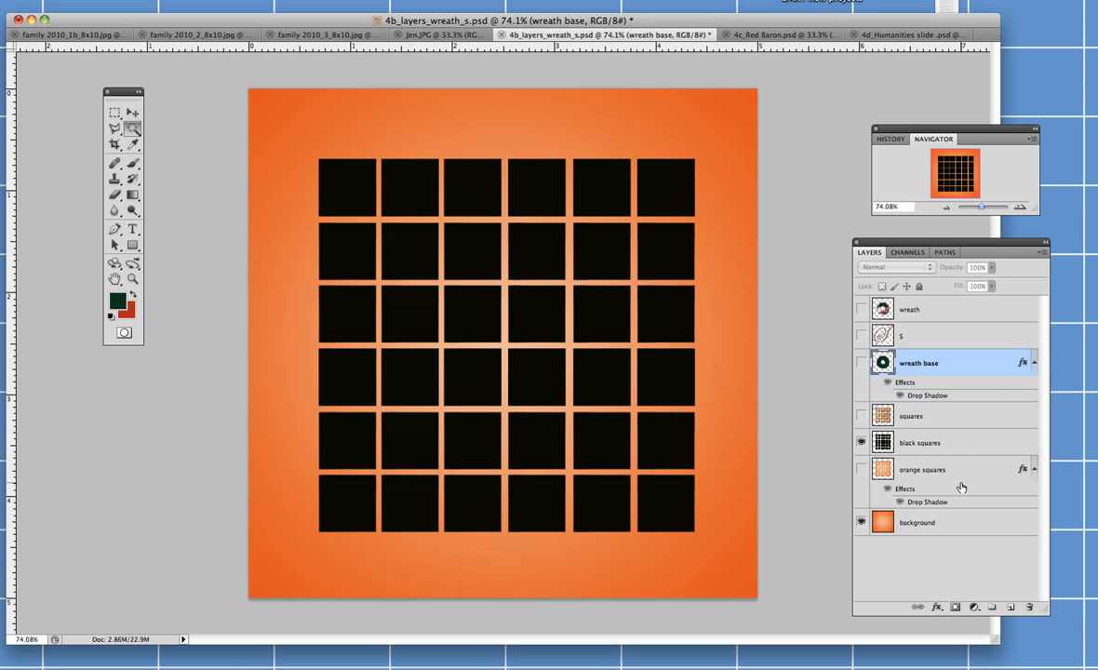
# - Select the black squares layer as the active layer
pyautogui.click(922, 443)
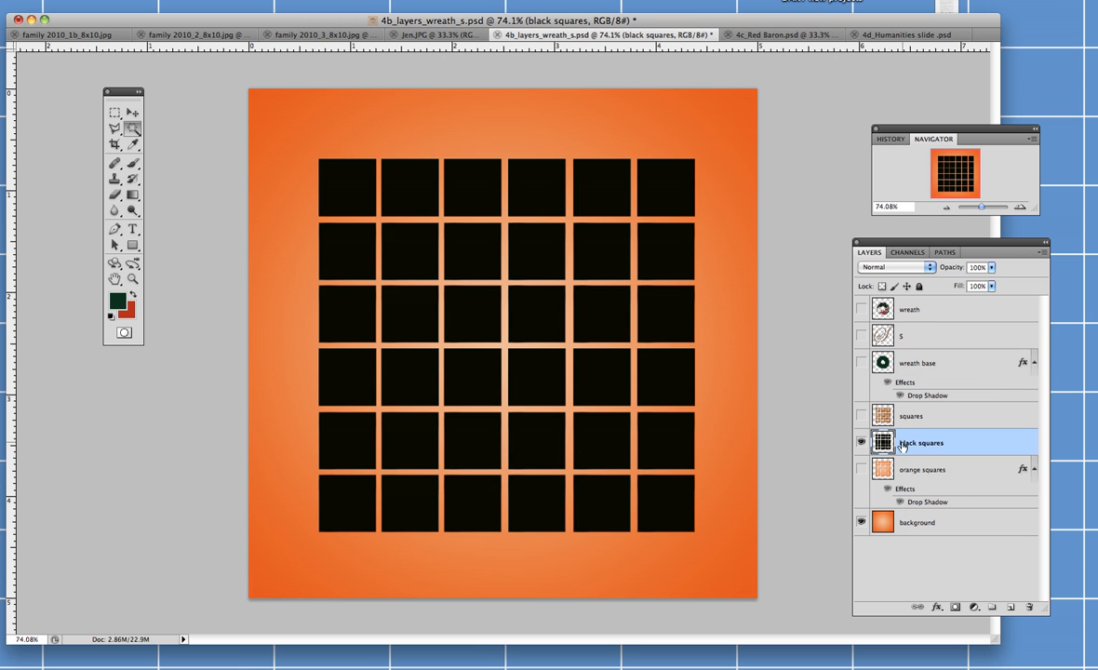
pyautogui.moveTo(945, 443)
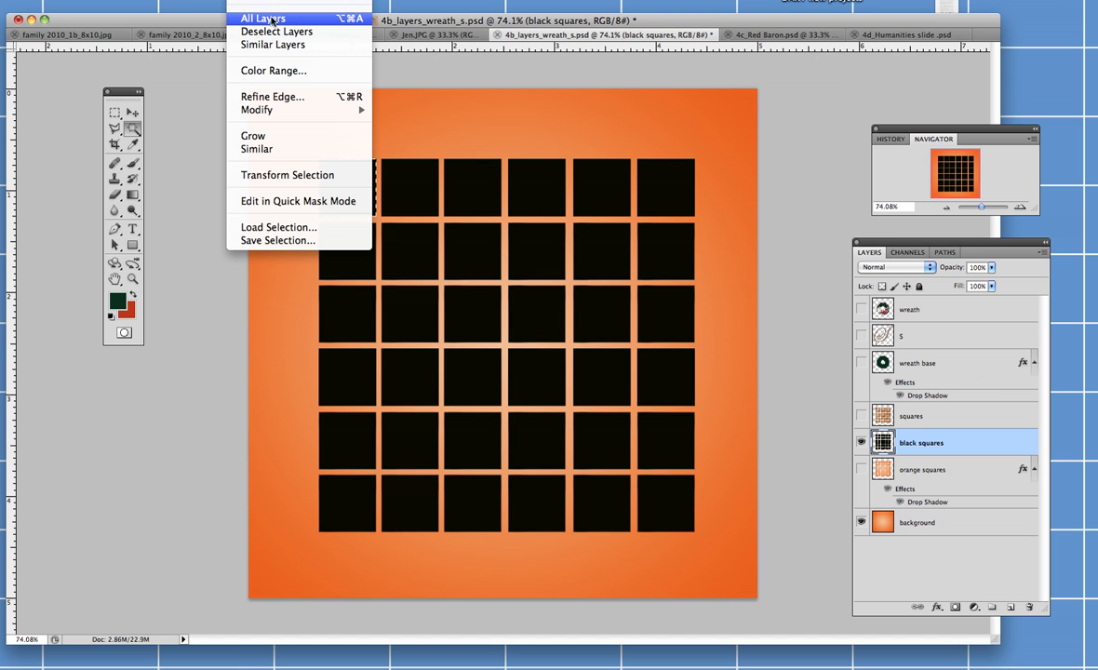
pyautogui.moveTo(283, 130)
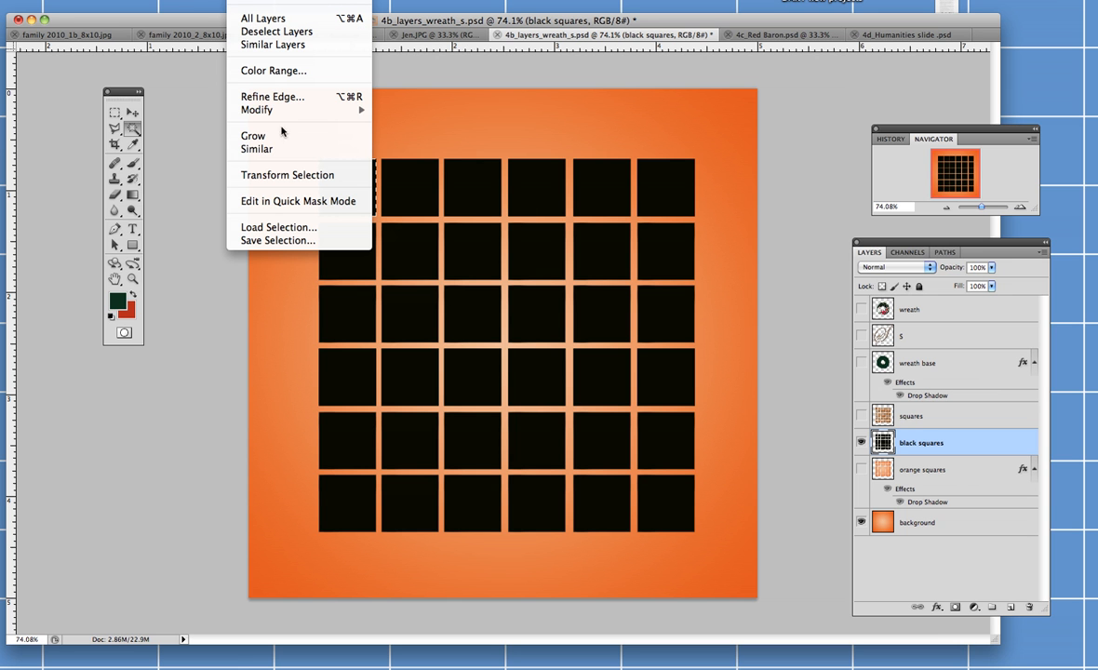
pyautogui.moveTo(257, 149)
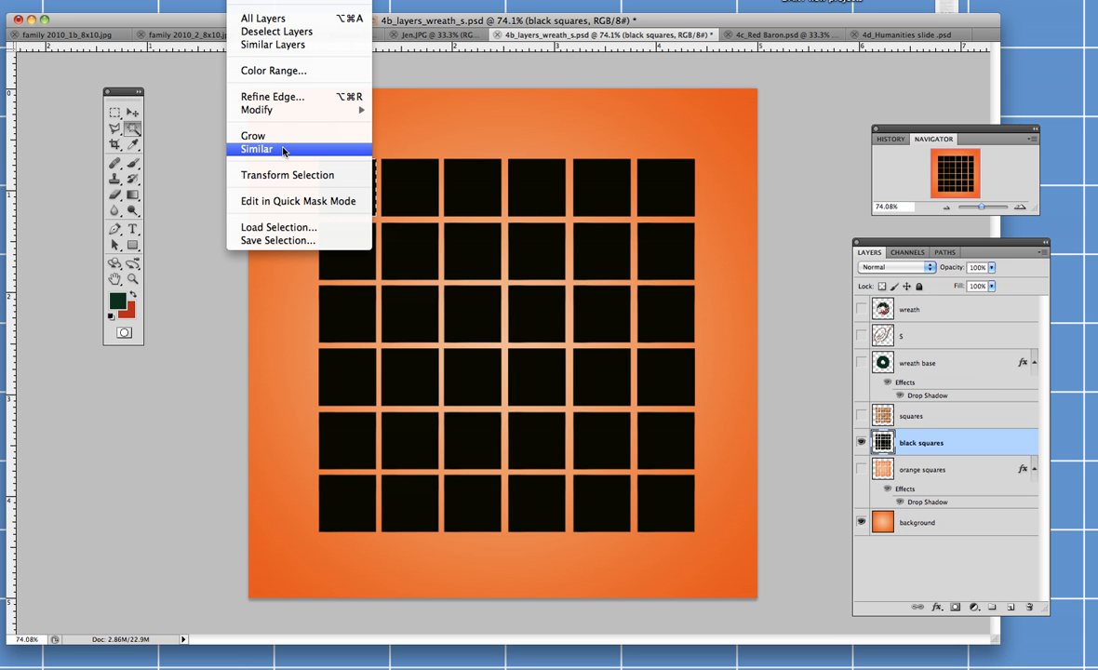
# - Select all 36 black squares at once using Select > Similar
pyautogui.click(257, 149)
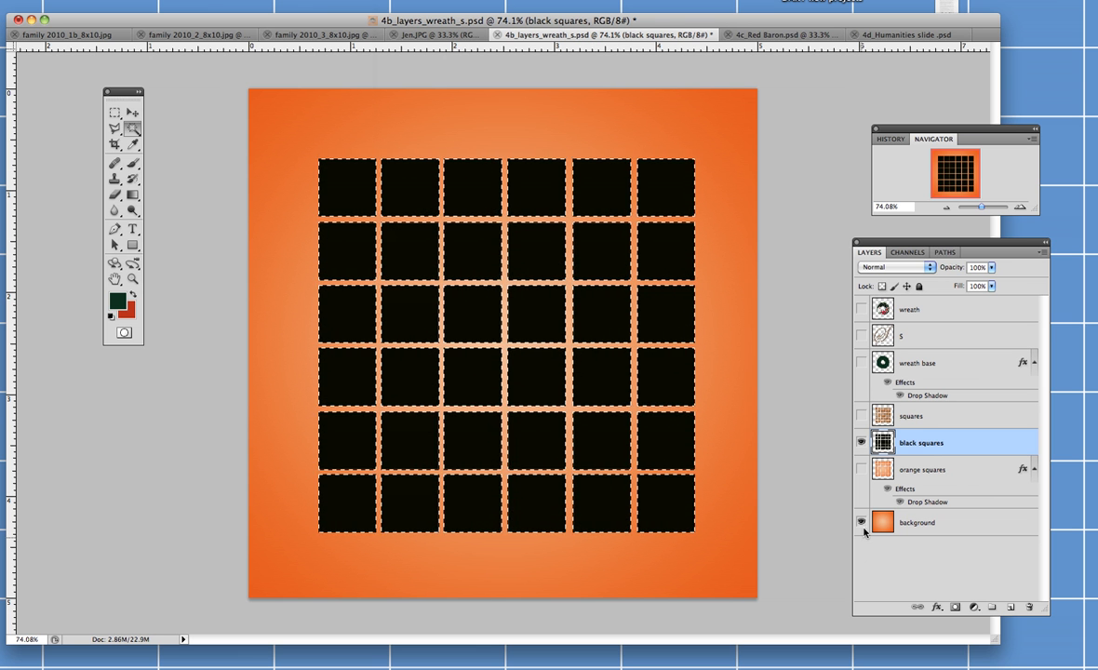
# - Hide black squares, delete the old orange squares layer and add a new 'orange squares' layer above the background
pyautogui.click(860, 443)
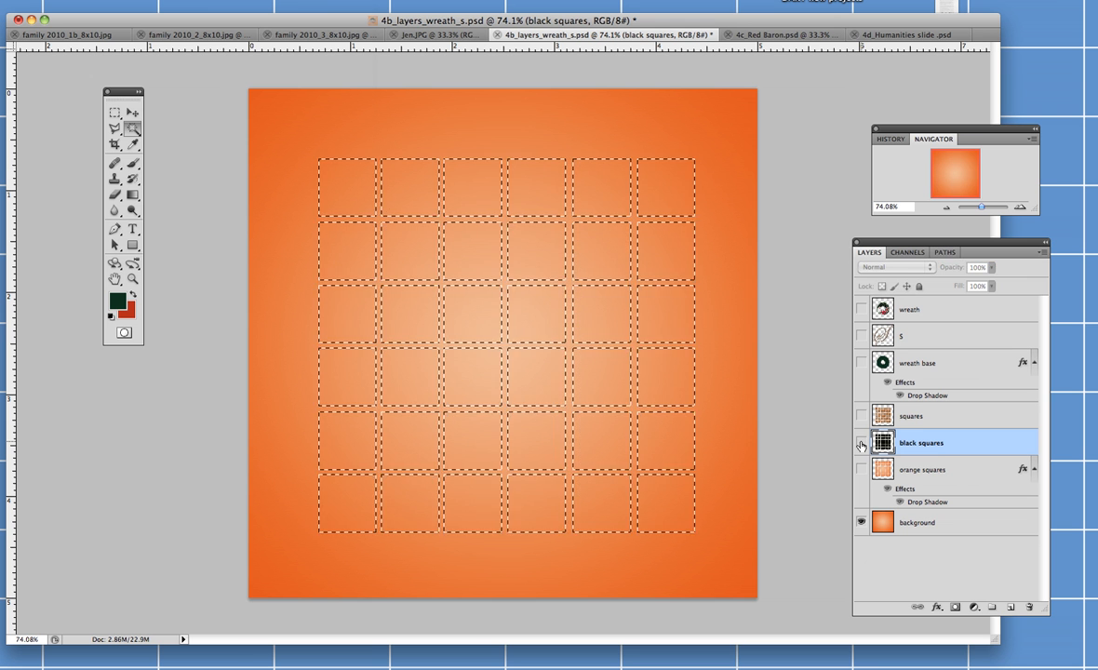
pyautogui.moveTo(860, 443)
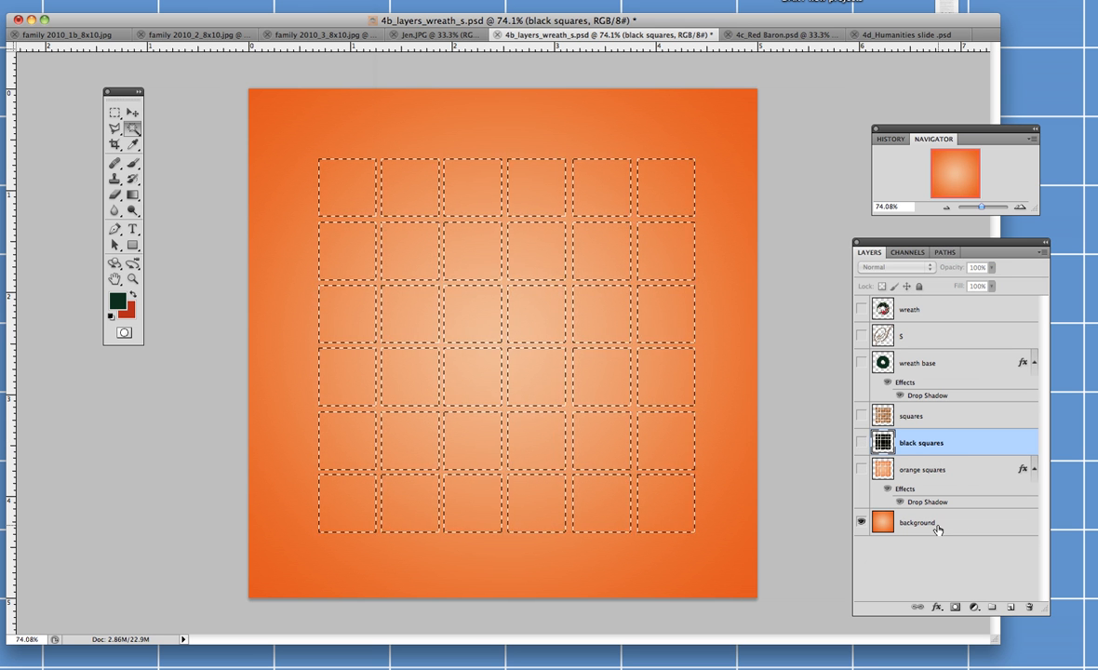
pyautogui.click(916, 521)
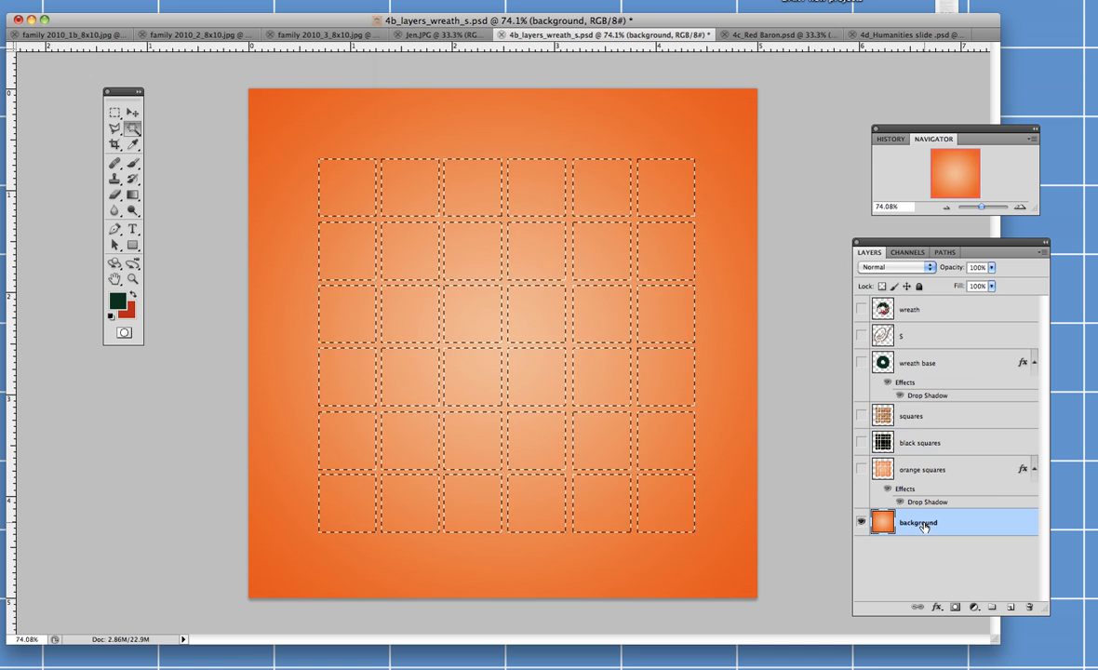
pyautogui.click(923, 469)
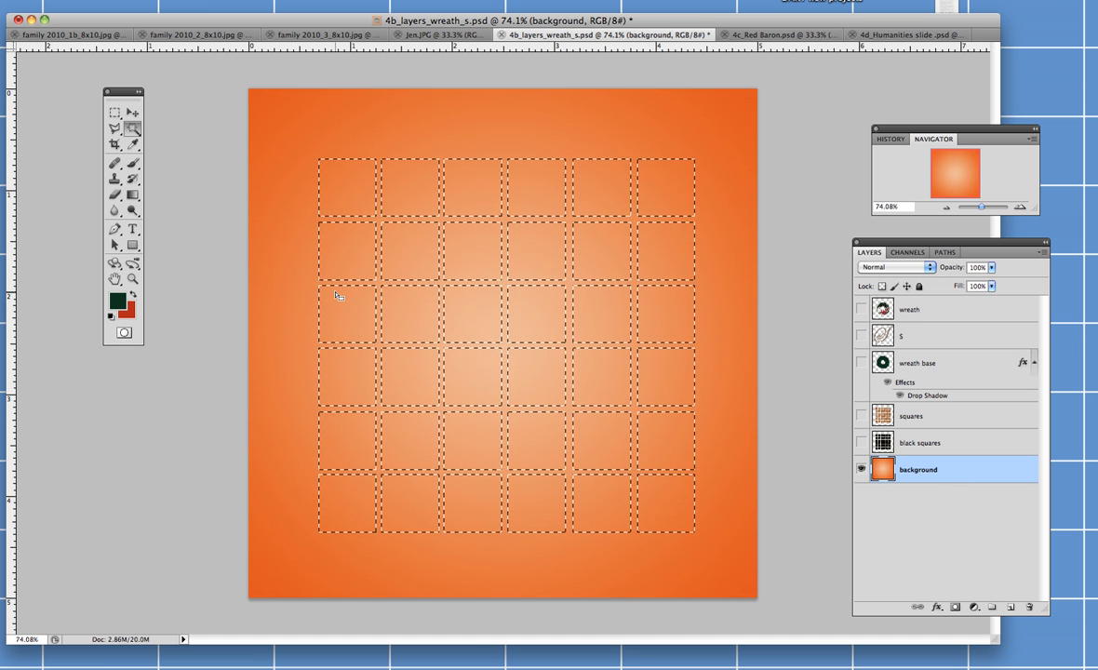
pyautogui.moveTo(547, 309)
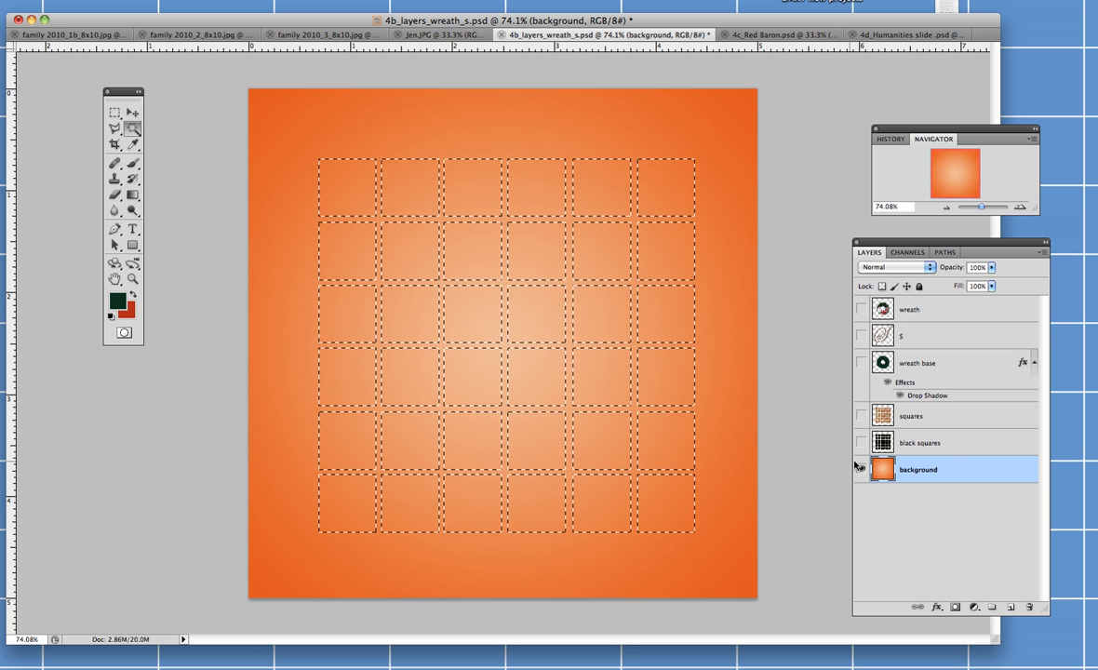
pyautogui.click(1010, 606)
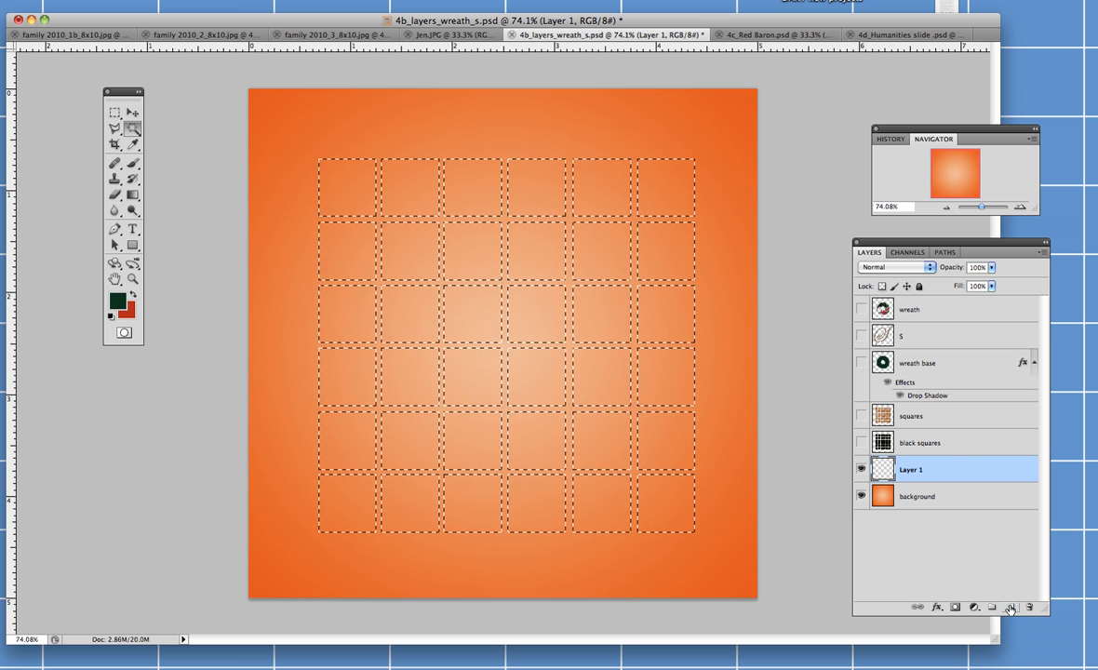
pyautogui.doubleClick(910, 469)
pyautogui.write('orange squares')
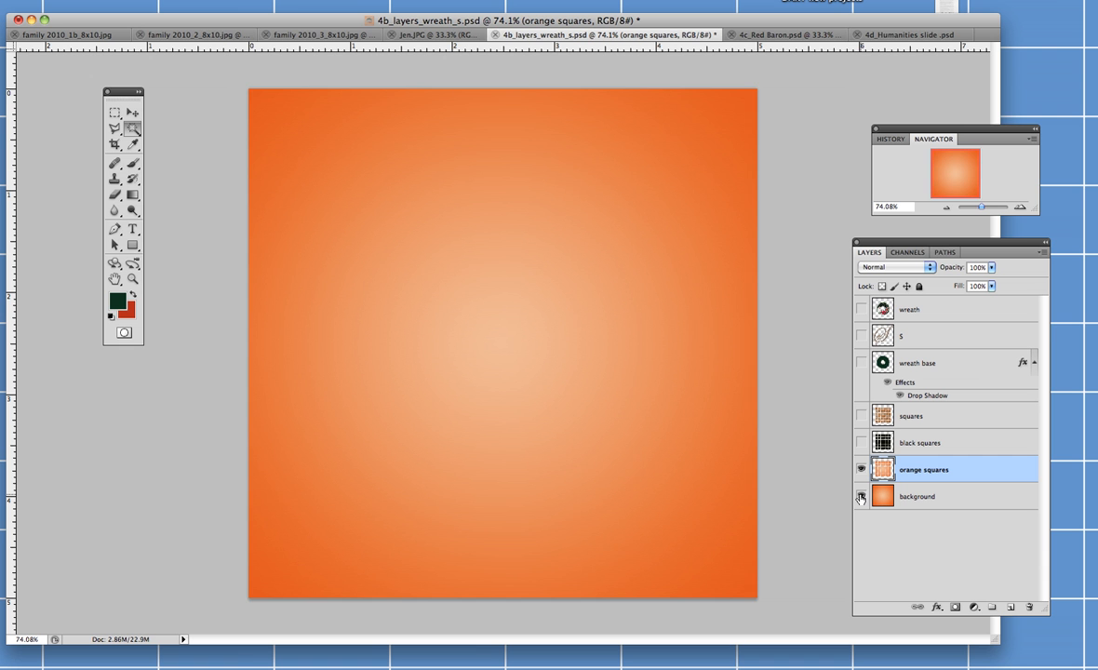
pyautogui.click(859, 495)
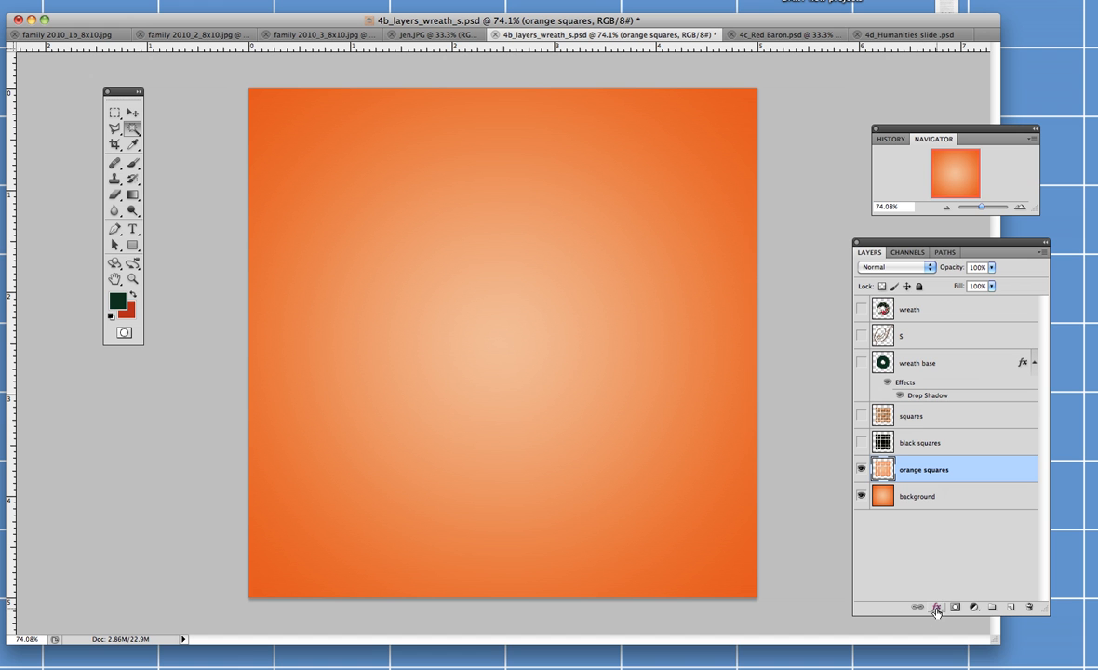
pyautogui.click(938, 606)
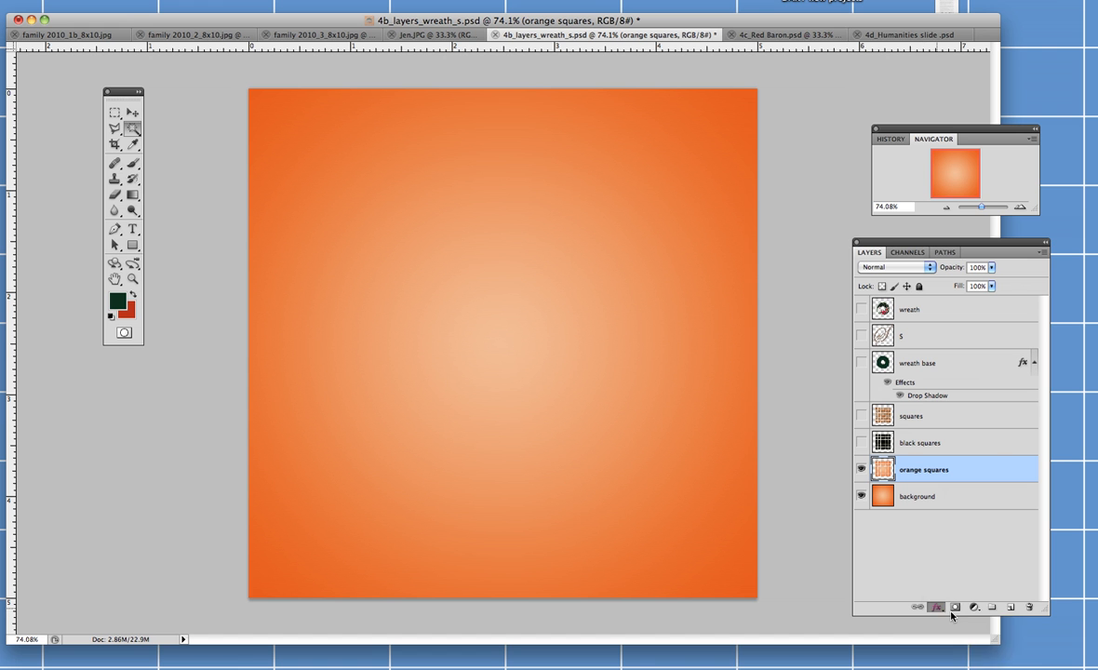
# - Add a drop shadow to the orange squares and adjust its light angle and offset distance
pyautogui.click(937, 606)
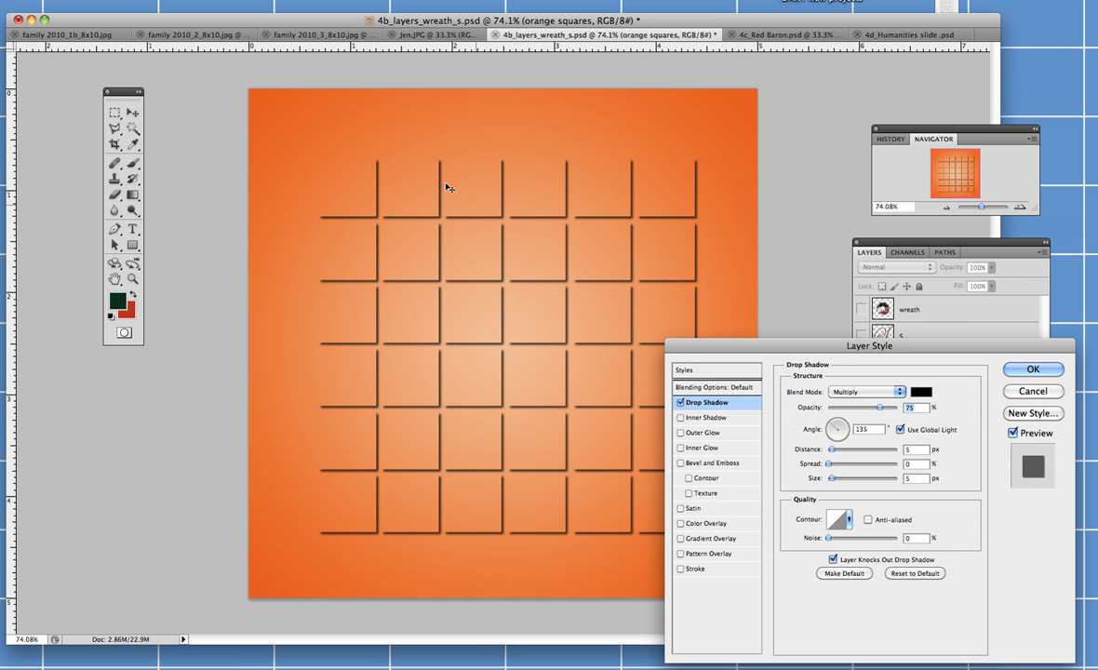
pyautogui.moveTo(834, 428)
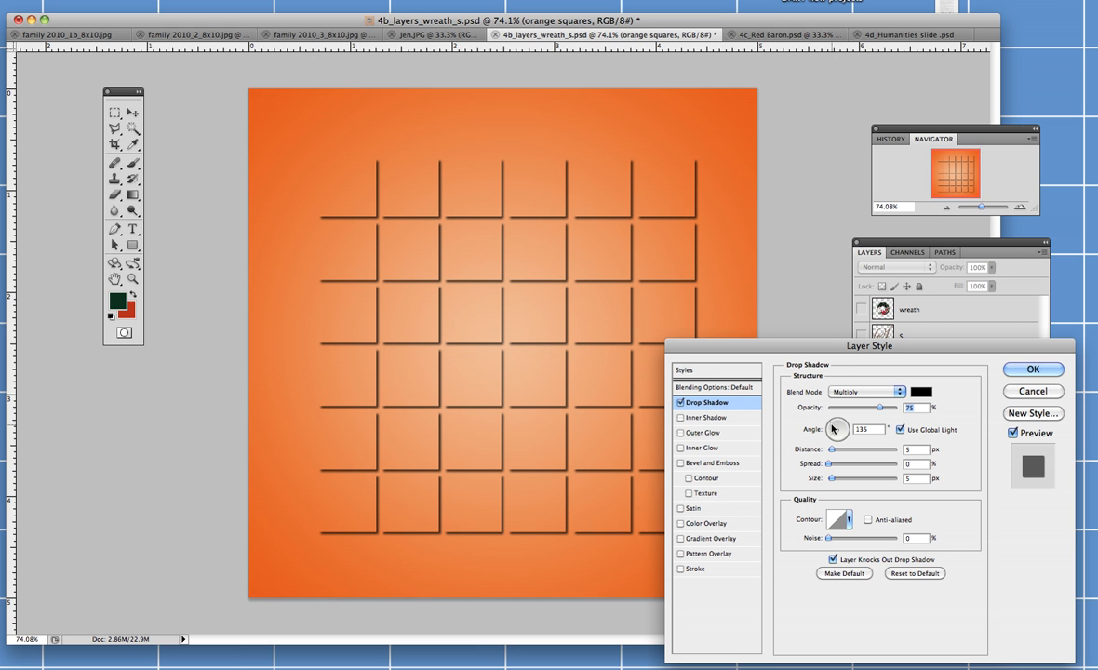
pyautogui.moveTo(833, 428); pyautogui.dragTo(841, 424)
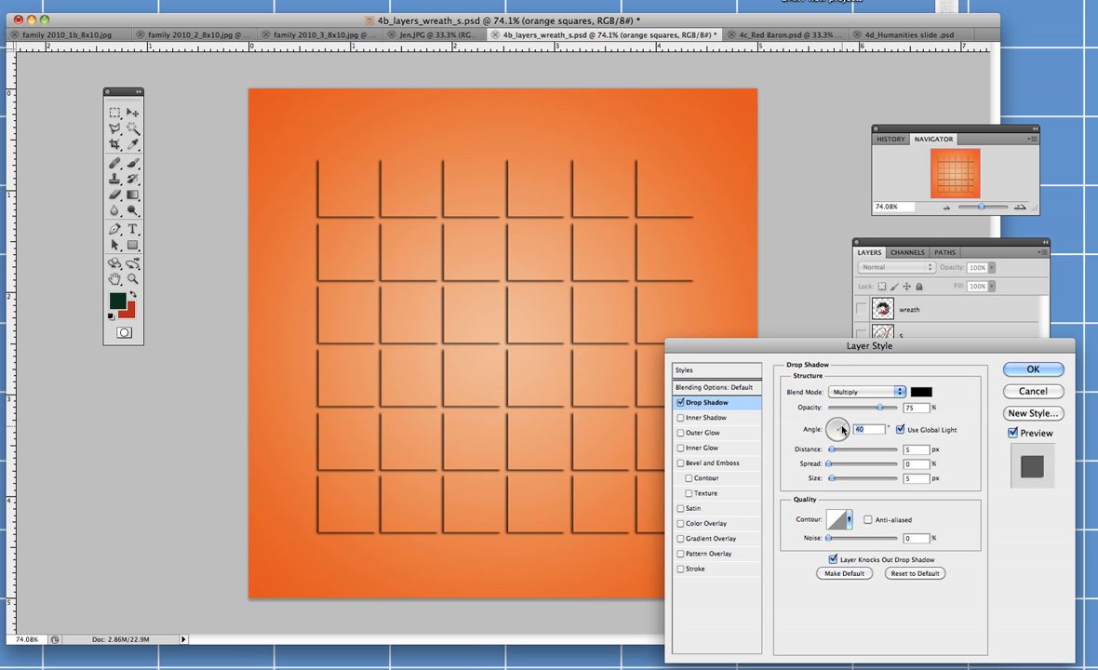
pyautogui.moveTo(837, 428); pyautogui.dragTo(841, 439)
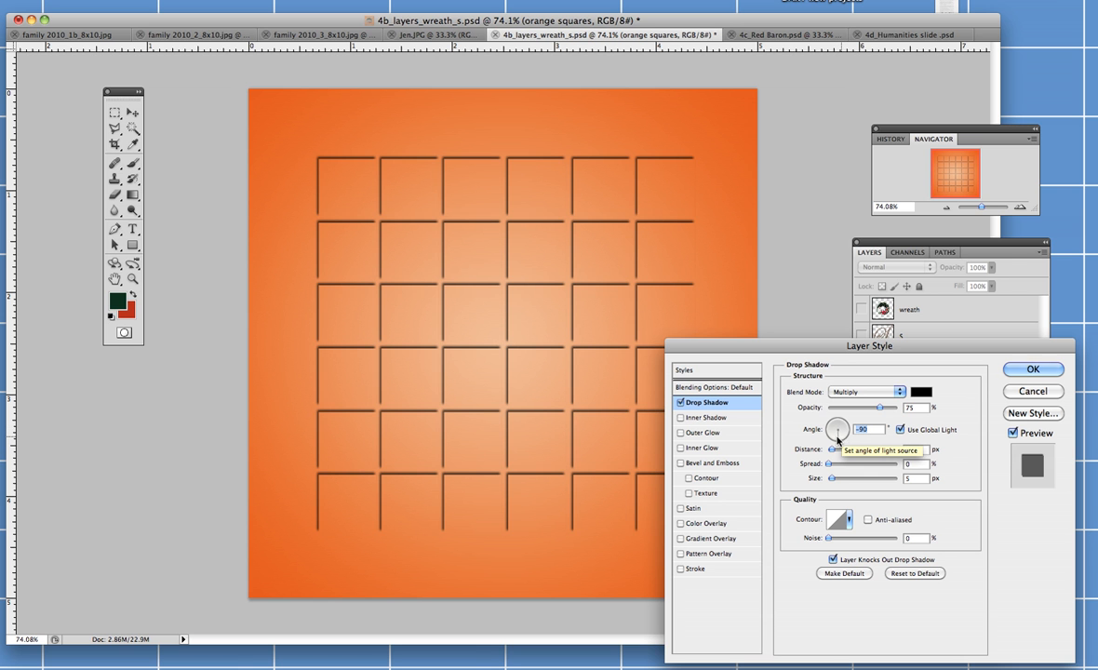
pyautogui.moveTo(837, 421); pyautogui.dragTo(841, 435)
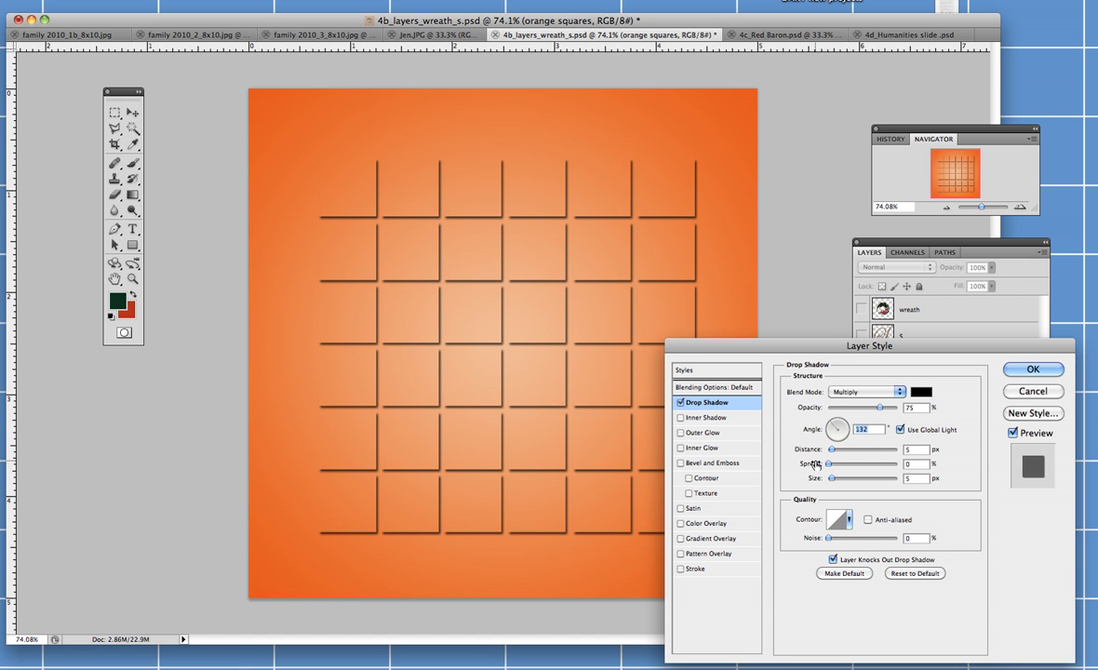
pyautogui.moveTo(832, 448); pyautogui.dragTo(837, 448)
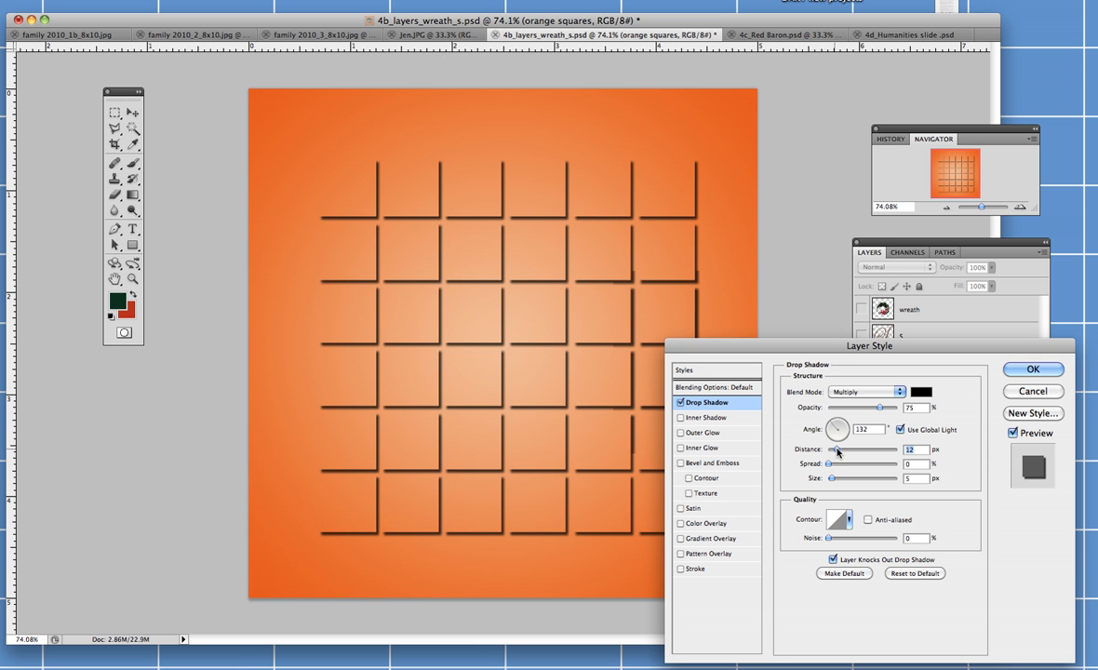
pyautogui.moveTo(837, 449); pyautogui.dragTo(848, 449)
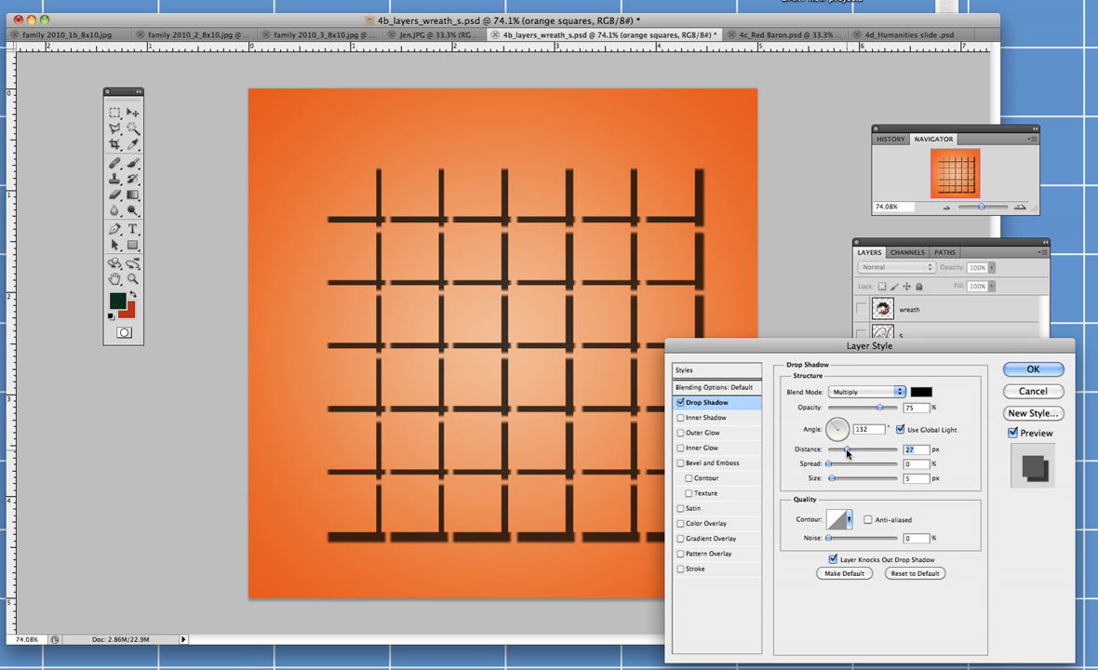
pyautogui.moveTo(846, 449); pyautogui.dragTo(833, 448)
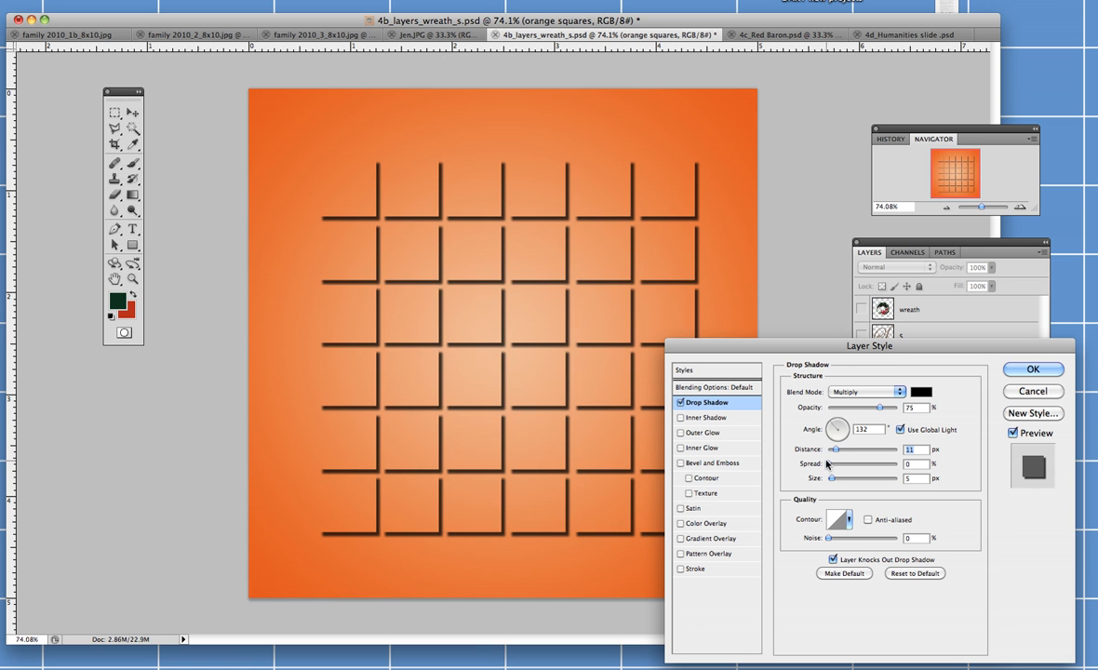
# - Tune the shadow's spread and blur size, then apply the drop shadow settings
pyautogui.moveTo(826, 463); pyautogui.dragTo(838, 463)
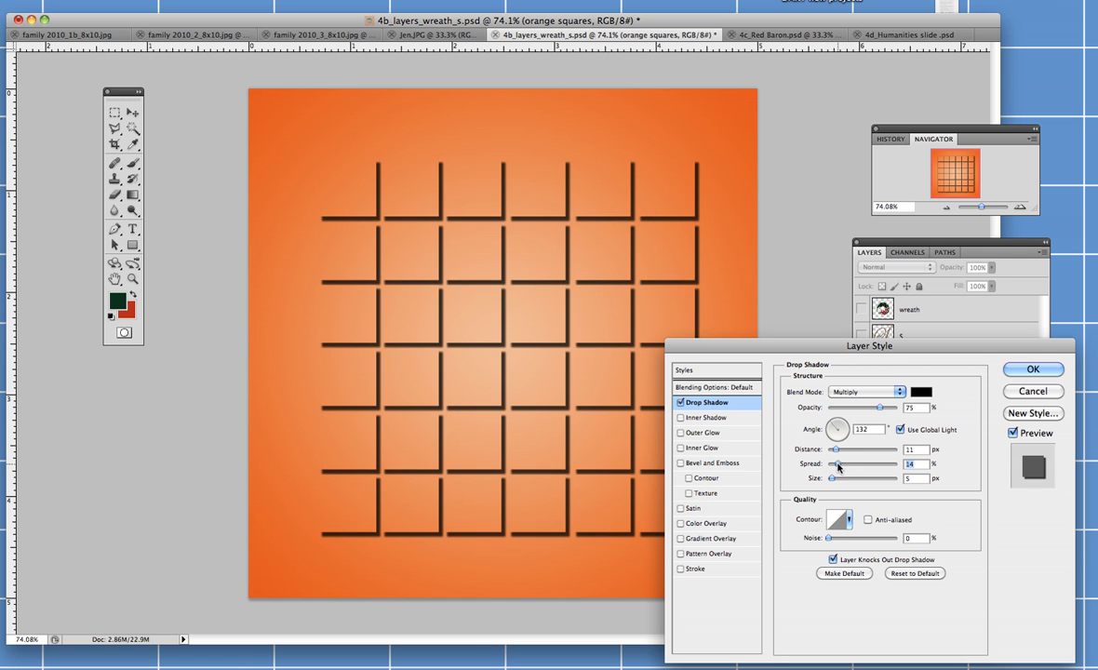
pyautogui.moveTo(837, 463); pyautogui.dragTo(849, 463)
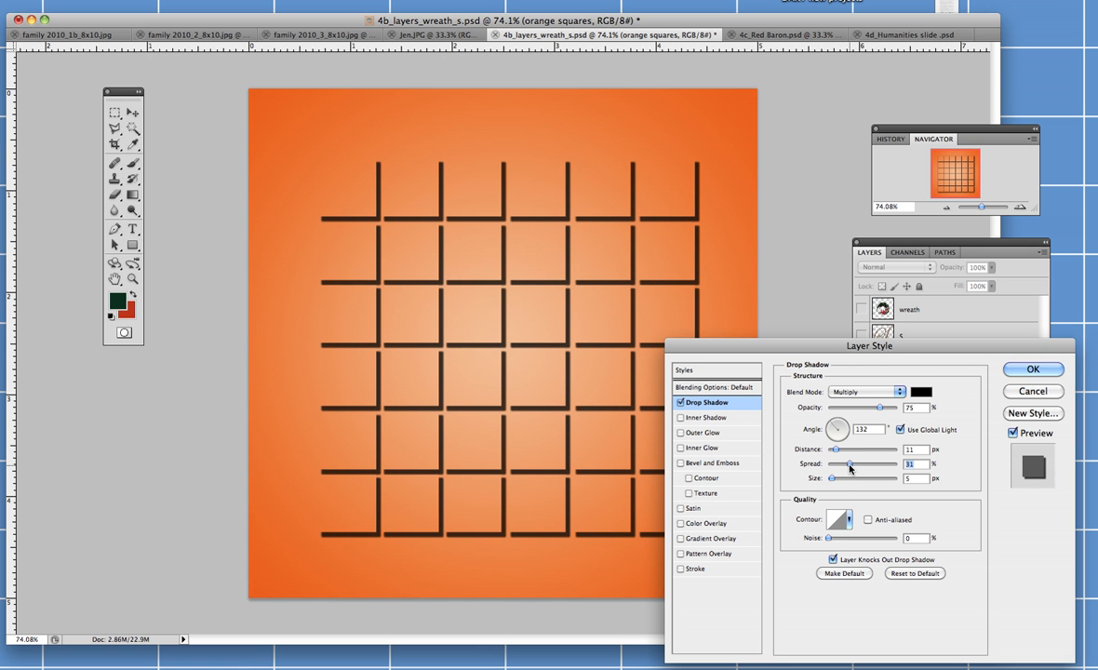
pyautogui.moveTo(849, 463); pyautogui.dragTo(838, 464)
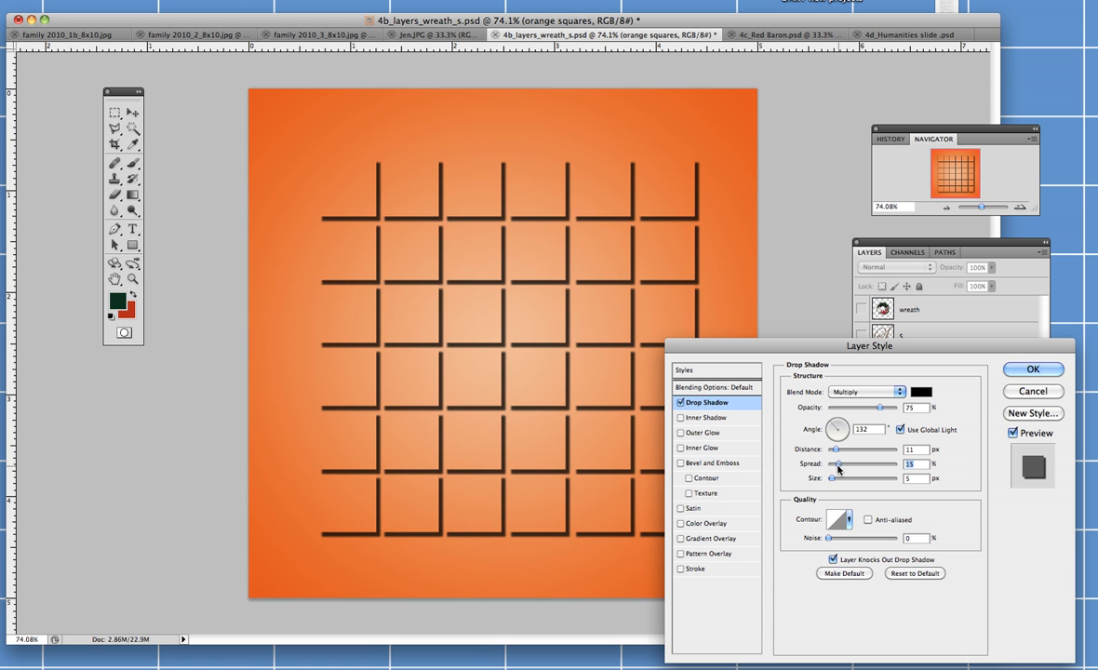
pyautogui.moveTo(833, 476); pyautogui.dragTo(839, 476)
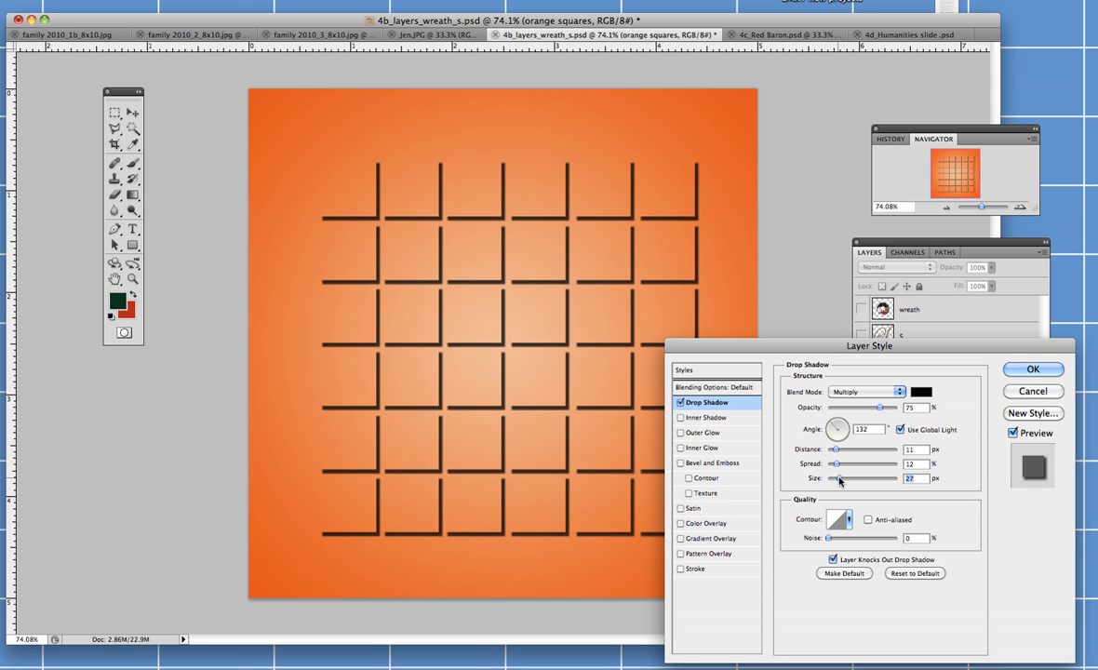
pyautogui.moveTo(841, 477); pyautogui.dragTo(860, 476)
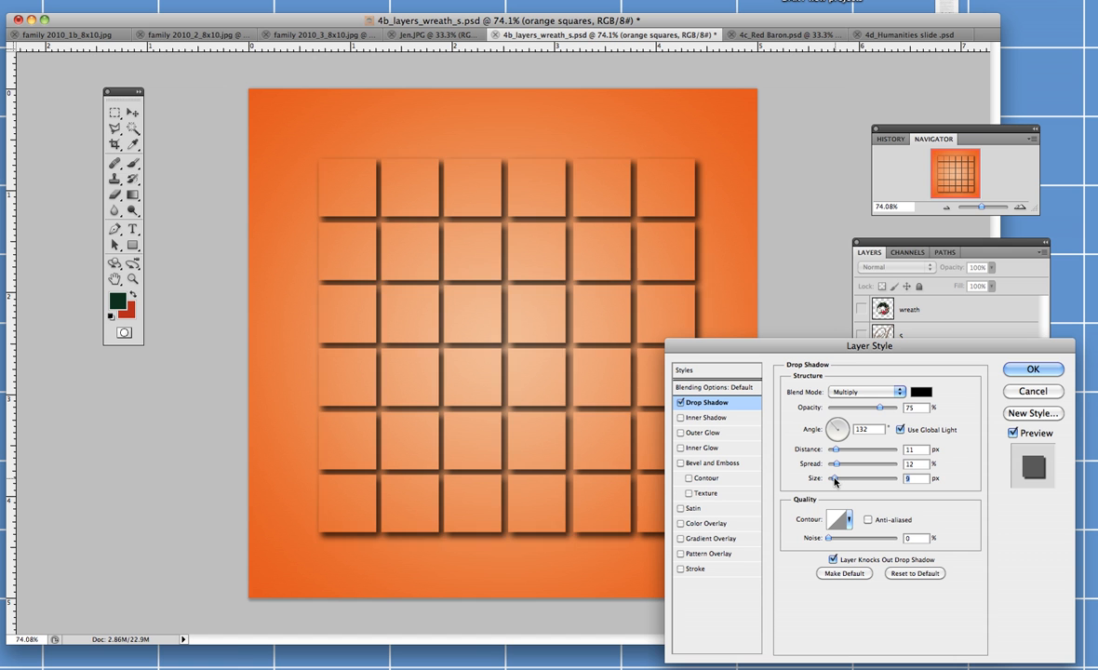
pyautogui.moveTo(835, 478); pyautogui.dragTo(832, 478)
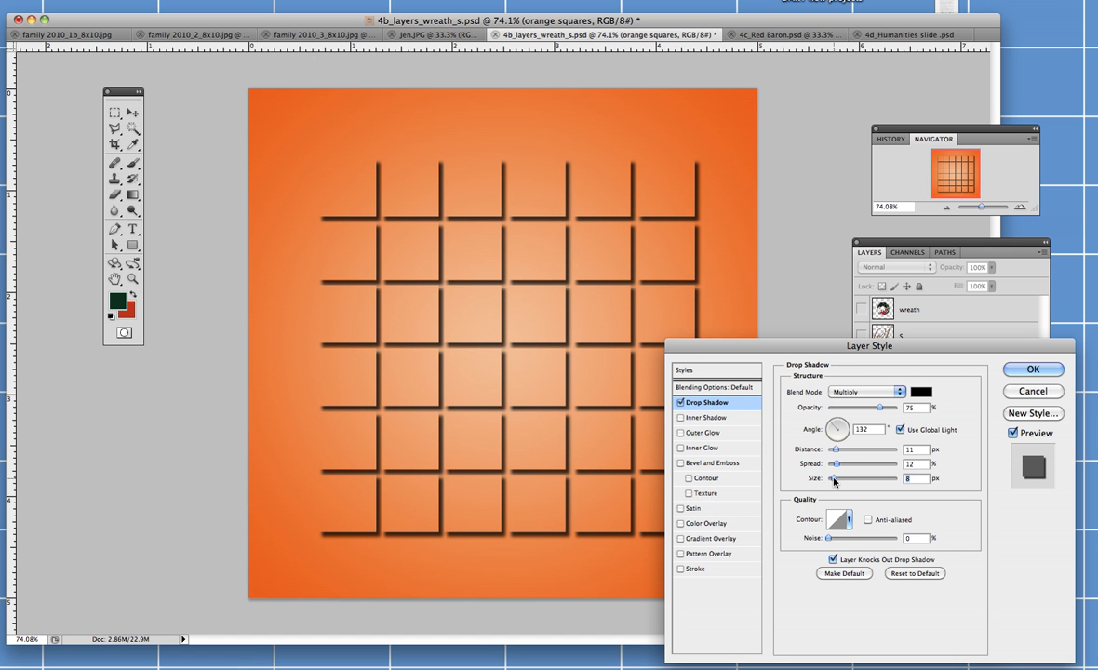
pyautogui.moveTo(512, 246)
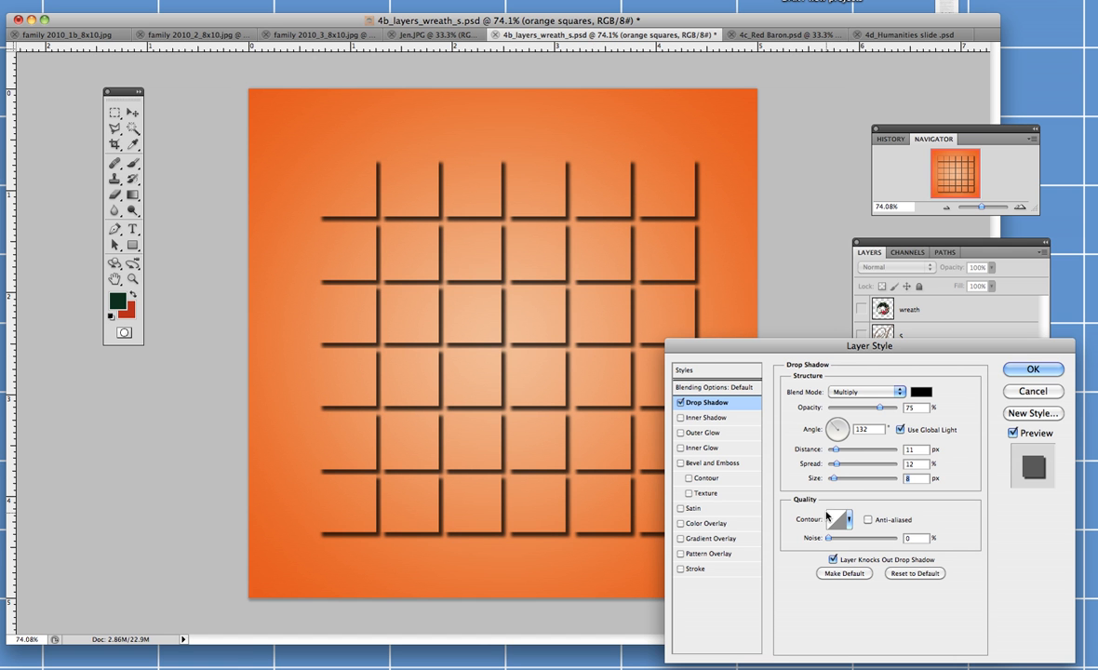
pyautogui.moveTo(499, 283)
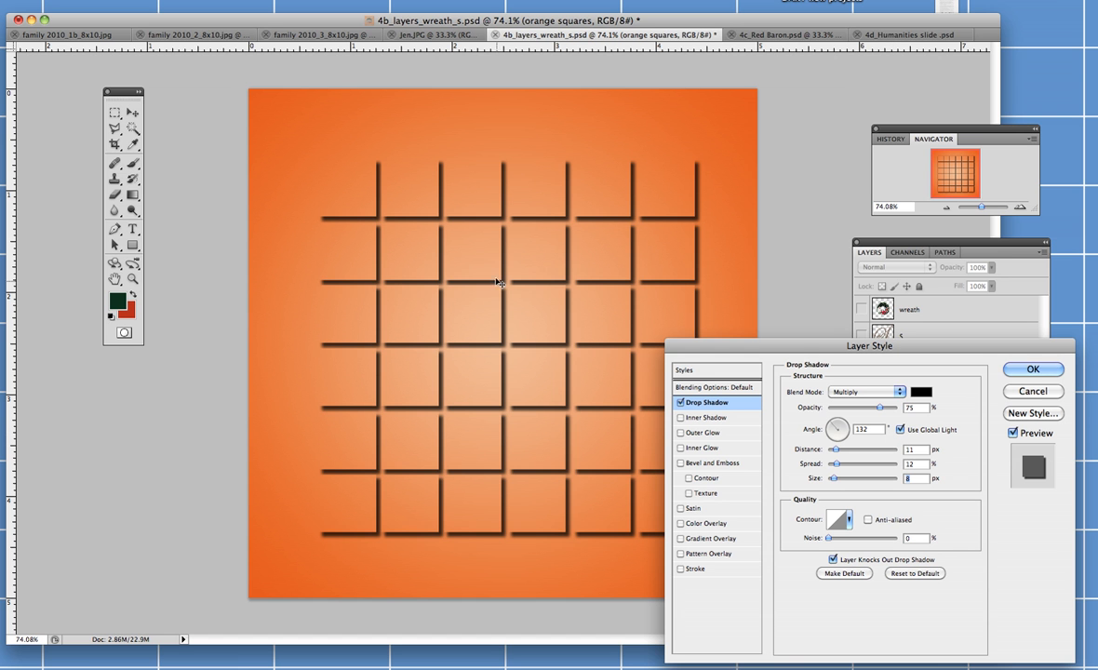
pyautogui.click(1031, 368)
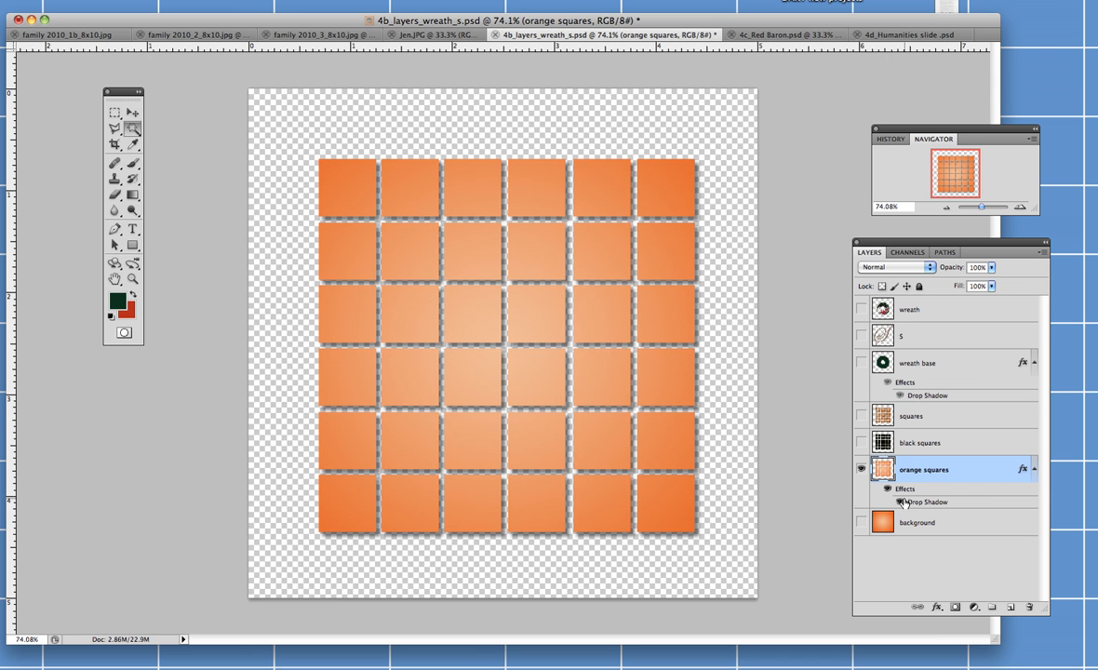
pyautogui.moveTo(901, 503)
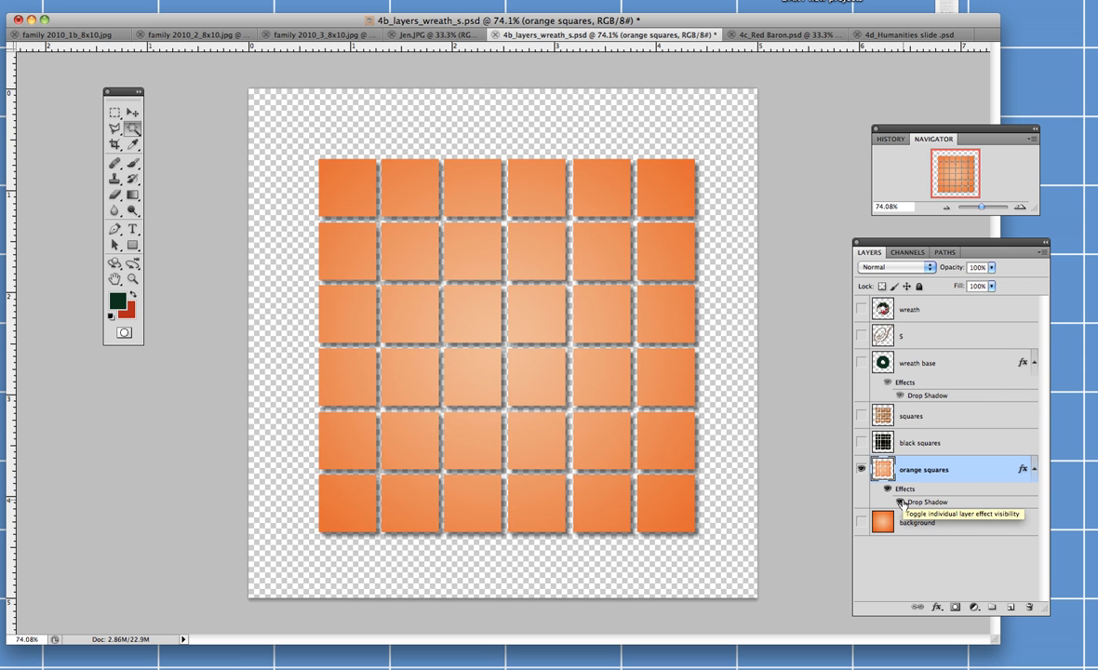
pyautogui.moveTo(859, 521)
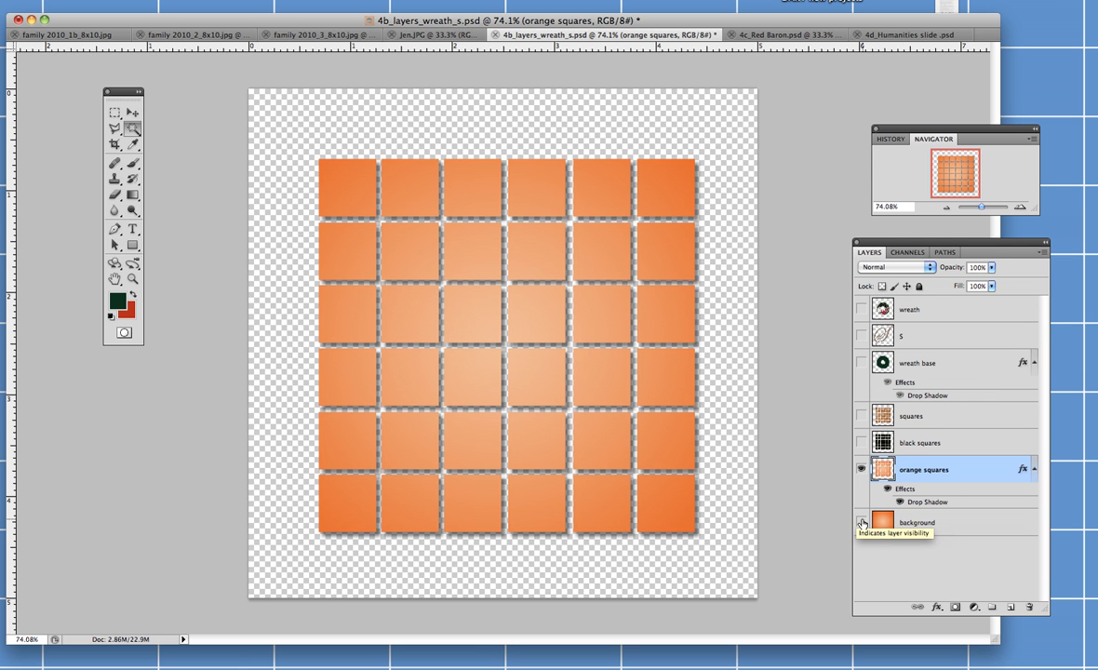
pyautogui.click(859, 521)
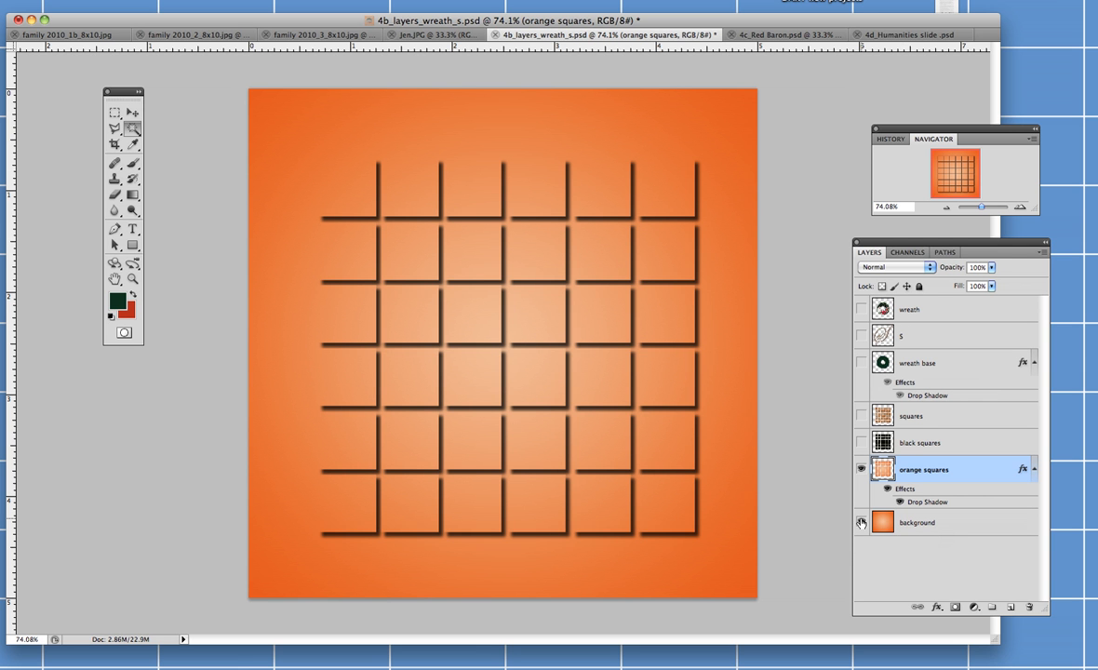
pyautogui.click(860, 521)
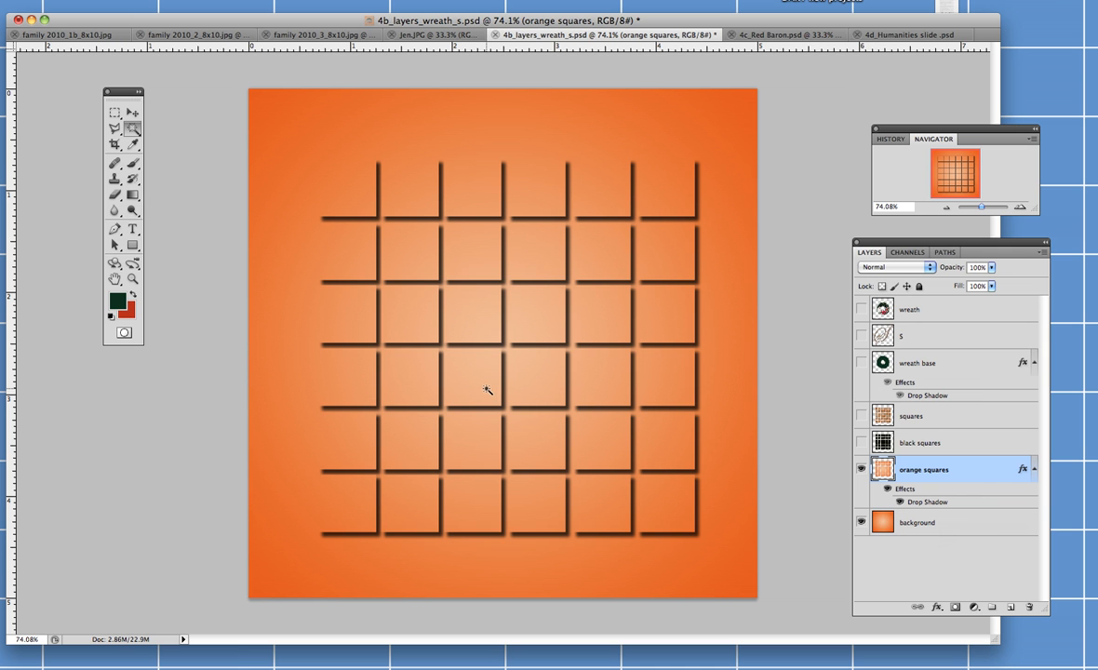
pyautogui.moveTo(493, 389)
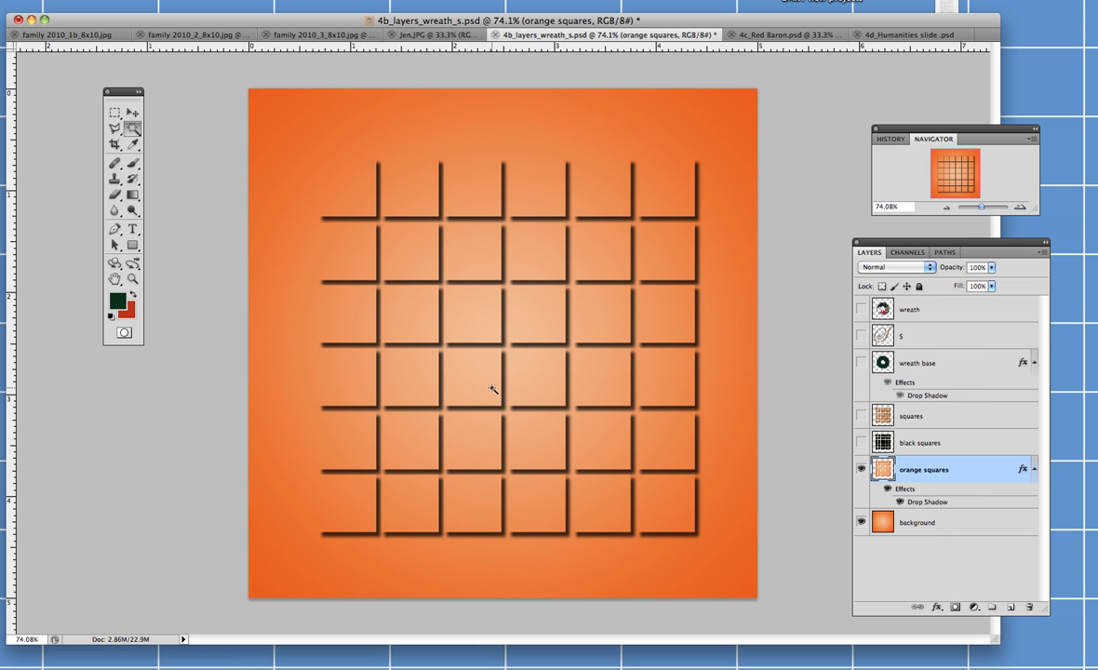
pyautogui.moveTo(655, 410)
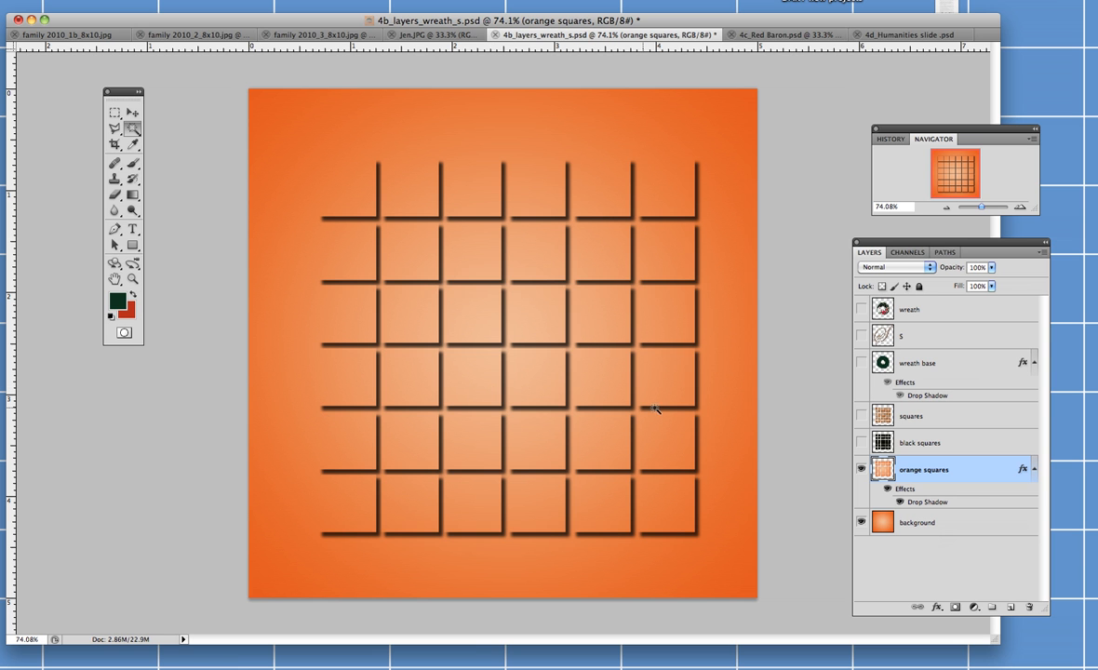
# - Toggle the black squares off and leave the textured squares layer visible over the orange grid
pyautogui.click(860, 443)
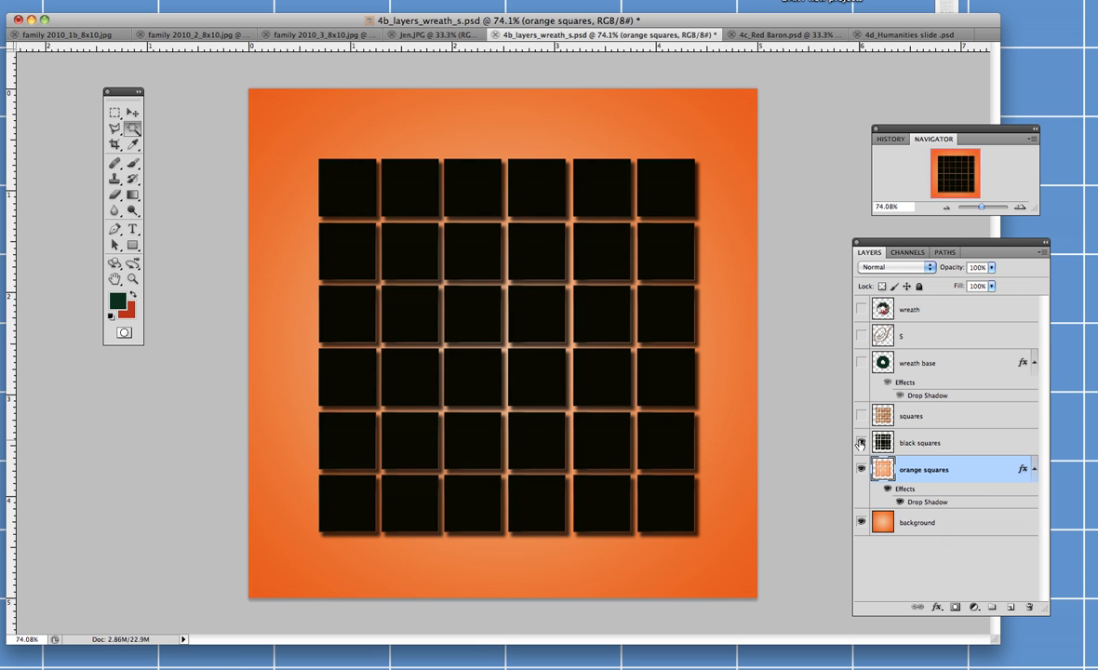
pyautogui.moveTo(860, 442)
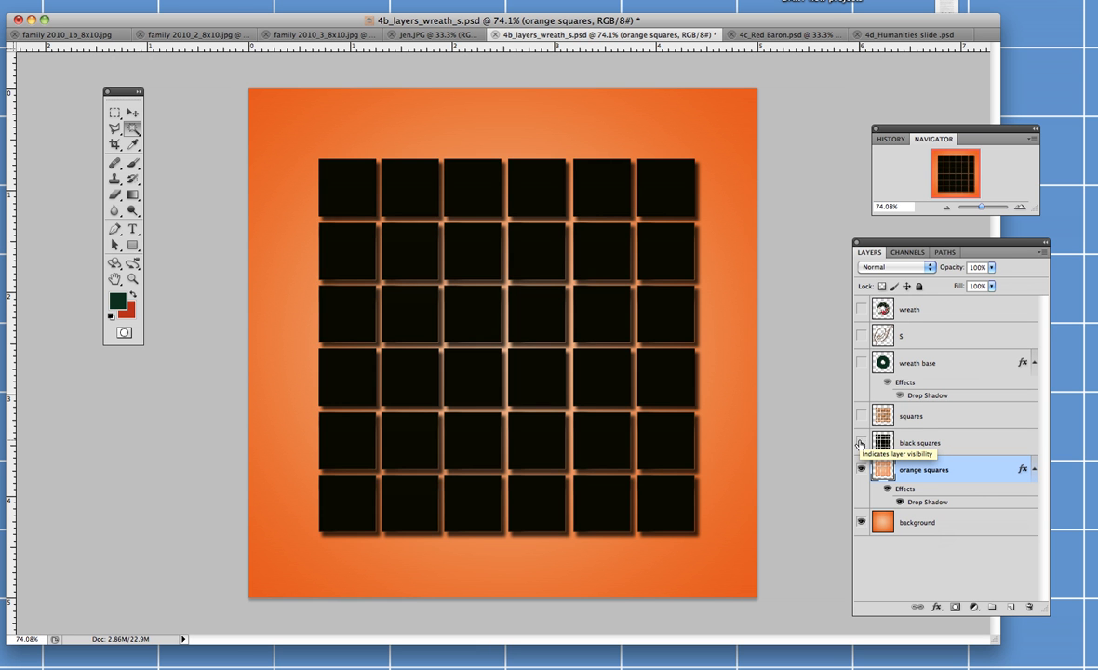
pyautogui.click(860, 417)
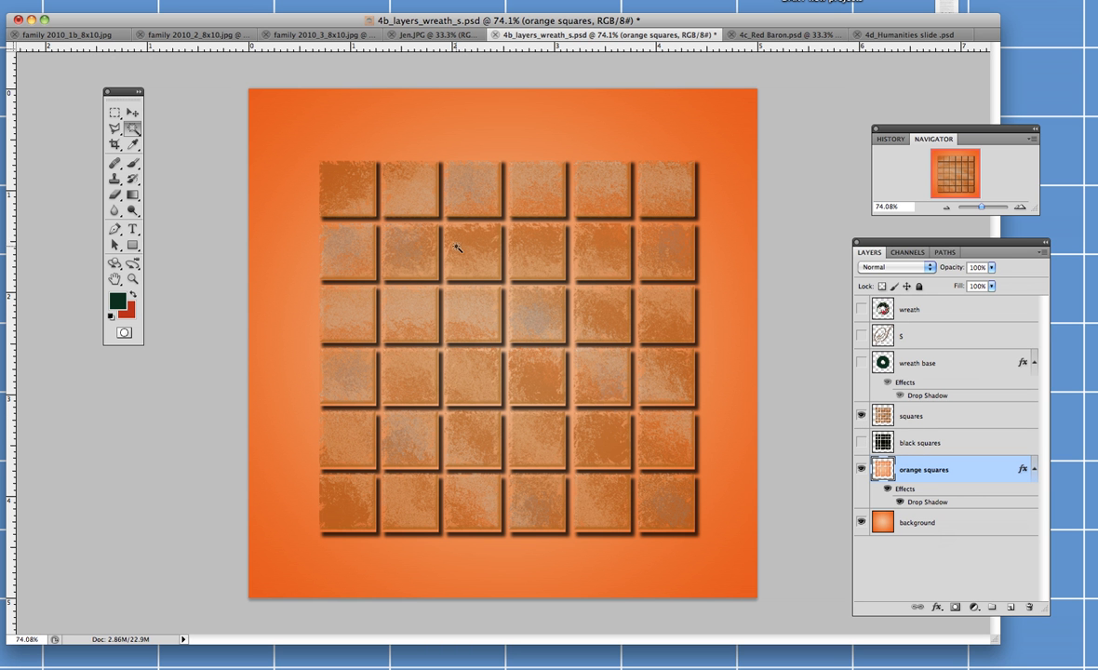
pyautogui.moveTo(494, 279)
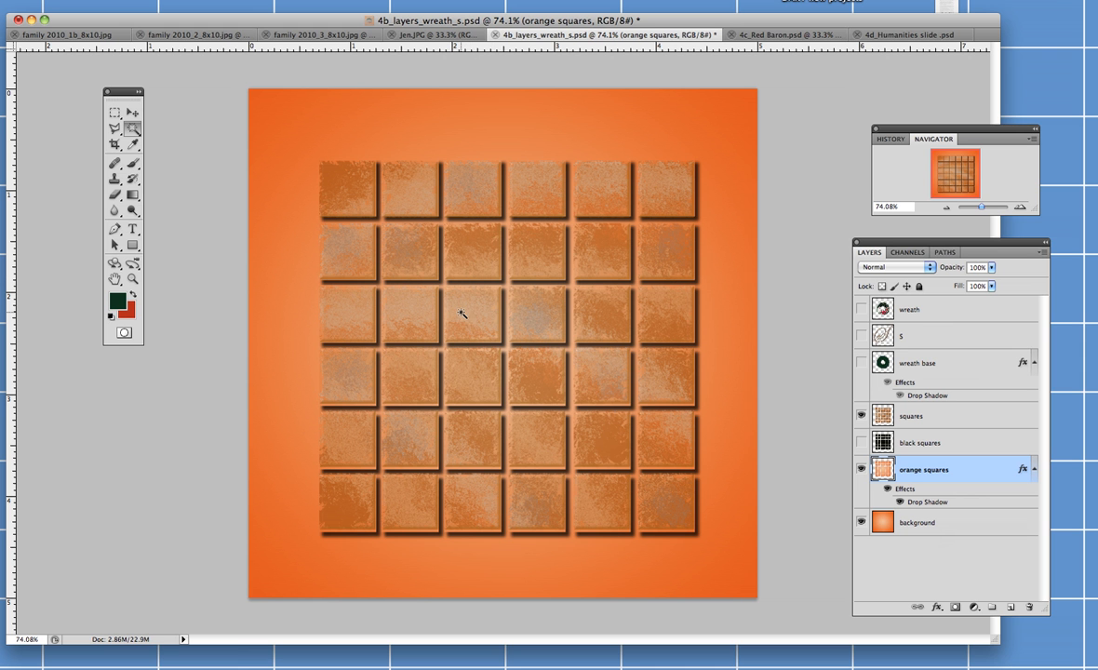
pyautogui.click(860, 414)
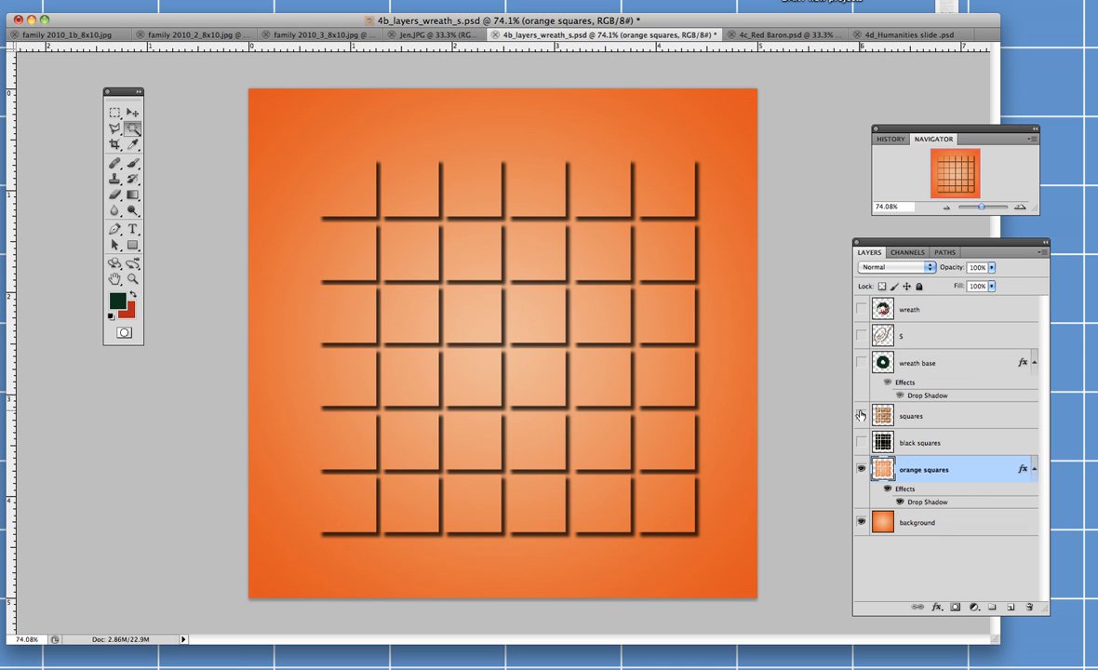
pyautogui.moveTo(859, 415)
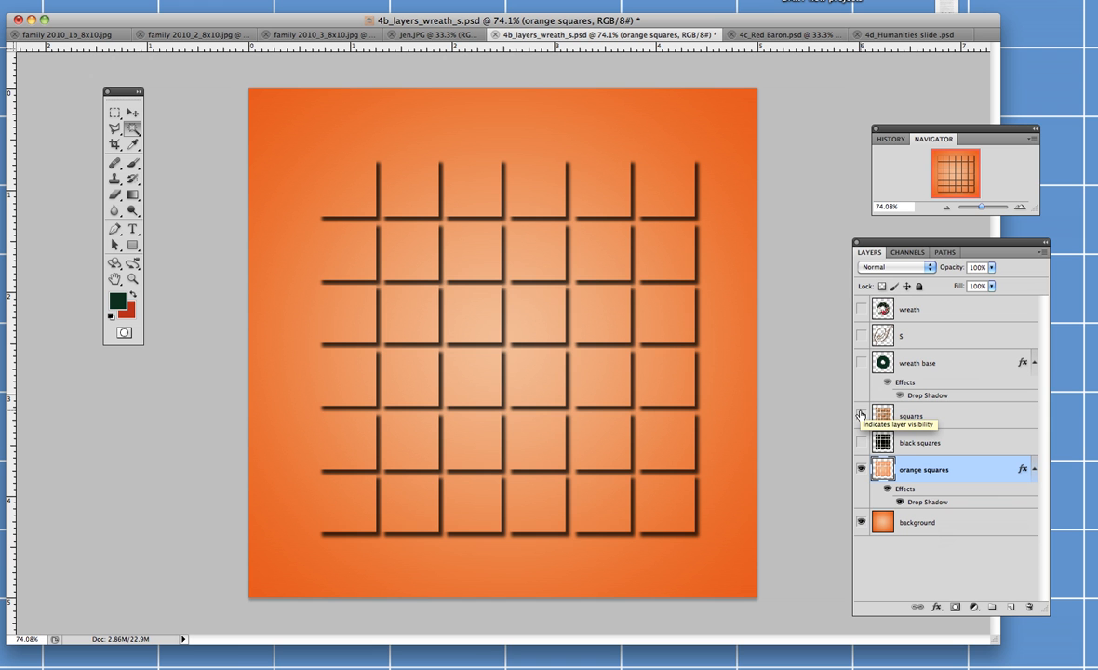
pyautogui.click(859, 416)
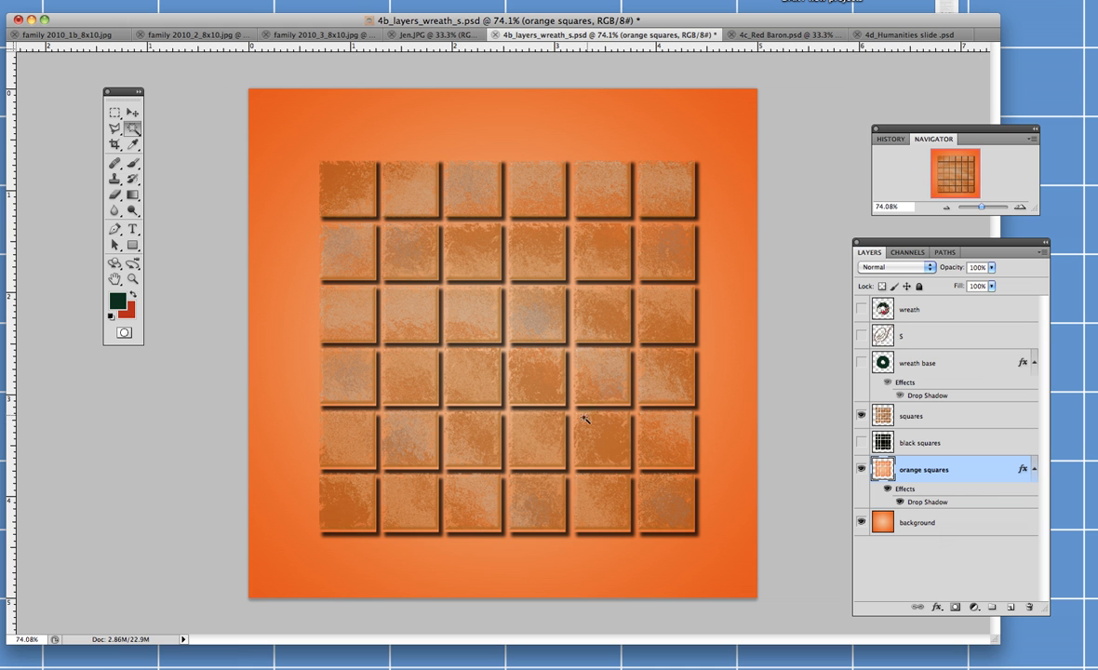
pyautogui.moveTo(524, 376)
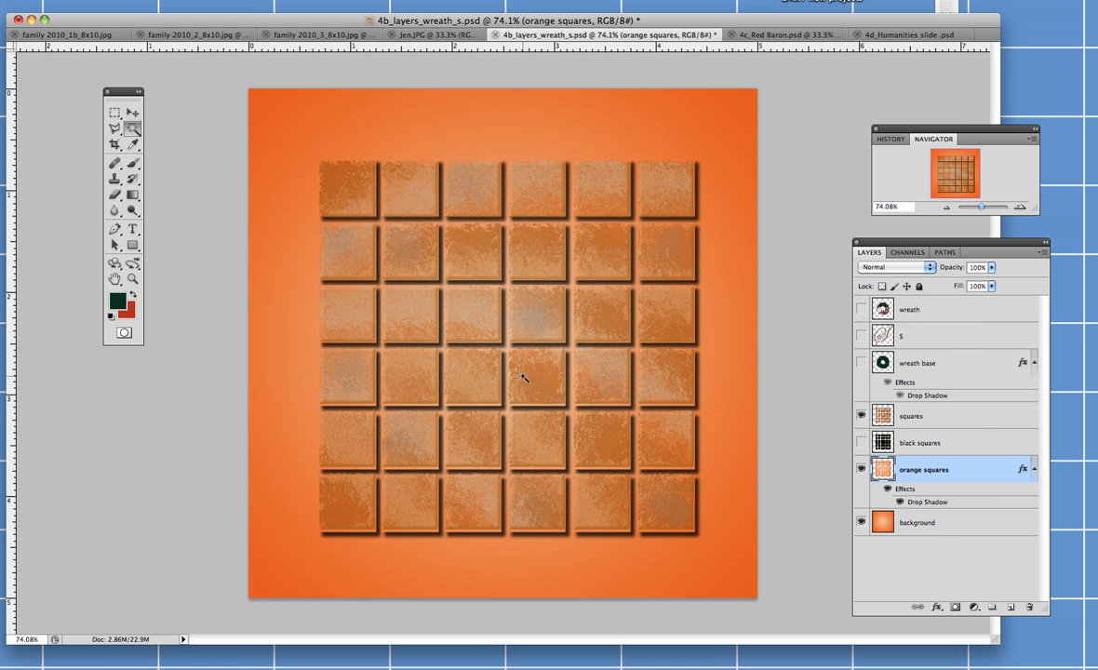
pyautogui.moveTo(903, 413)
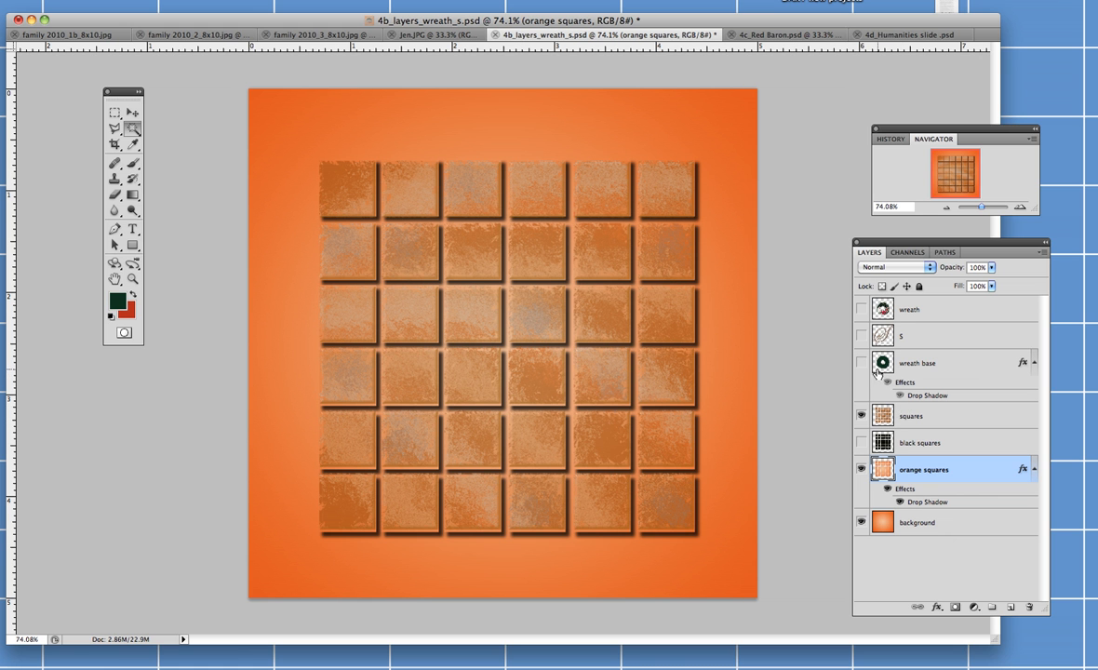
# - Toggle the wreath base visibility and make it the active layer with its drop shadow showing
pyautogui.click(860, 363)
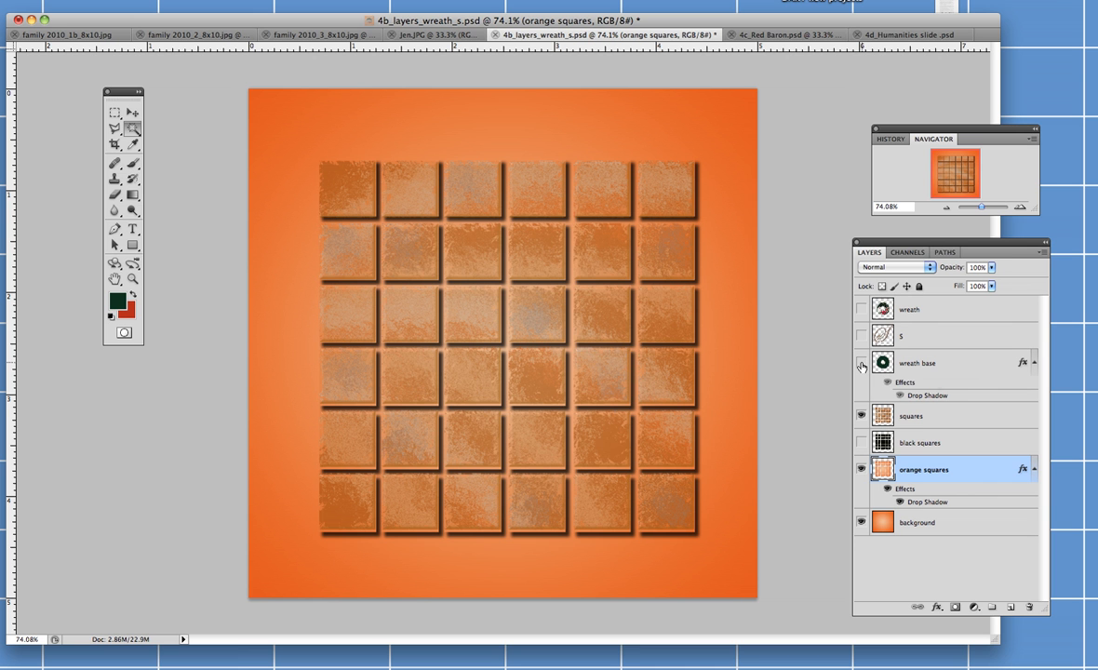
pyautogui.click(860, 363)
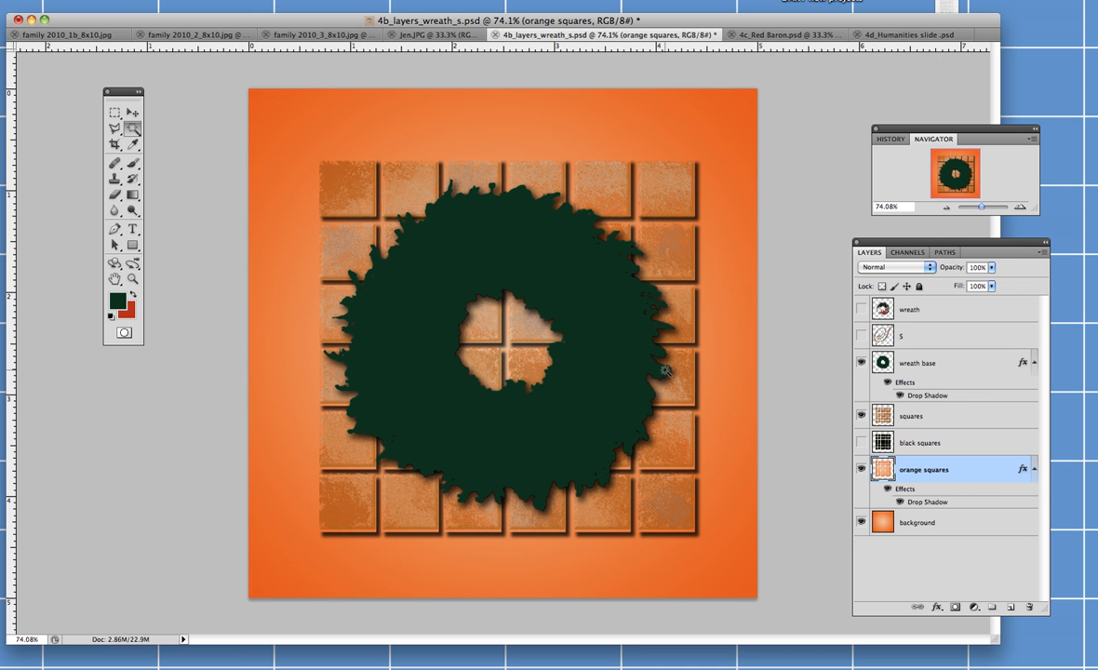
pyautogui.moveTo(406, 251)
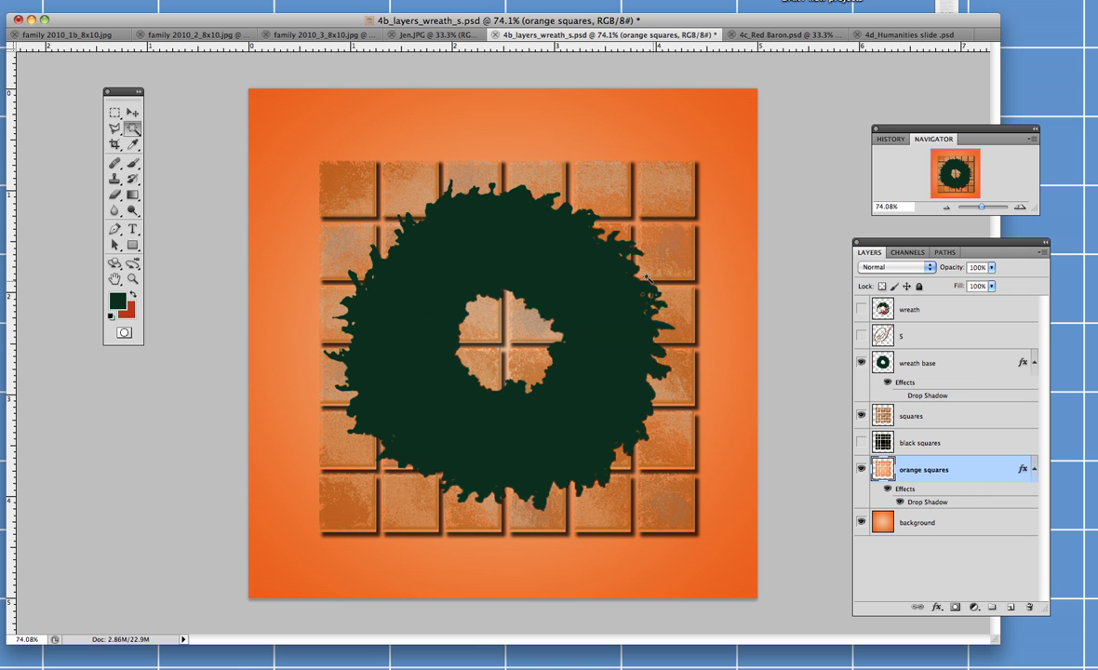
pyautogui.moveTo(379, 361)
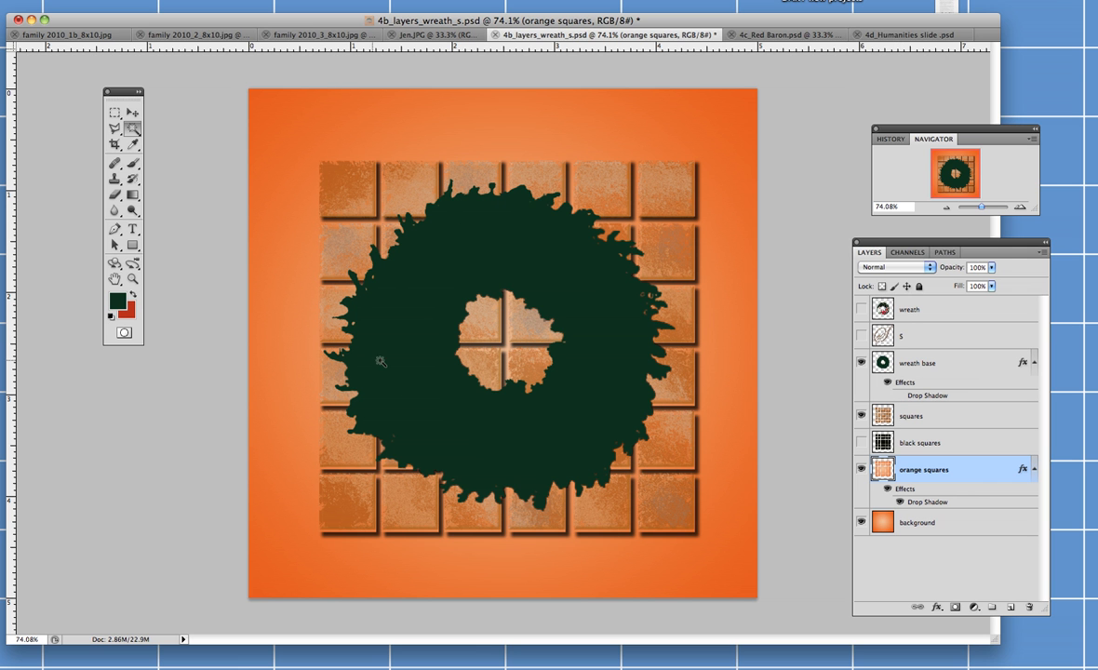
pyautogui.moveTo(971, 420)
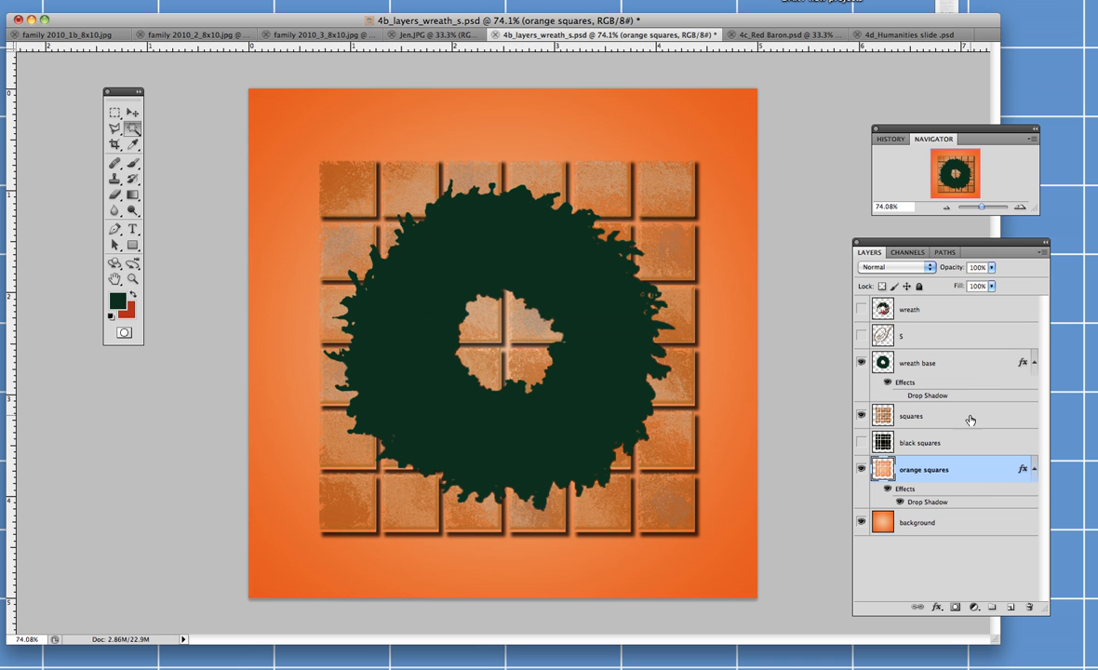
pyautogui.moveTo(910, 398)
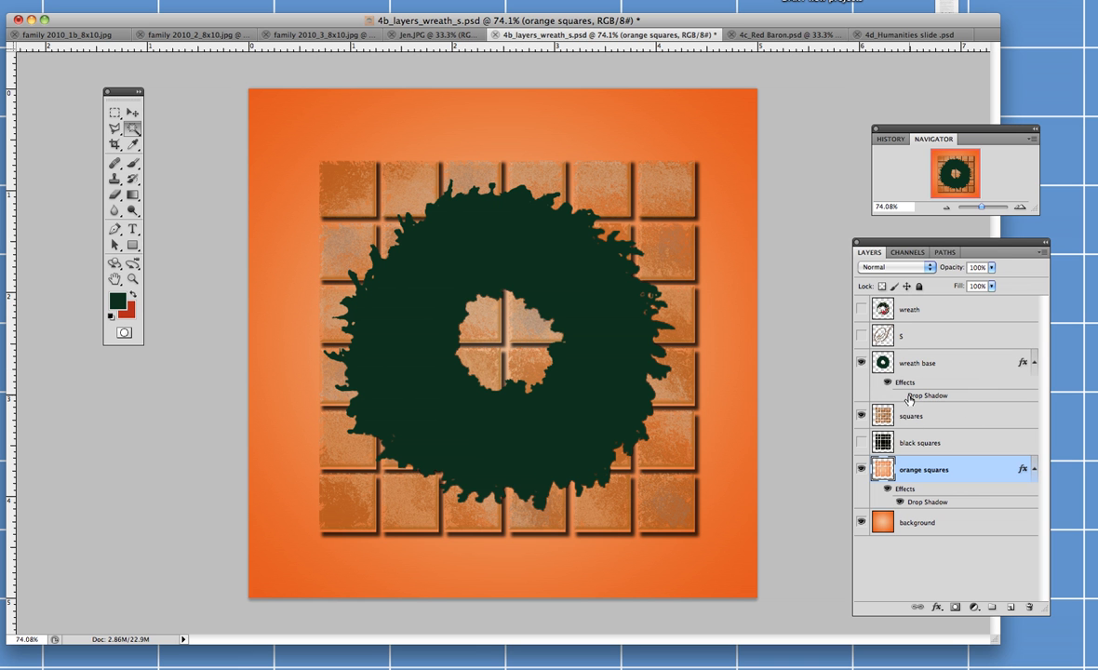
pyautogui.click(917, 363)
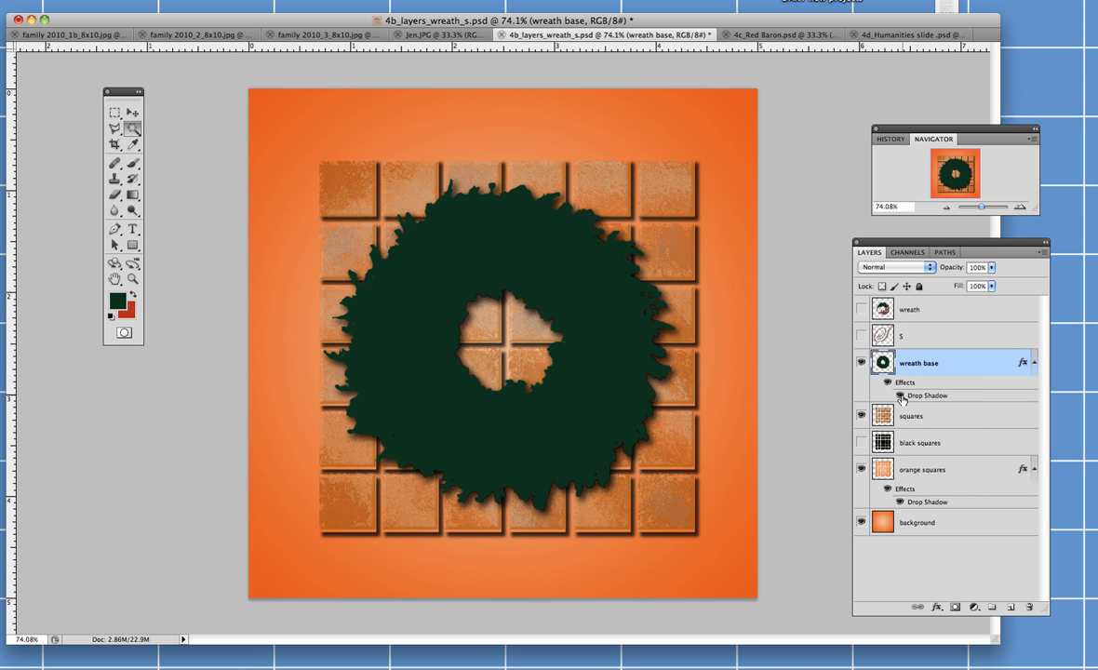
pyautogui.moveTo(901, 394)
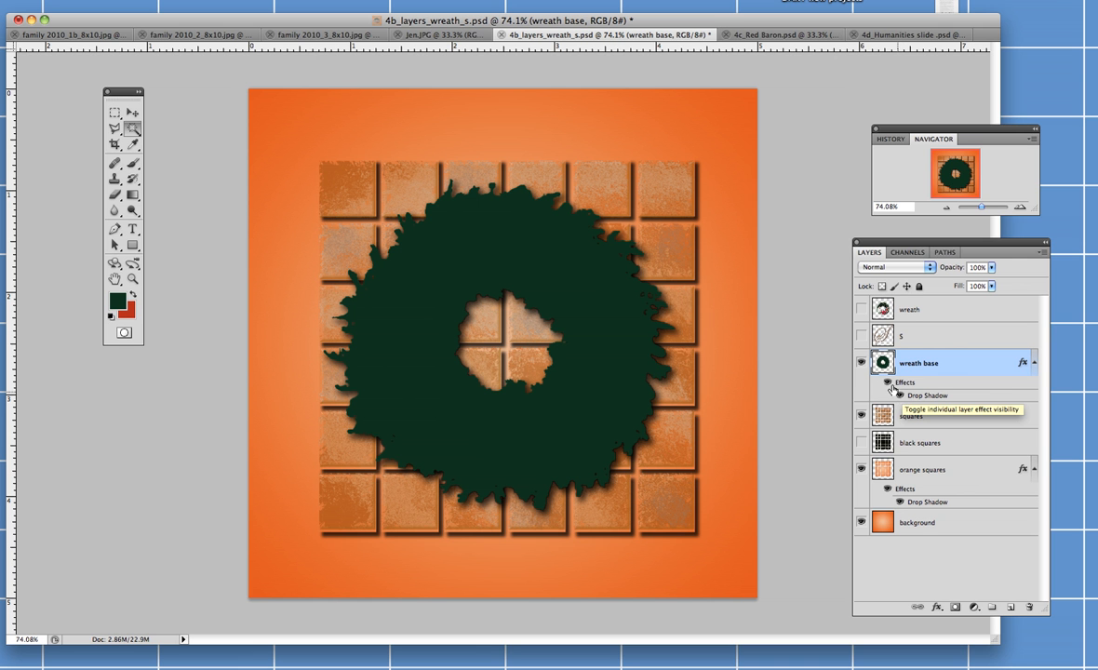
# - Make the silver script S layer visible over the wreath and squares
pyautogui.click(860, 335)
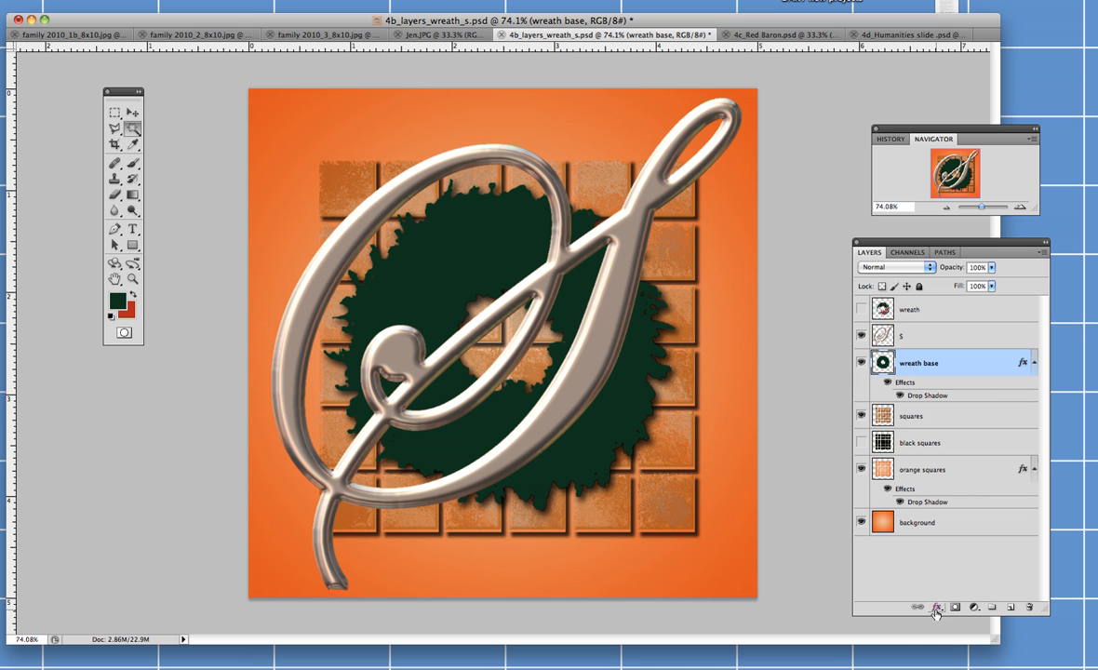
pyautogui.click(938, 606)
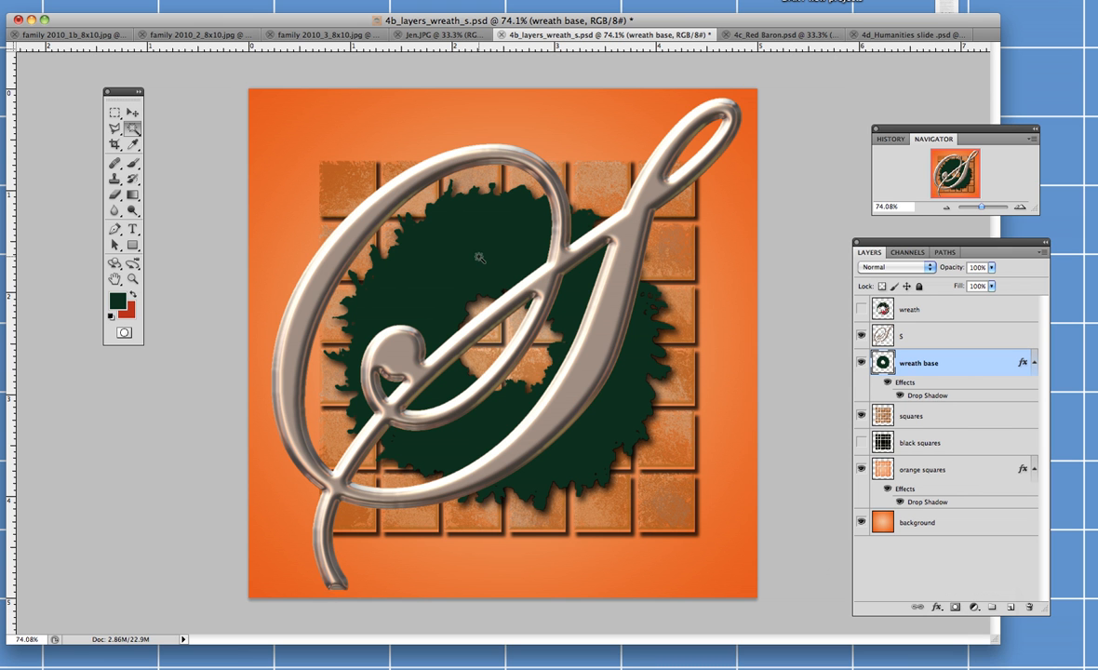
pyautogui.moveTo(365, 234)
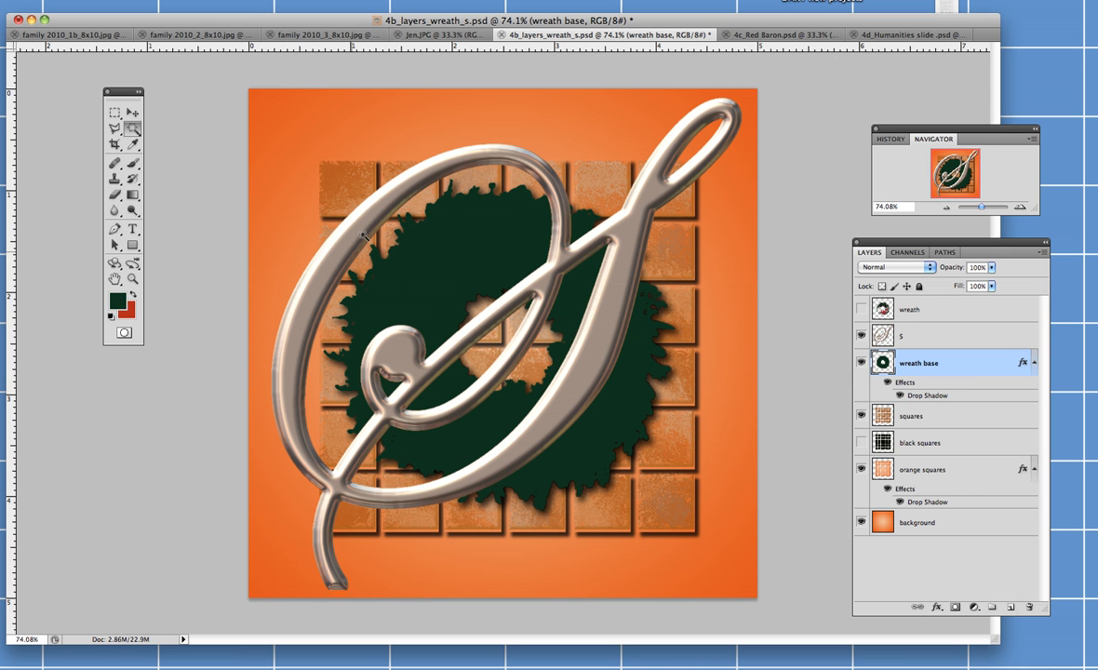
pyautogui.moveTo(413, 203)
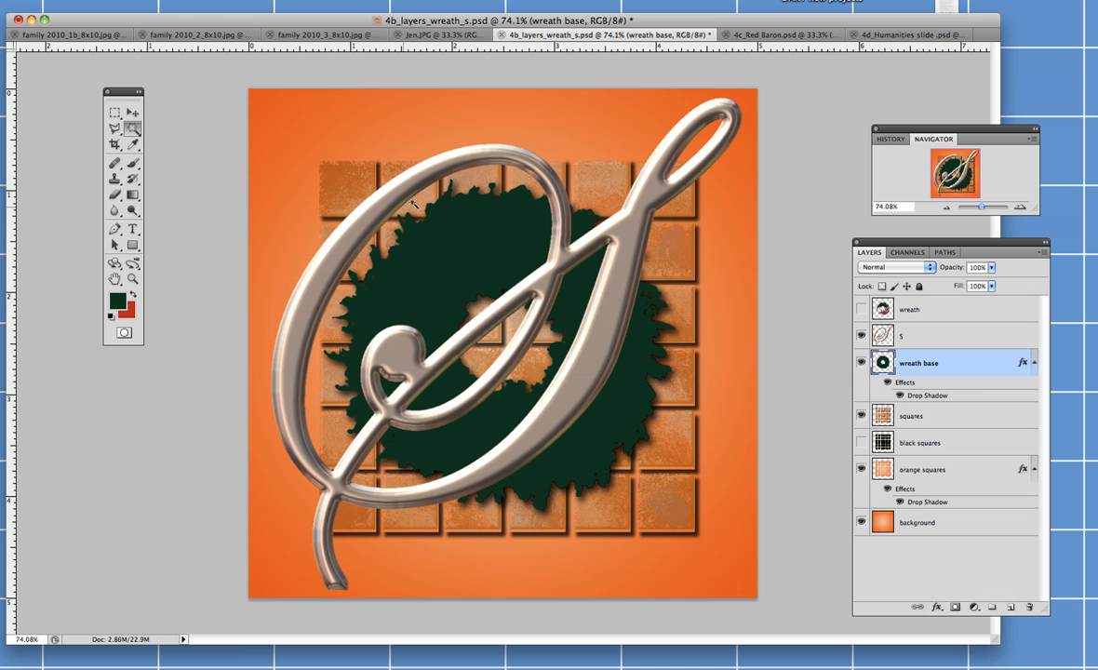
pyautogui.moveTo(559, 268)
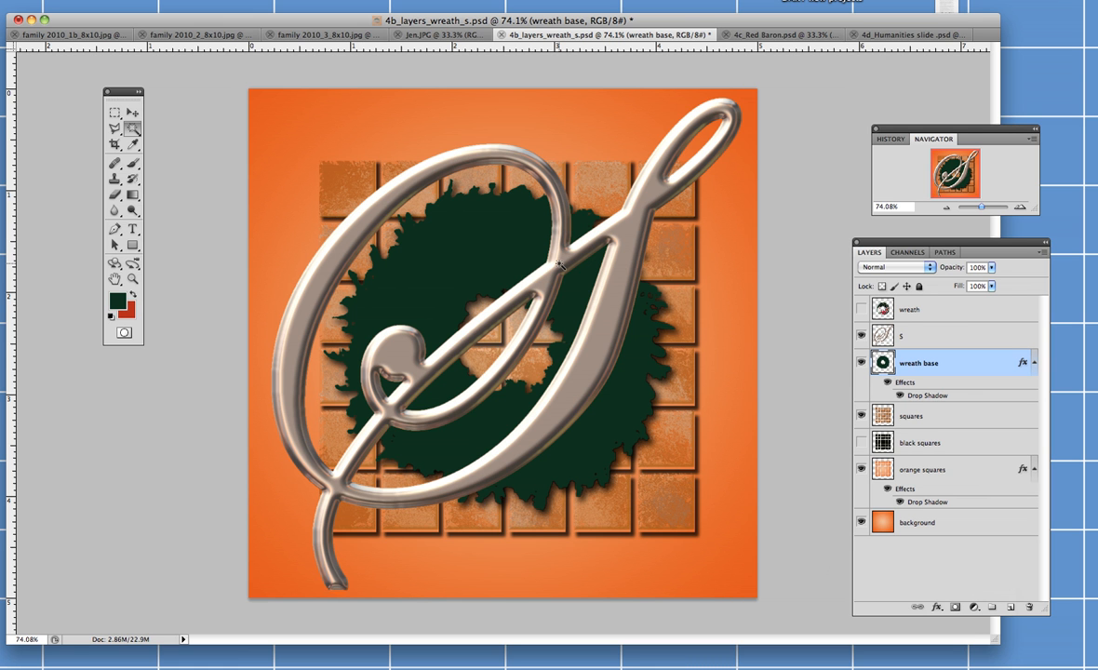
pyautogui.moveTo(793, 374)
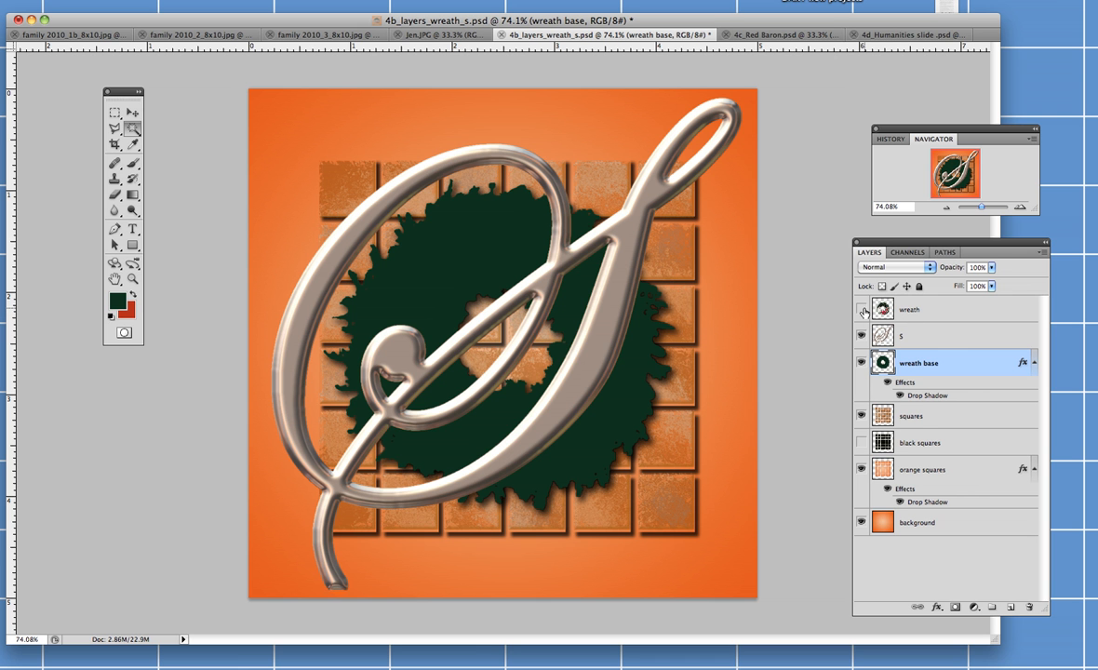
# - Show the leafy wreath with red bow and make it the active layer
pyautogui.click(859, 311)
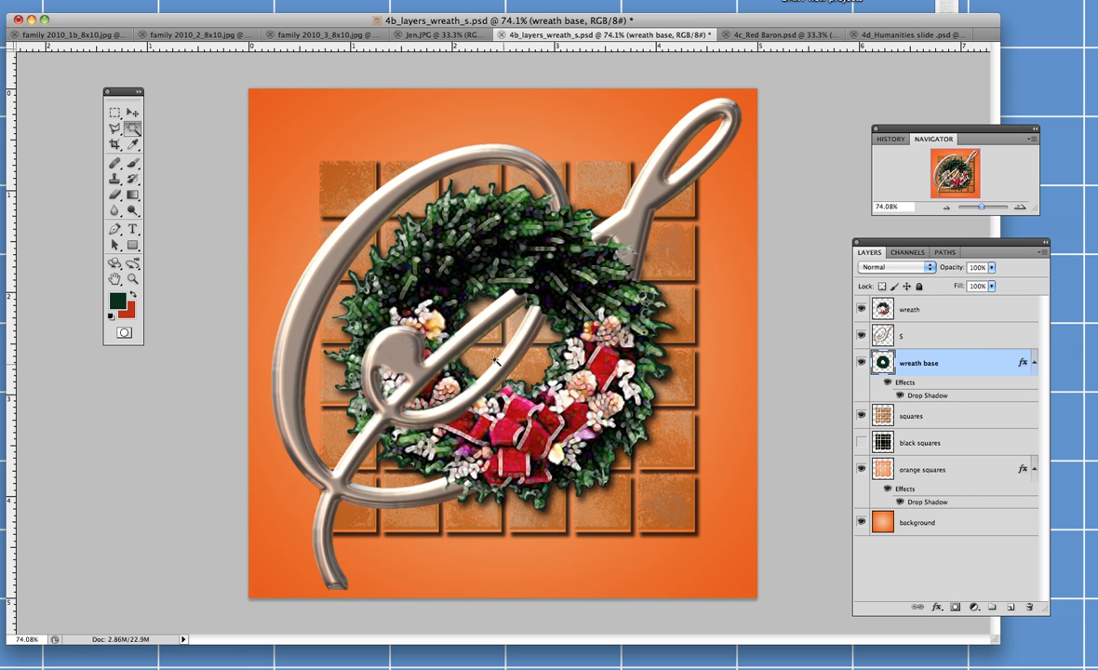
pyautogui.moveTo(395, 366)
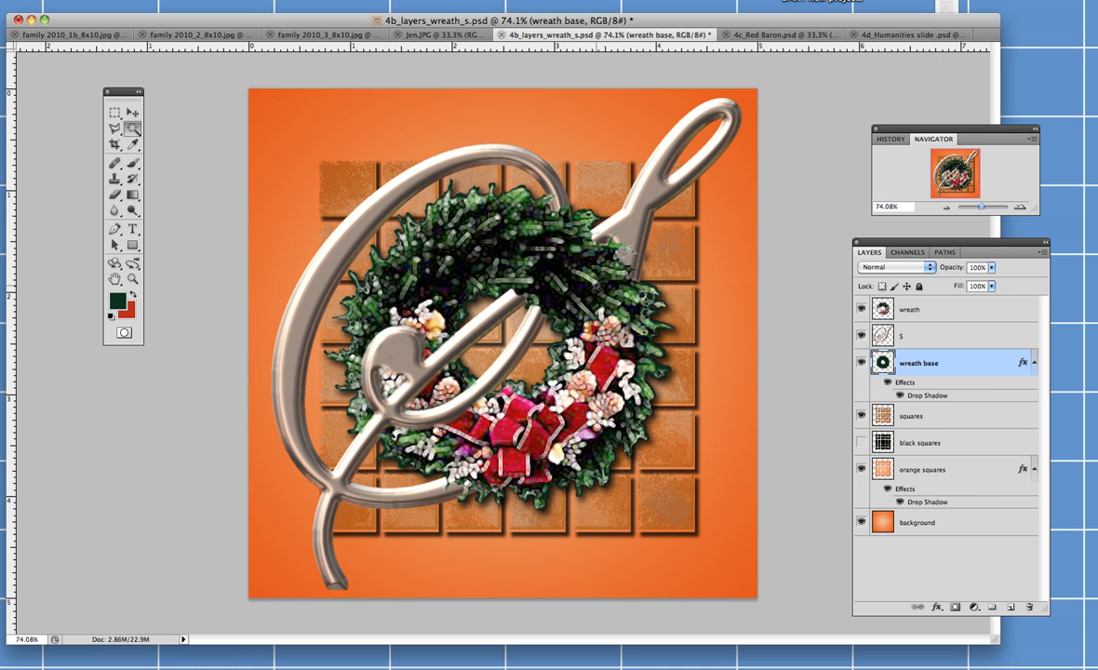
pyautogui.moveTo(953, 331)
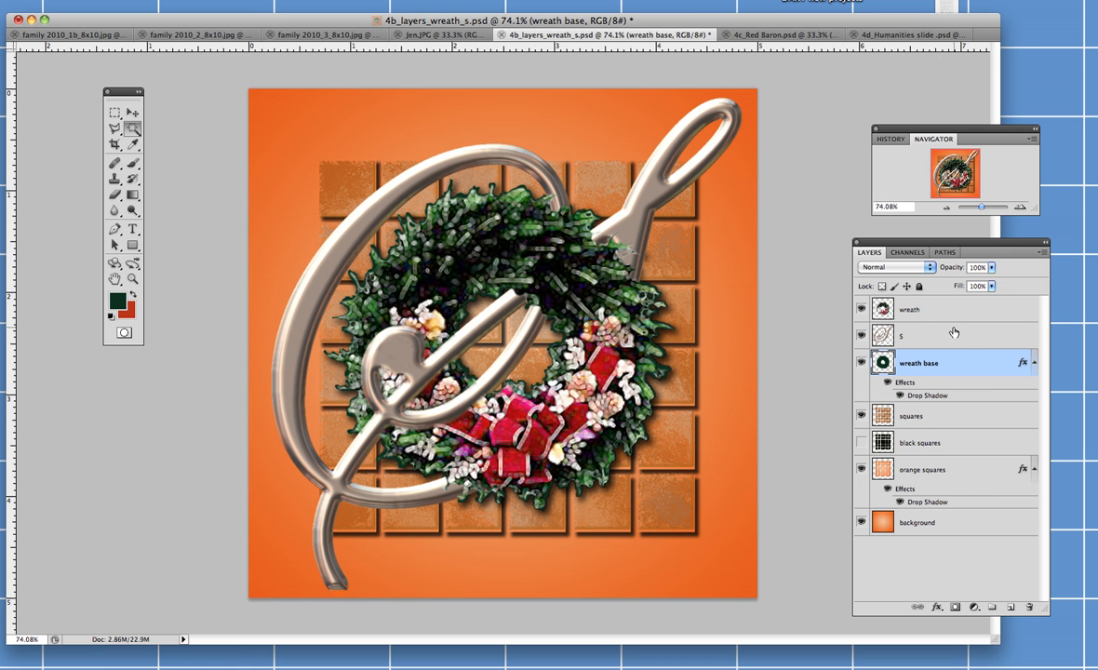
pyautogui.click(908, 309)
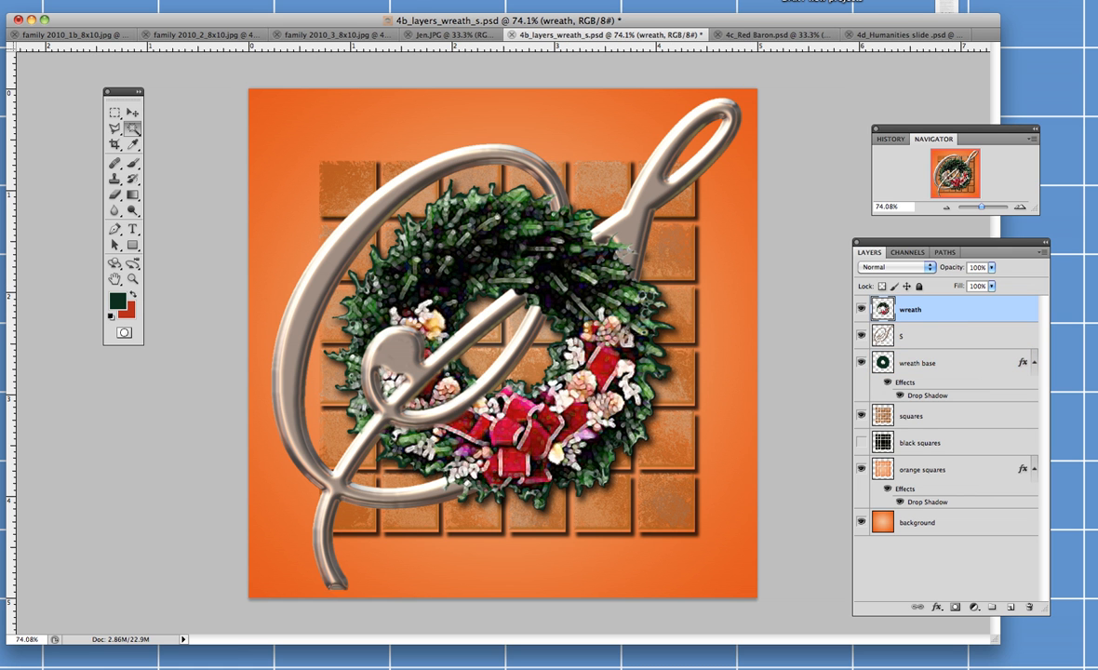
pyautogui.click(290, 83)
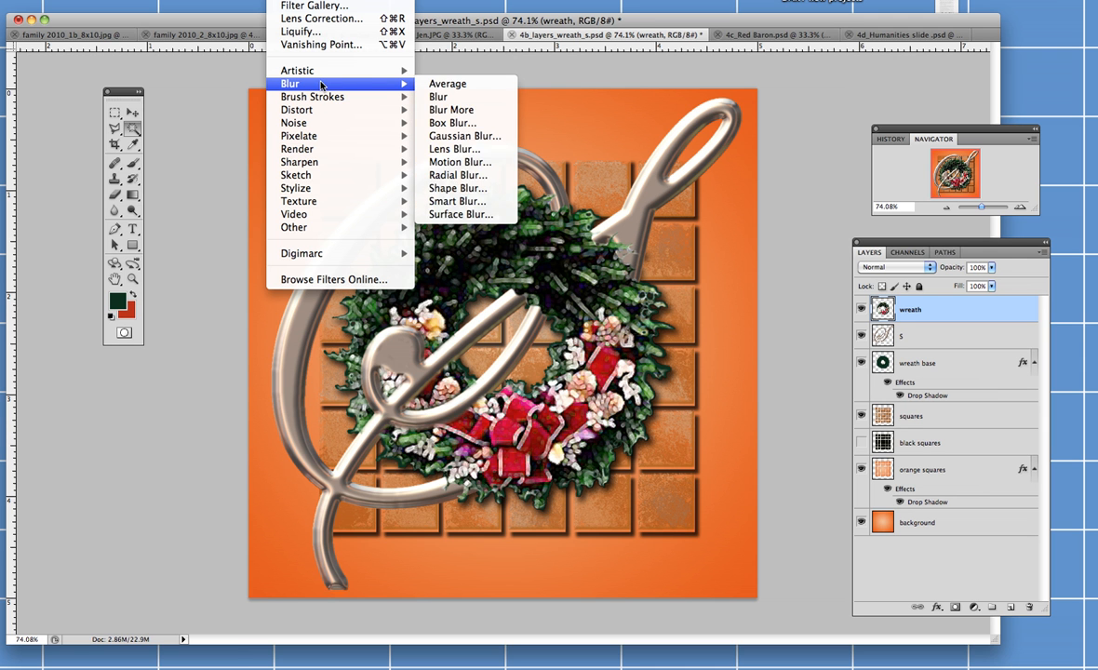
pyautogui.moveTo(297, 71)
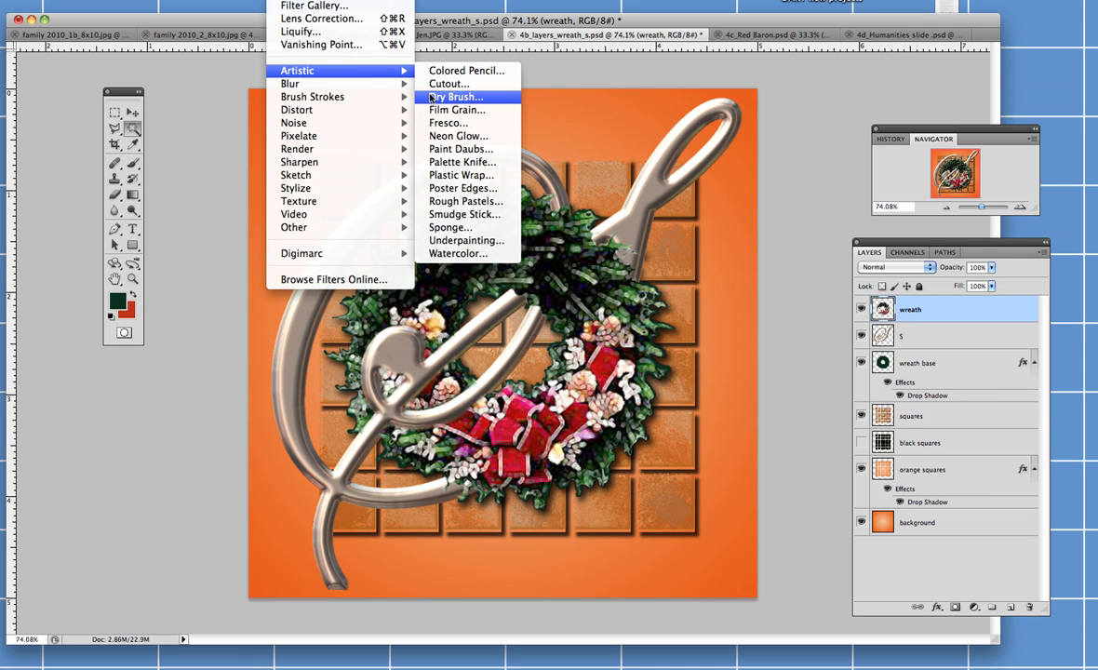
pyautogui.moveTo(461, 149)
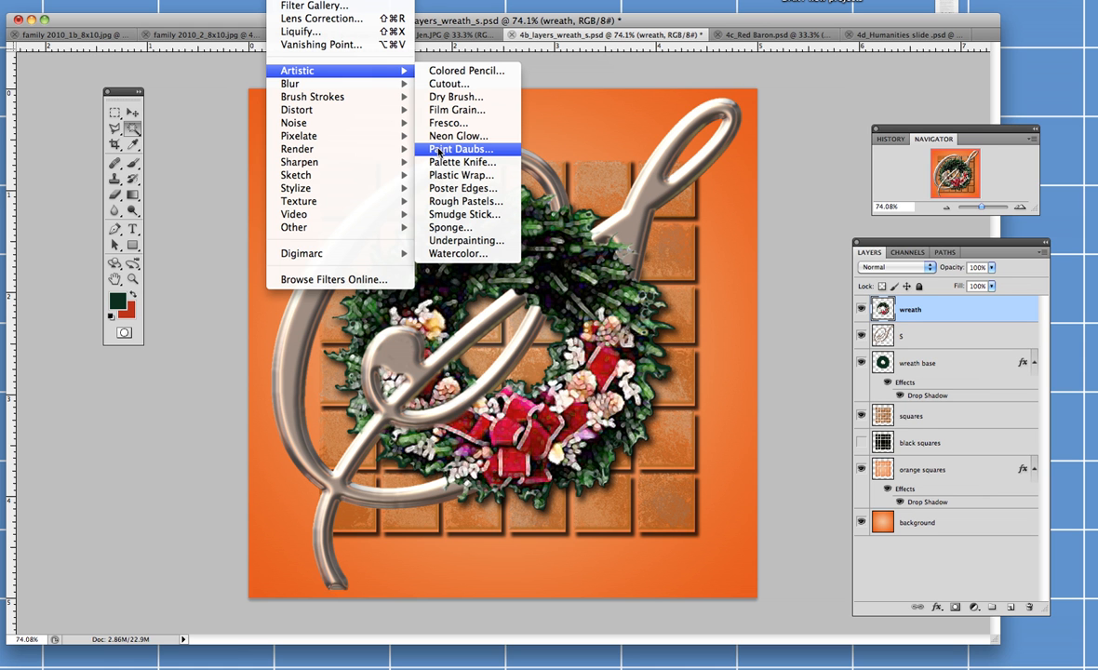
pyautogui.moveTo(462, 188)
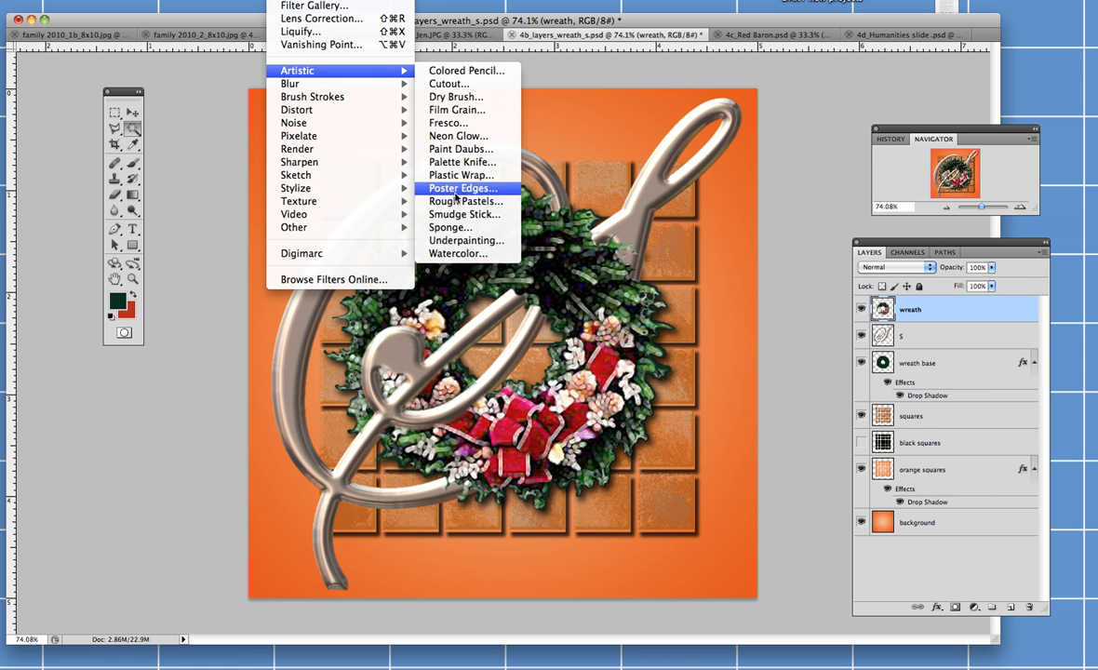
pyautogui.moveTo(461, 175)
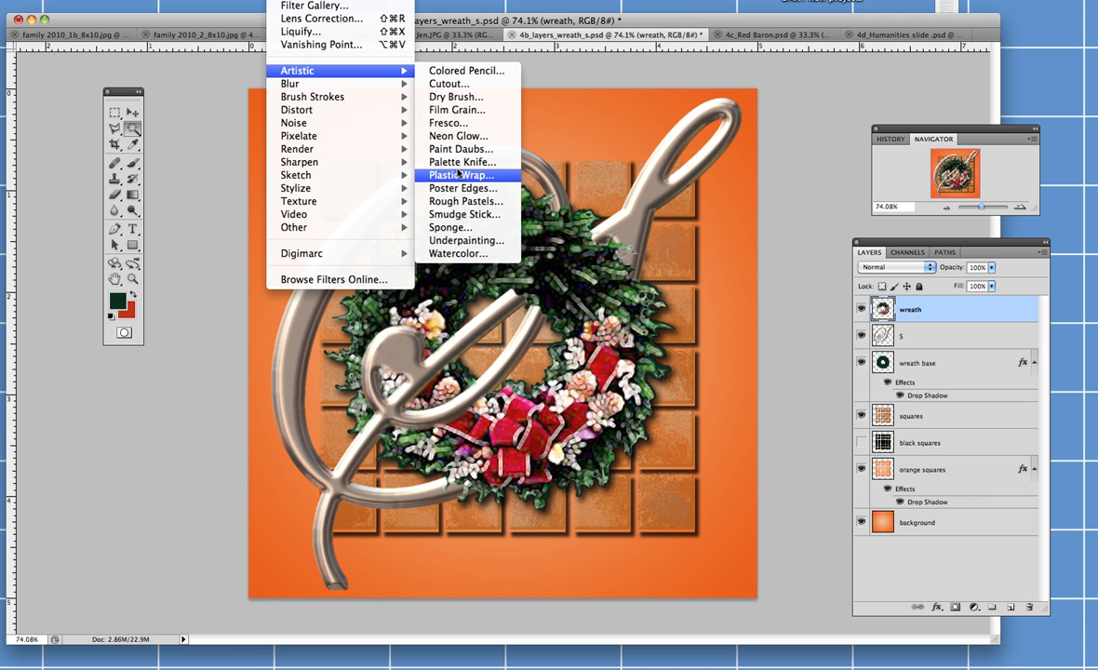
pyautogui.moveTo(540, 83)
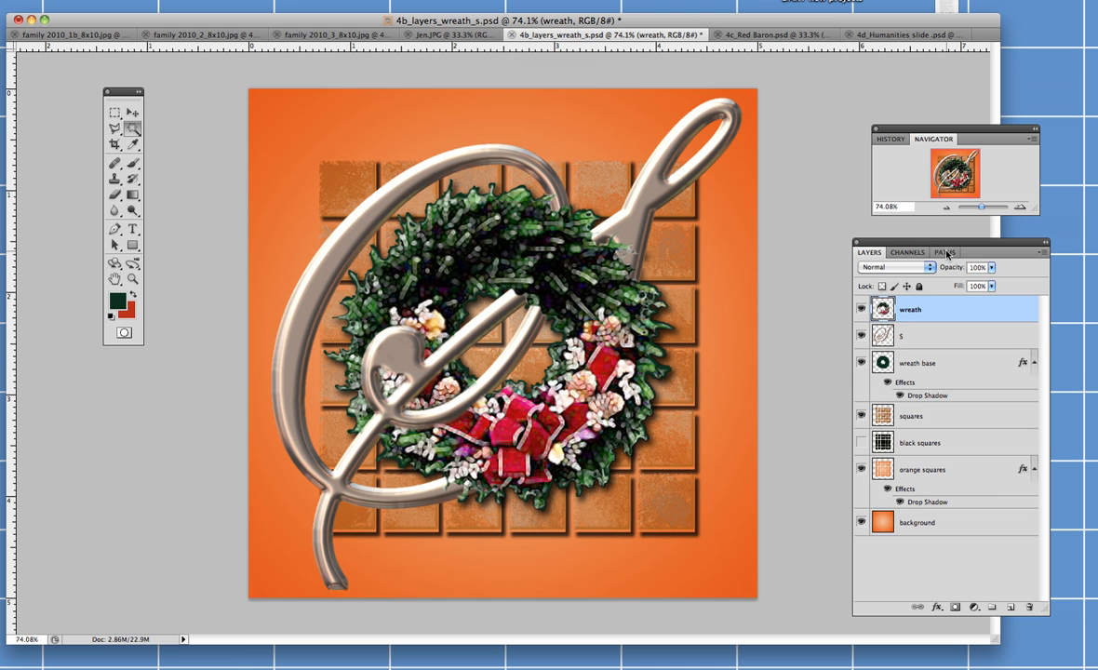
pyautogui.moveTo(972, 428)
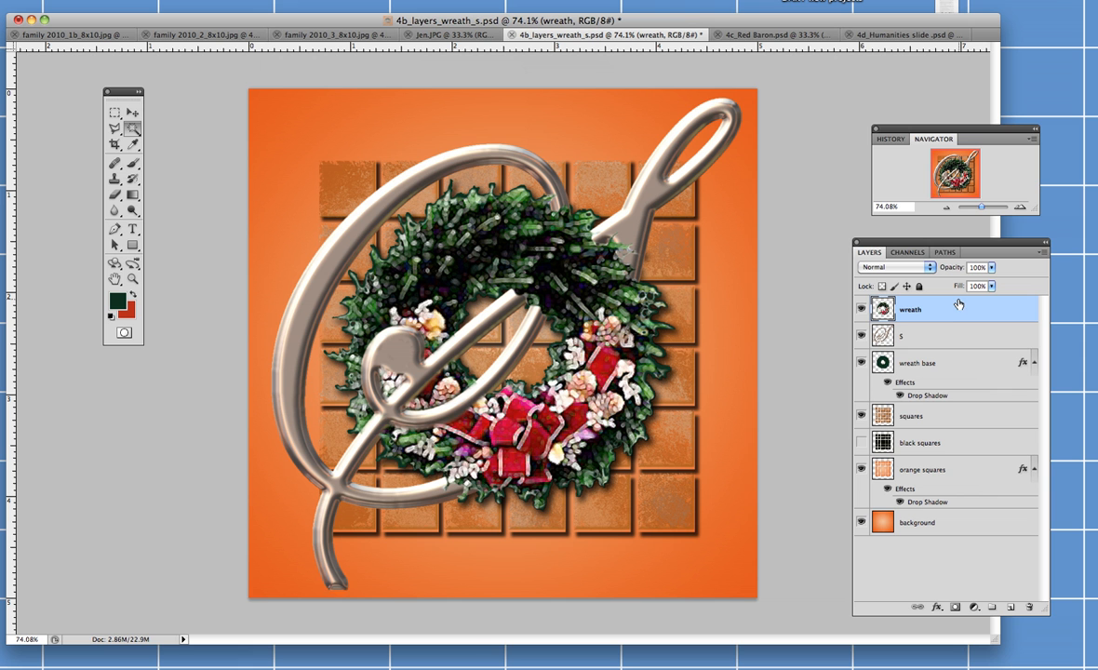
pyautogui.moveTo(926, 328)
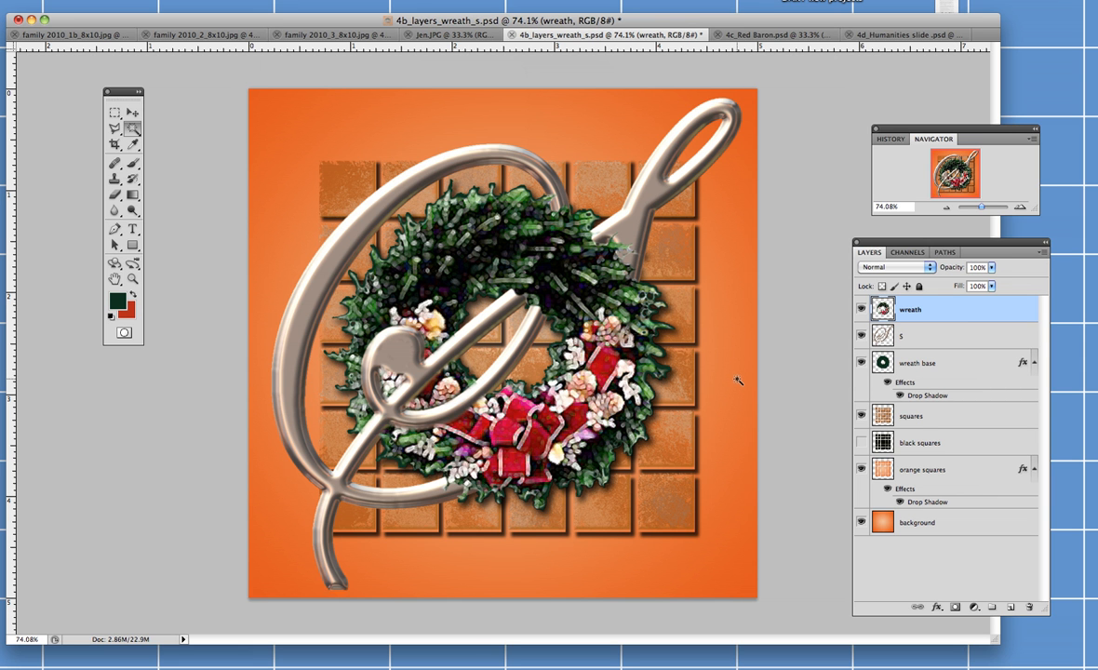
pyautogui.moveTo(686, 394)
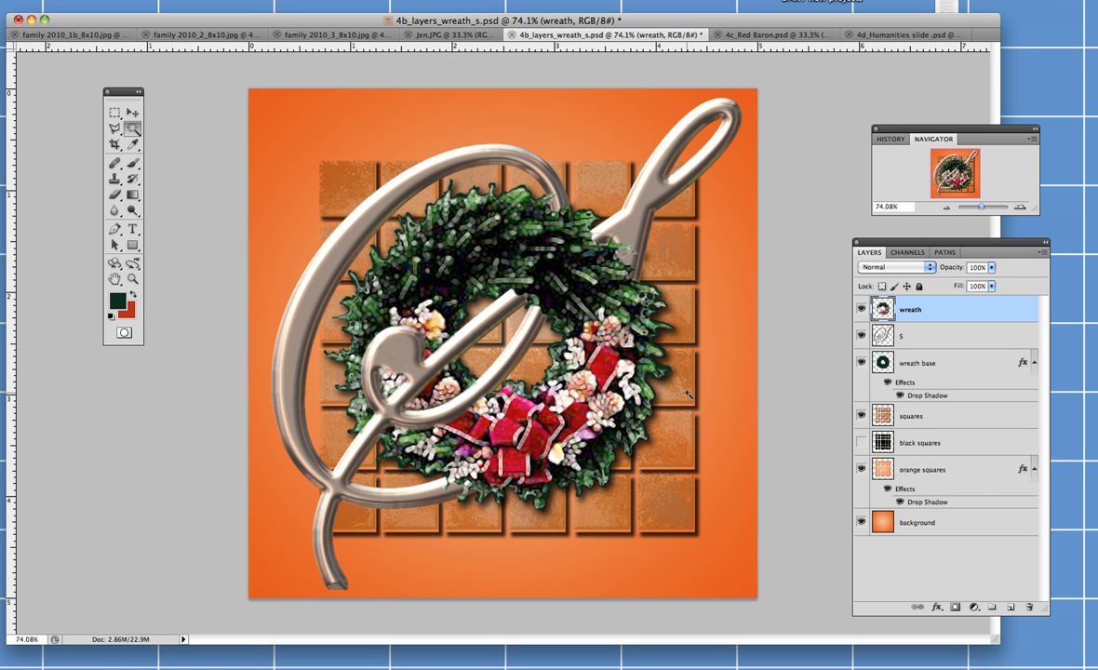
pyautogui.moveTo(679, 391)
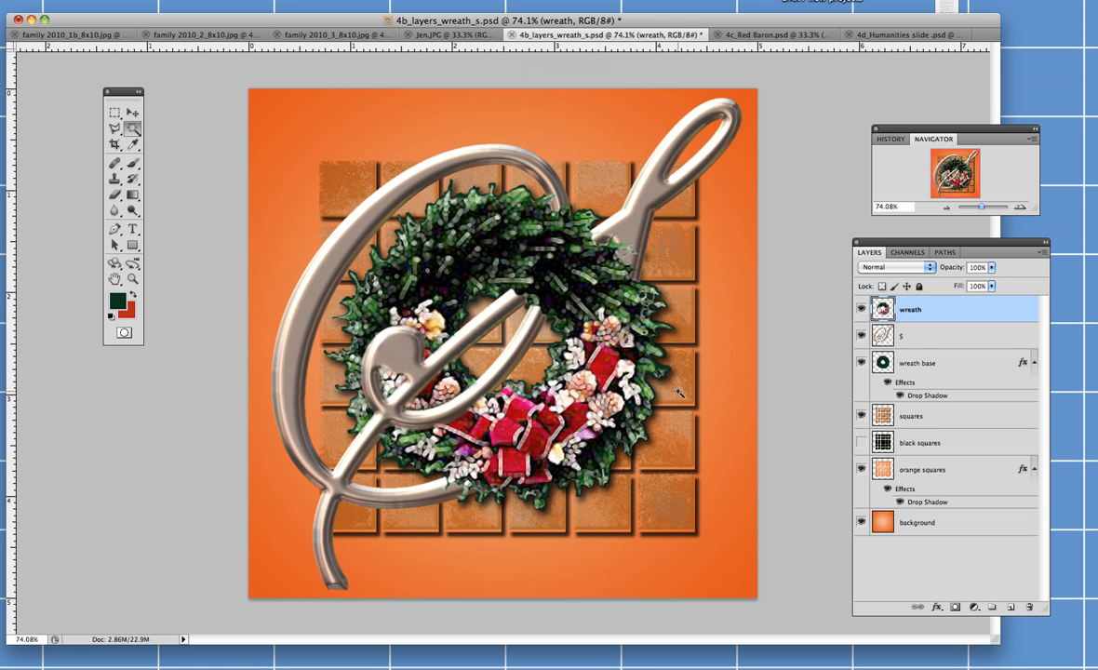
pyautogui.moveTo(529, 54)
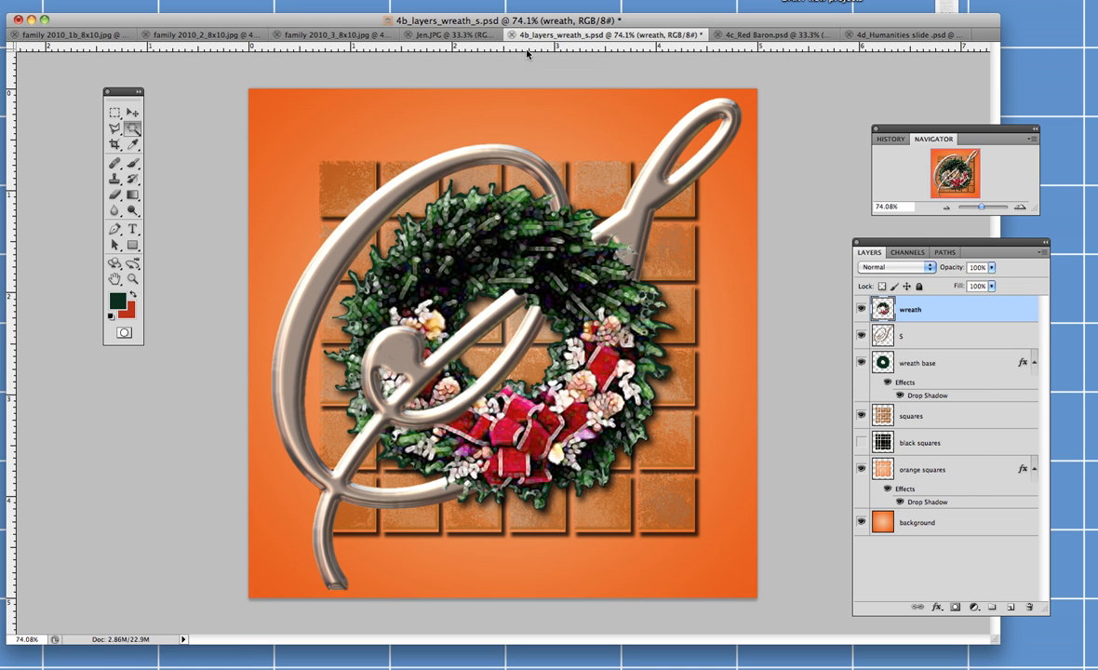
pyautogui.moveTo(575, 45)
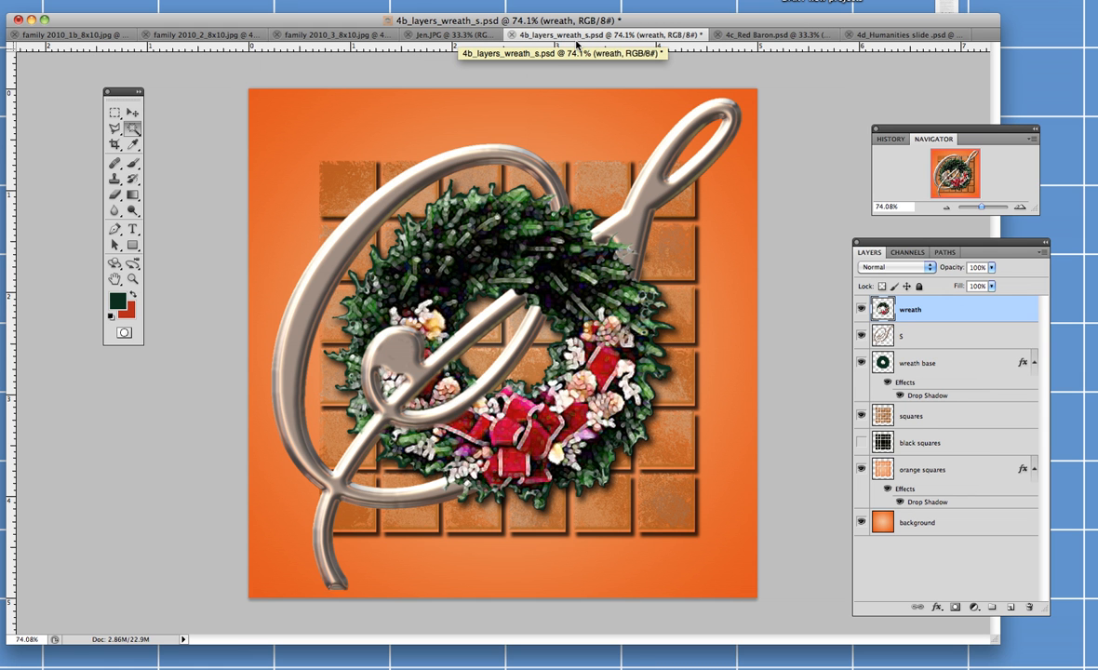
pyautogui.moveTo(659, 173)
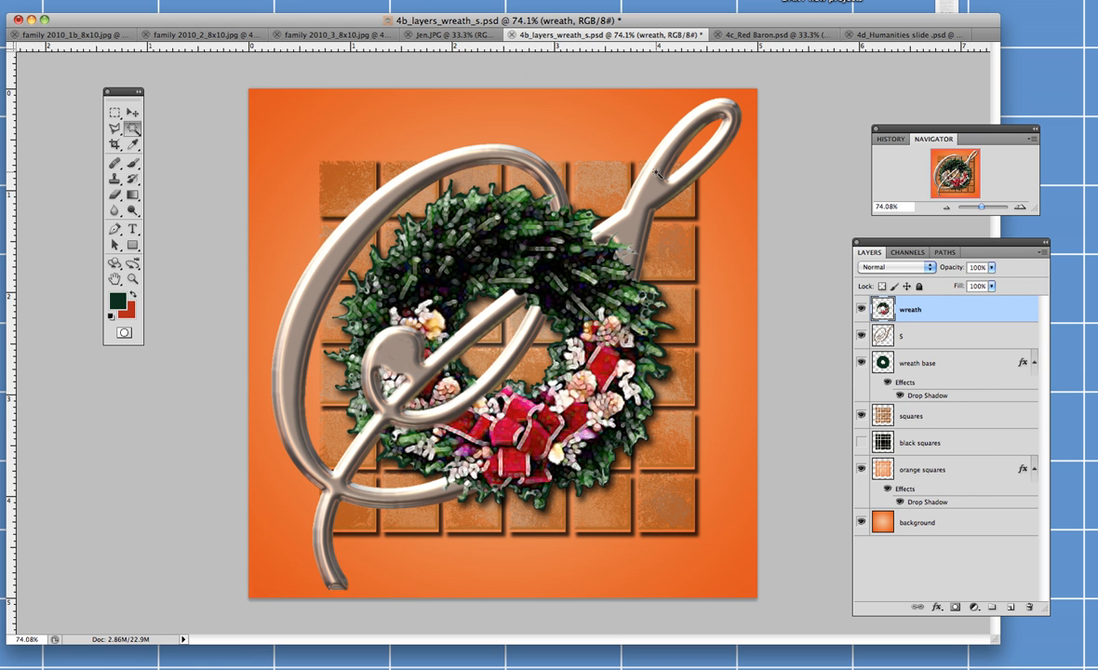
pyautogui.moveTo(707, 327)
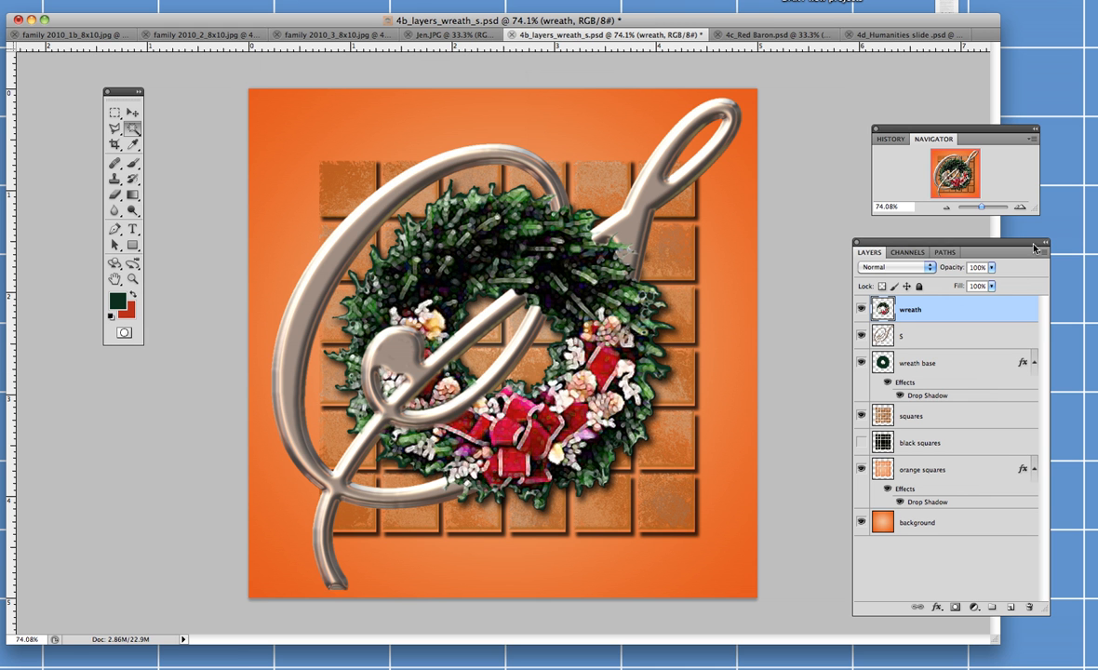
pyautogui.click(1044, 251)
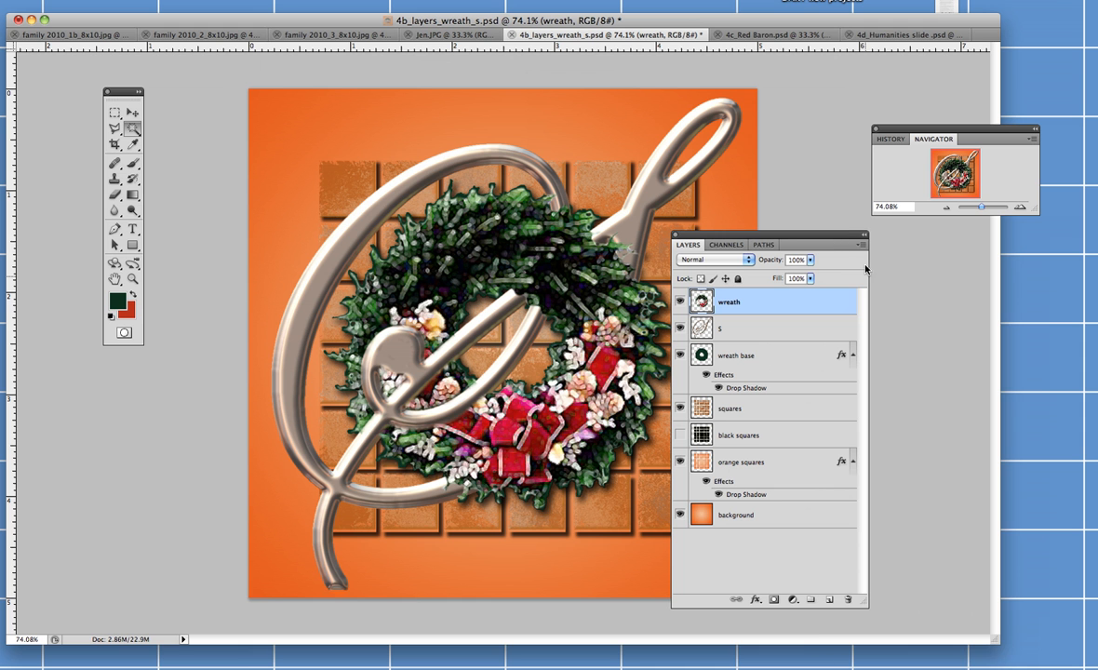
pyautogui.click(861, 245)
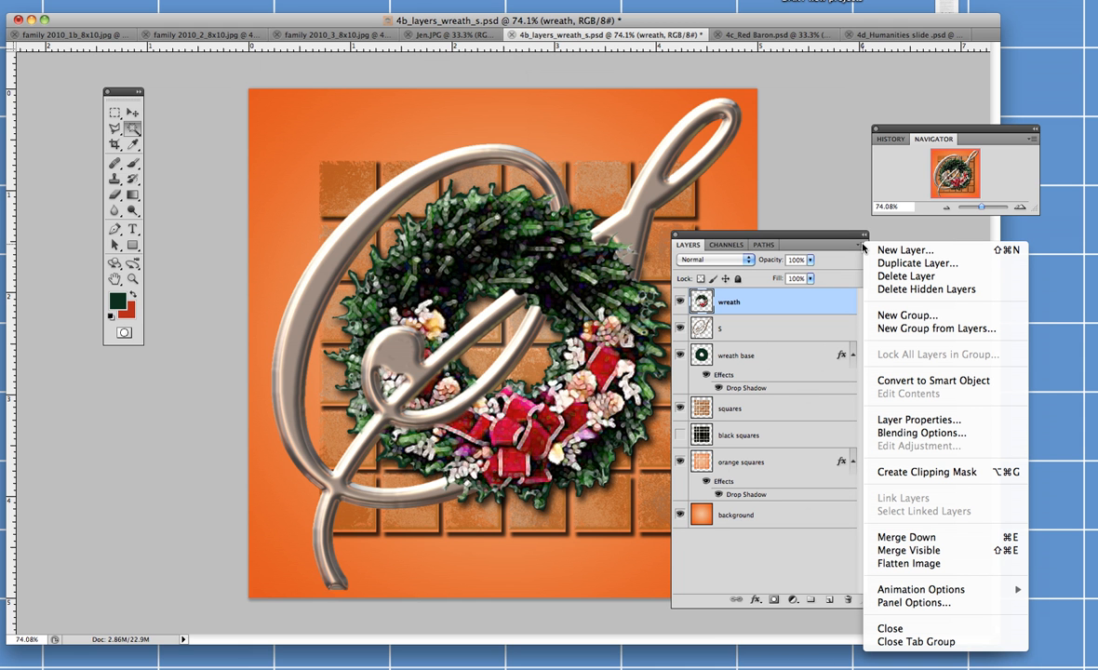
pyautogui.moveTo(910, 562)
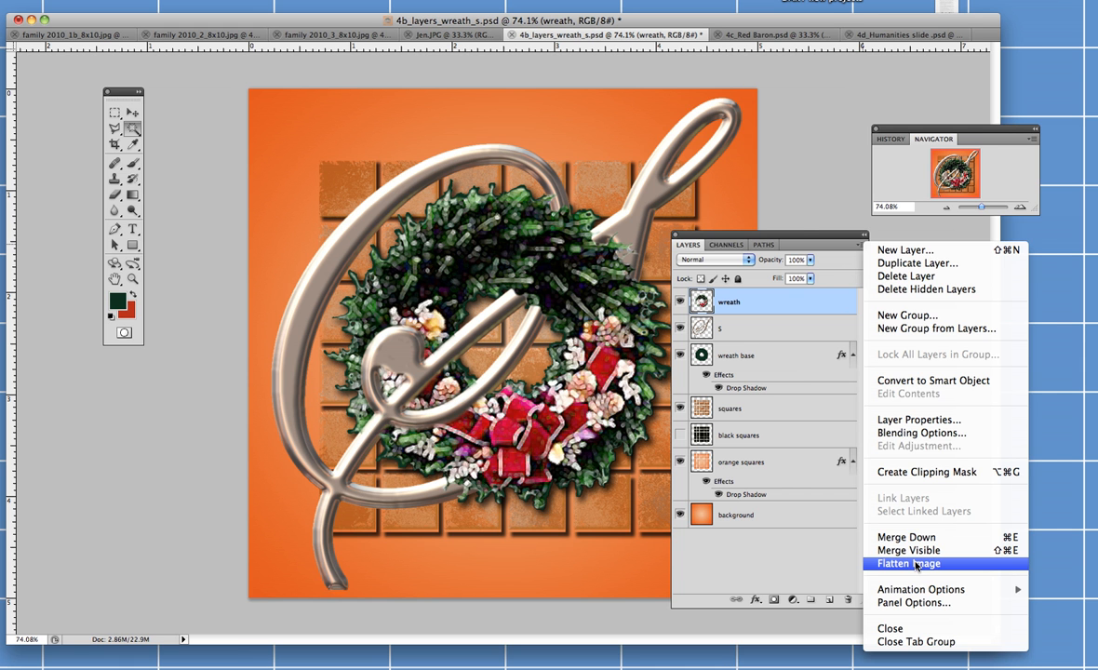
pyautogui.click(908, 562)
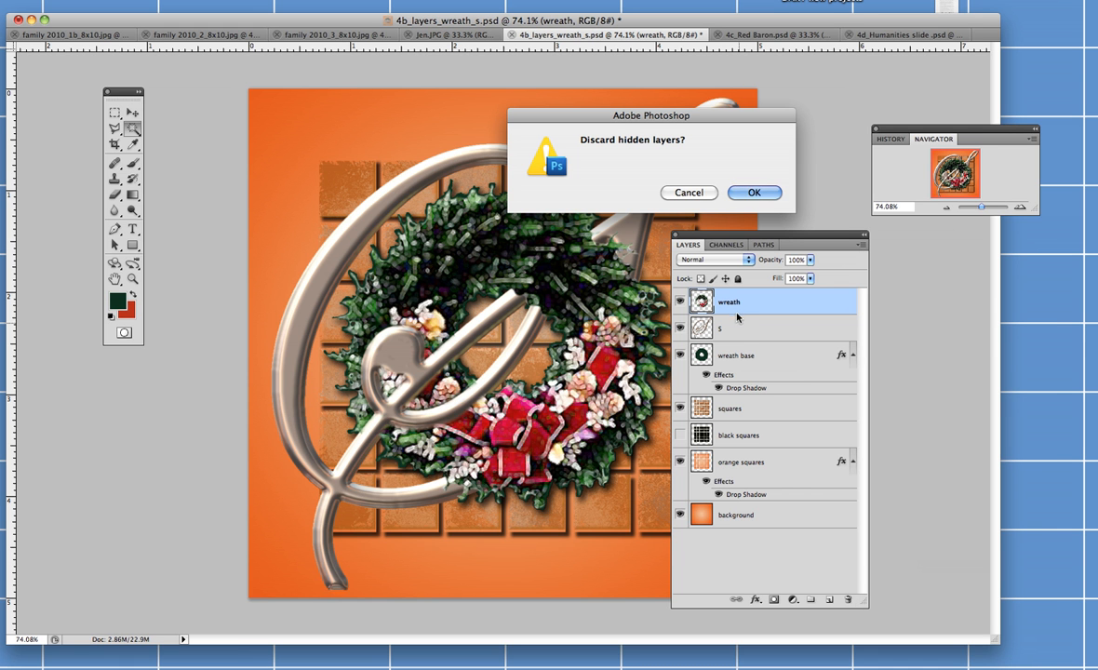
pyautogui.moveTo(733, 312)
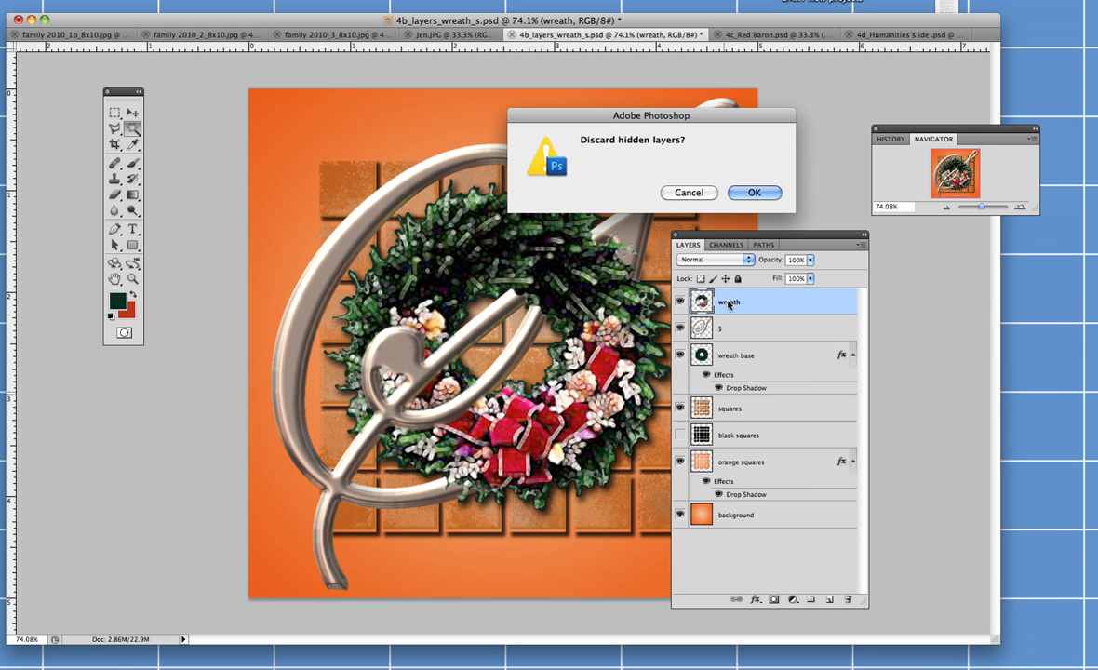
pyautogui.click(755, 191)
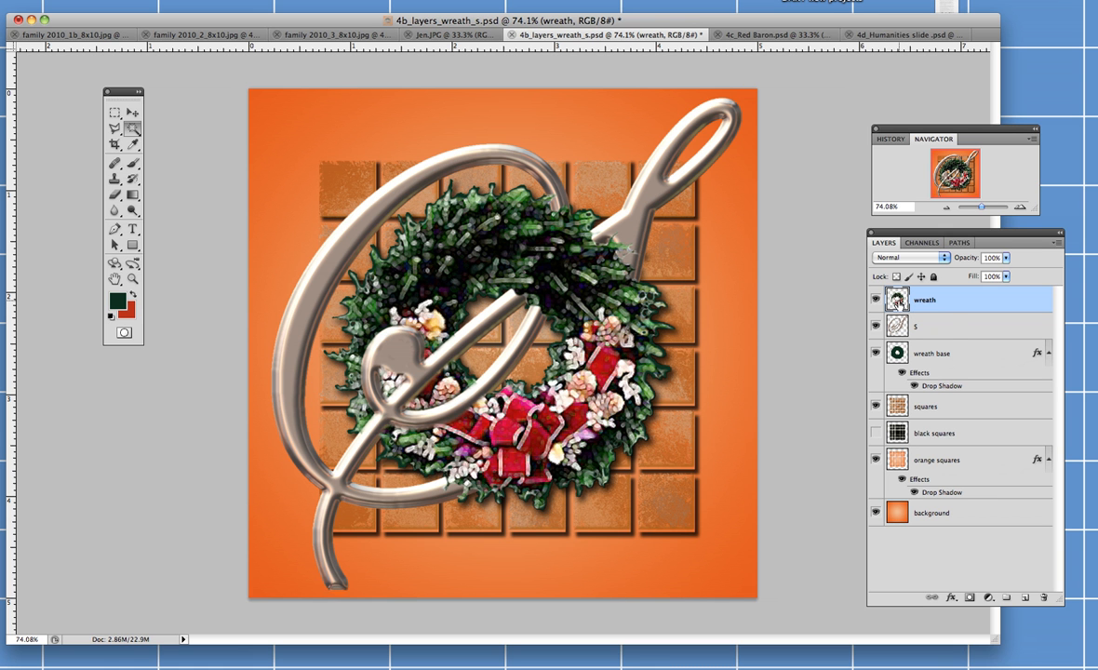
pyautogui.moveTo(897, 299)
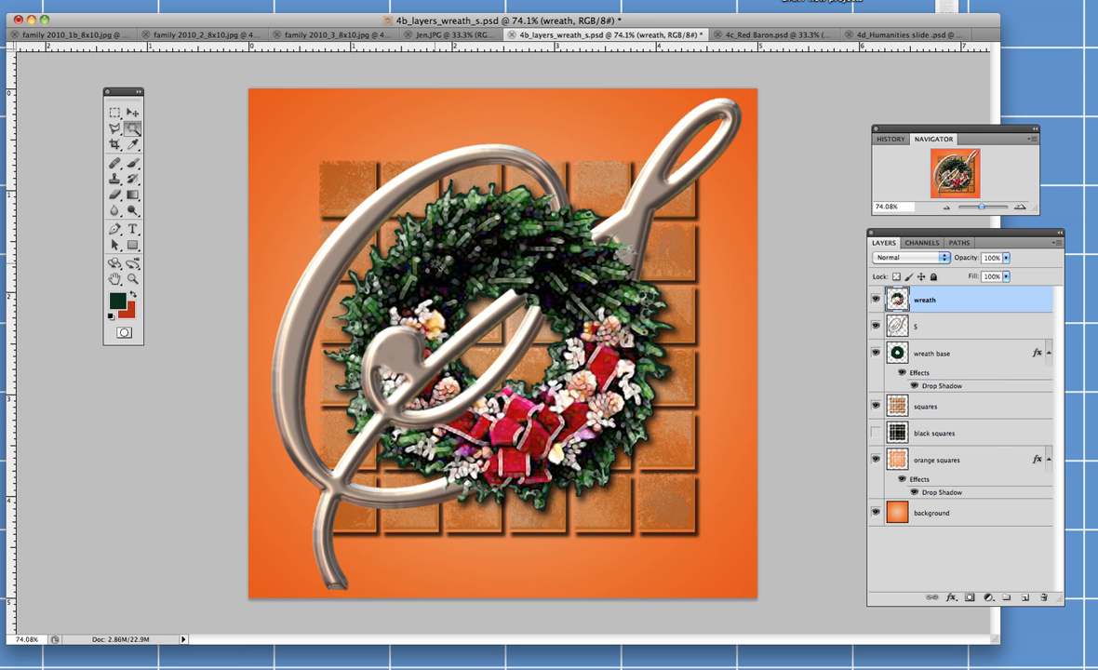
pyautogui.moveTo(748, 67)
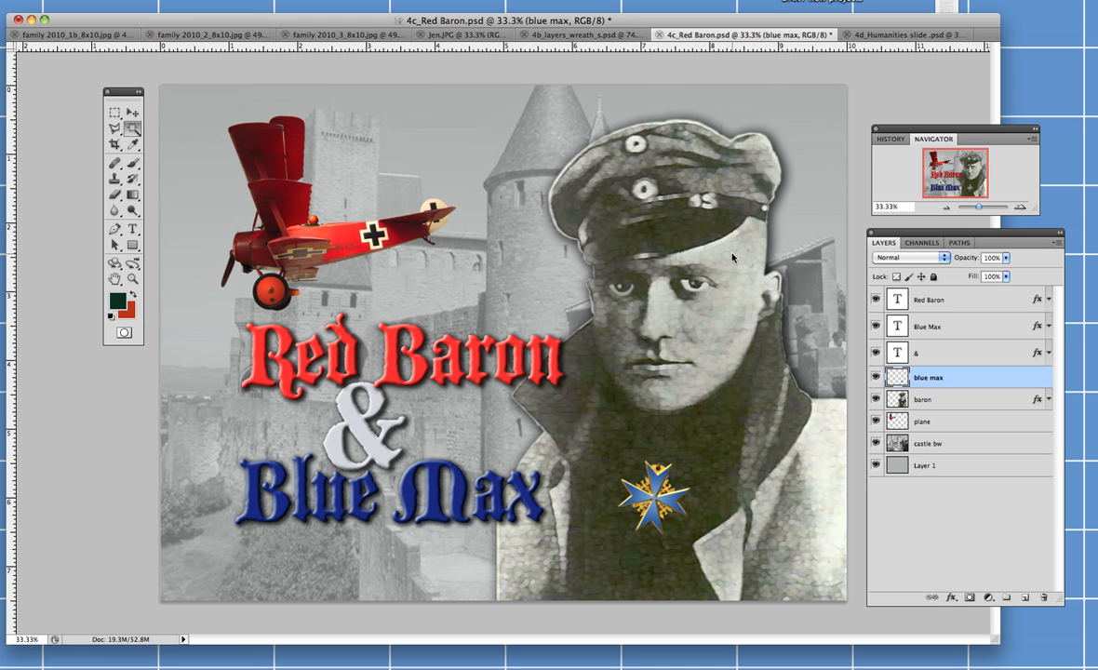
# - Hide all layers except the castle photo, check it against the grey background, and make castle bw active
pyautogui.click(875, 299)
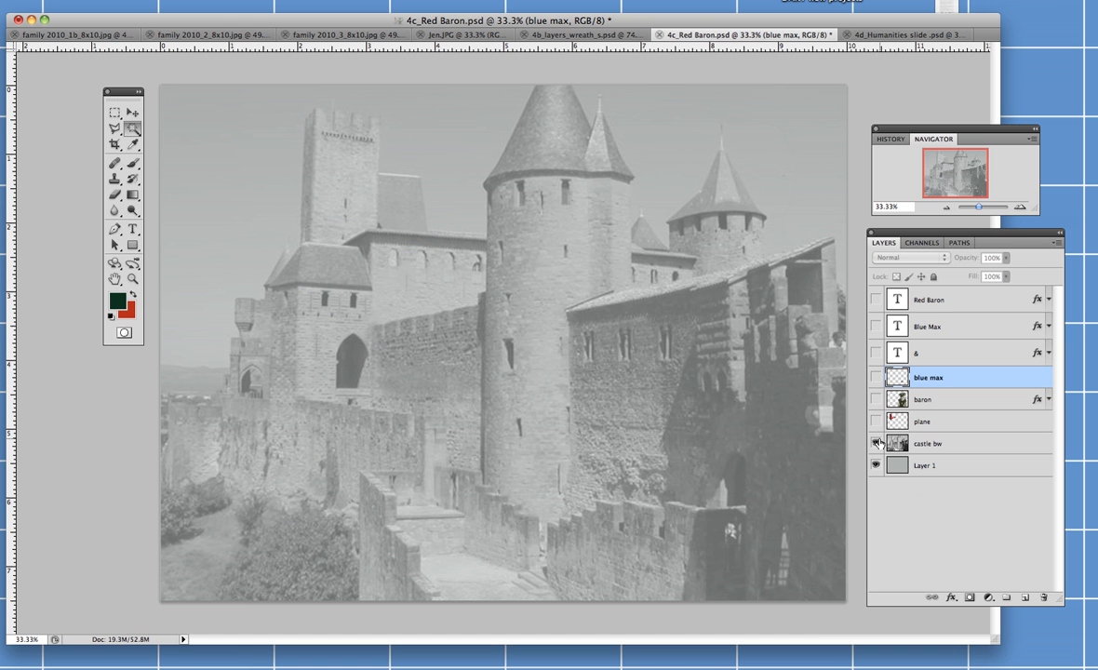
pyautogui.click(874, 443)
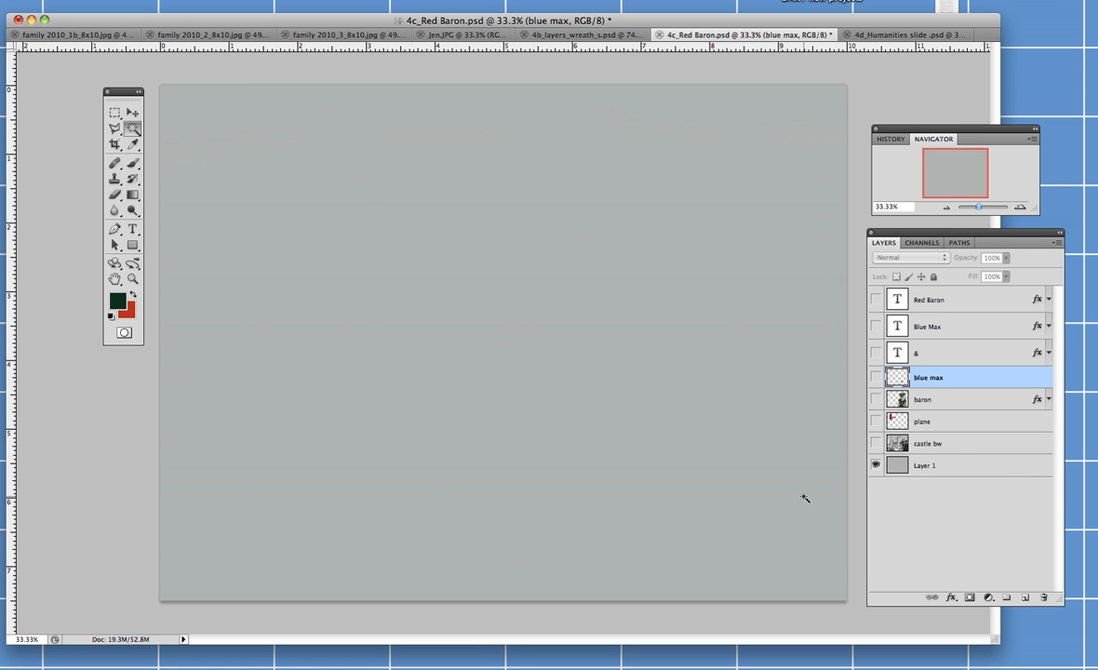
pyautogui.moveTo(835, 477)
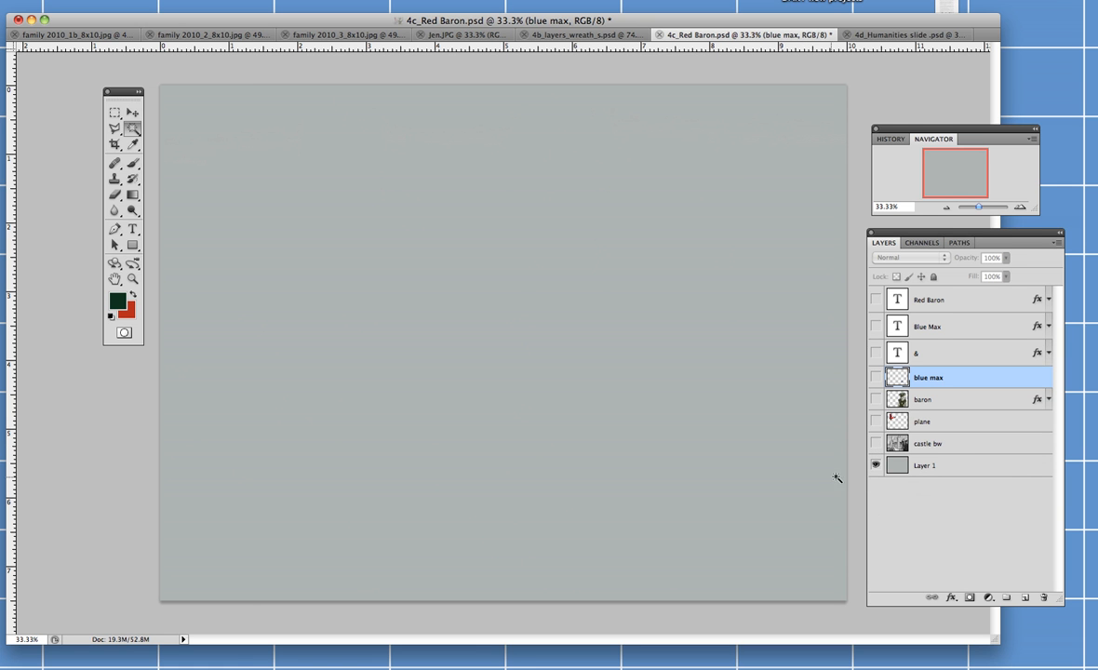
pyautogui.click(874, 443)
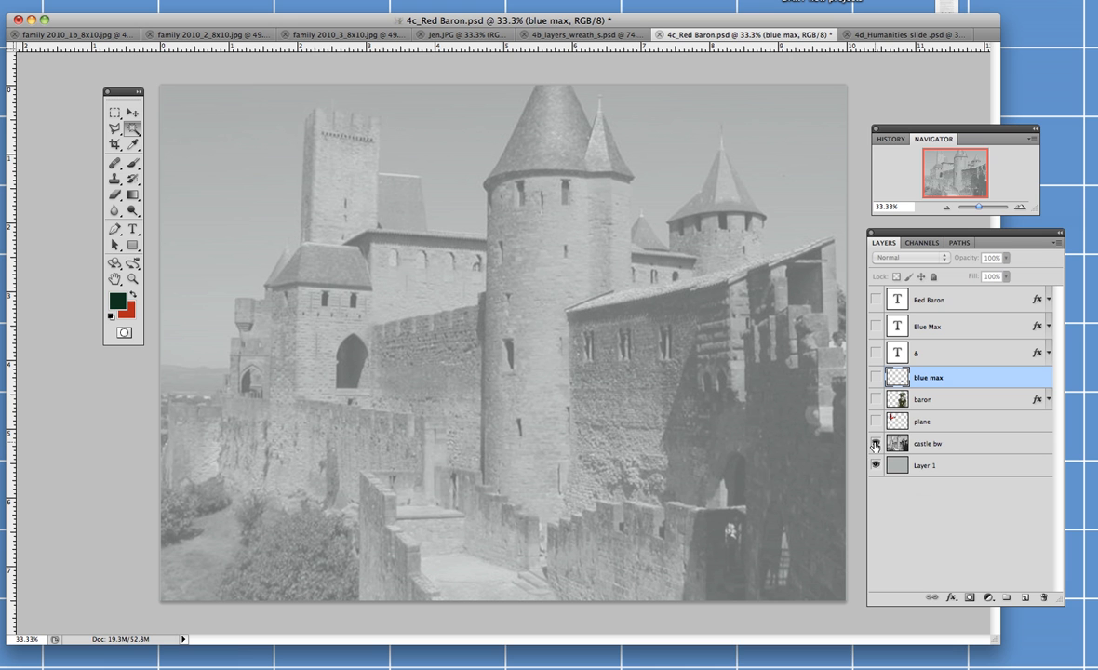
pyautogui.click(875, 443)
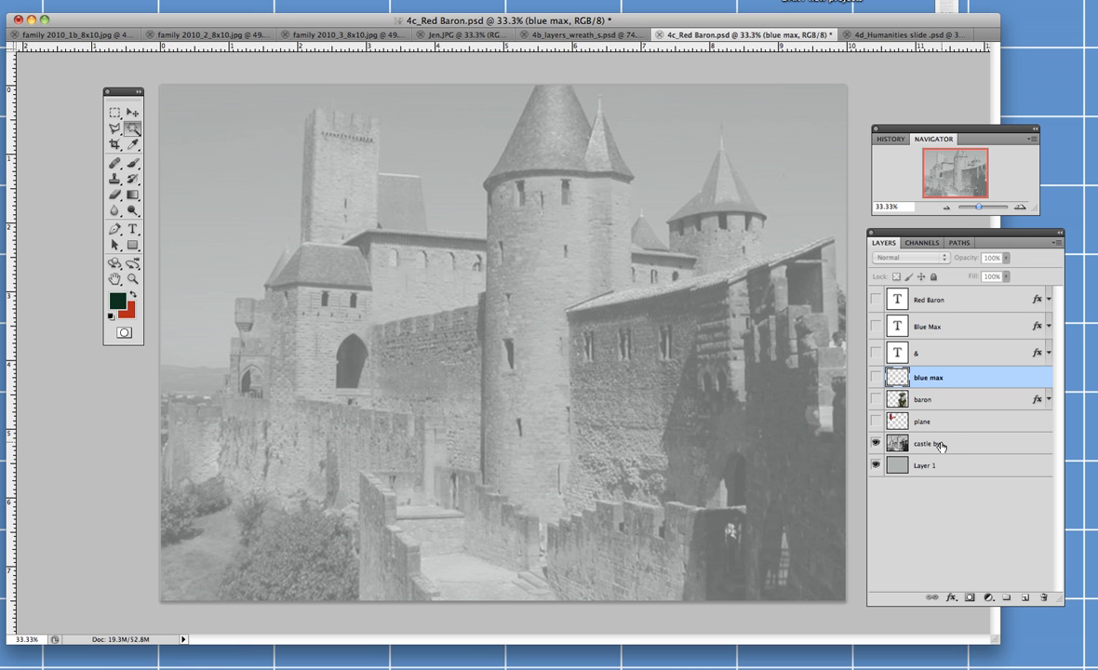
pyautogui.moveTo(1003, 271)
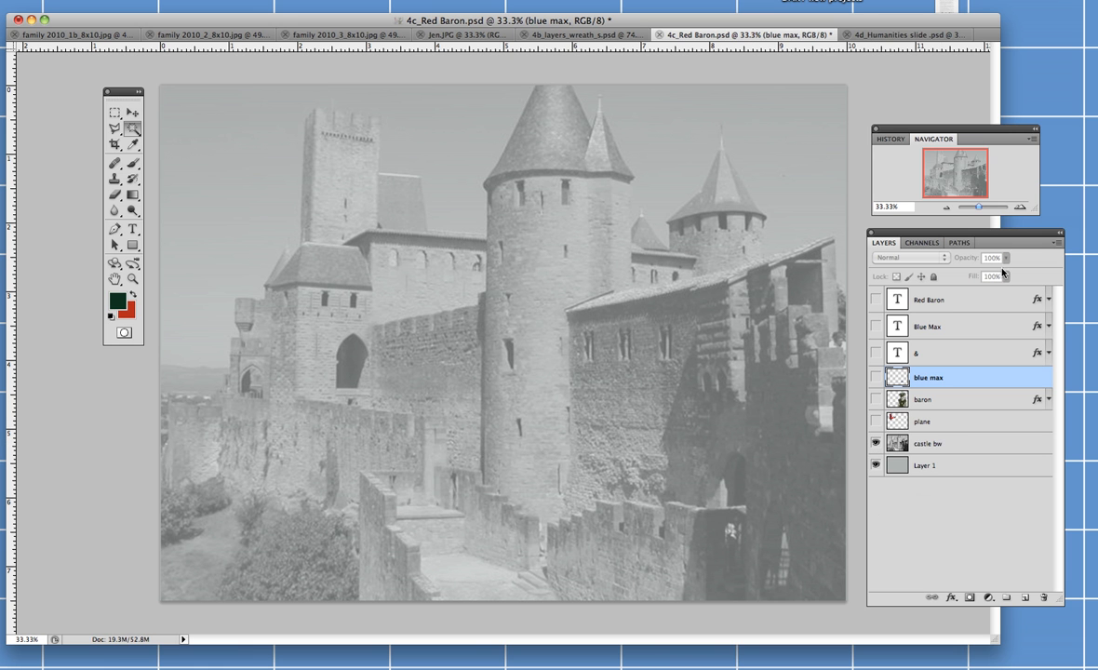
pyautogui.click(927, 442)
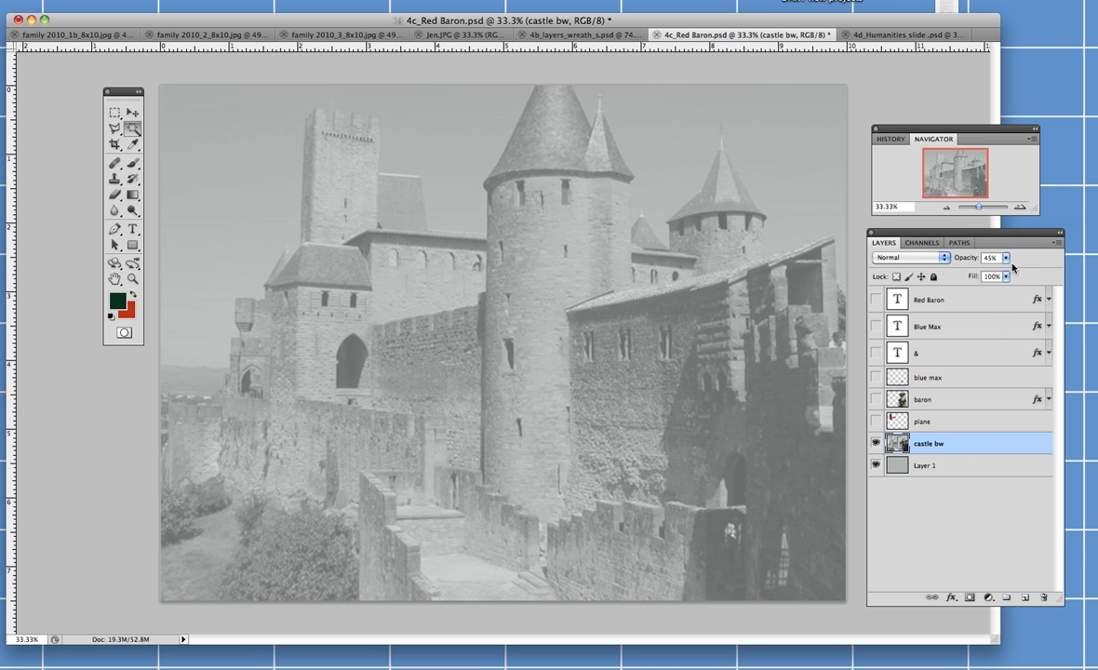
# - Swing the castle bw layer to 100% opacity and back to faded, then show the Baron portrait layer
pyautogui.click(1004, 257)
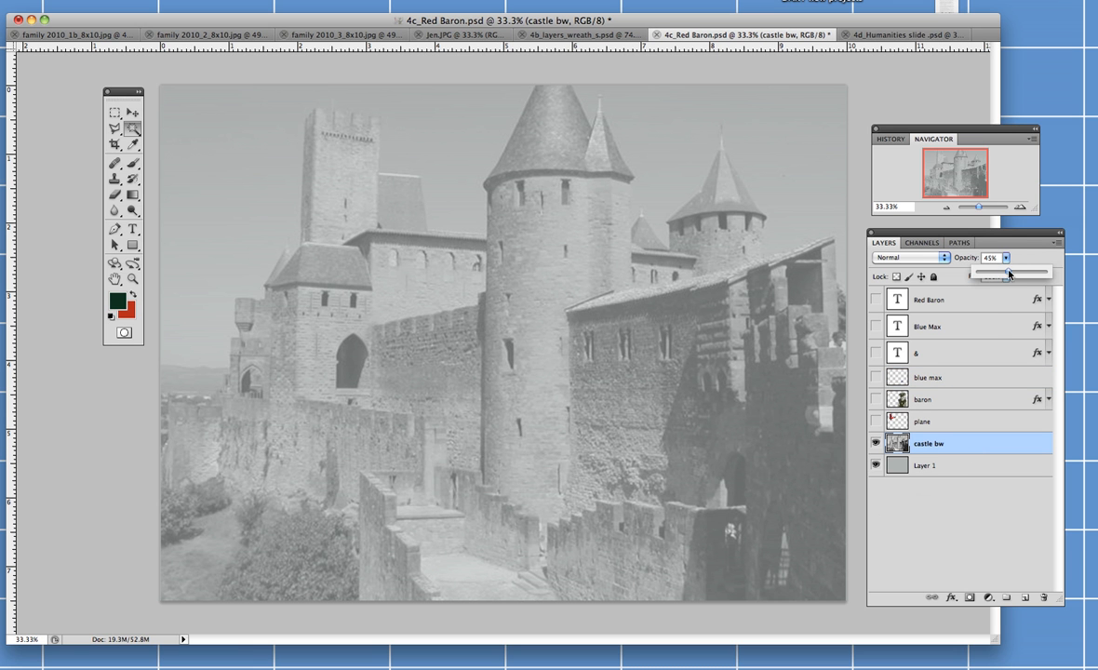
pyautogui.moveTo(982, 271); pyautogui.dragTo(1045, 272)
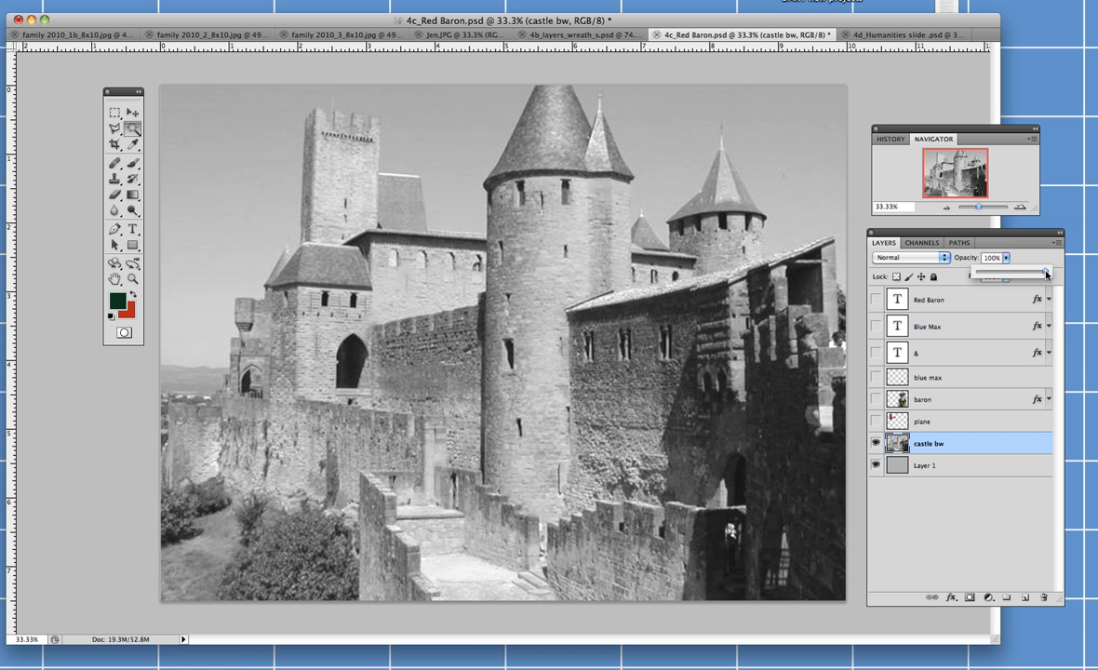
pyautogui.moveTo(1040, 272); pyautogui.dragTo(1008, 271)
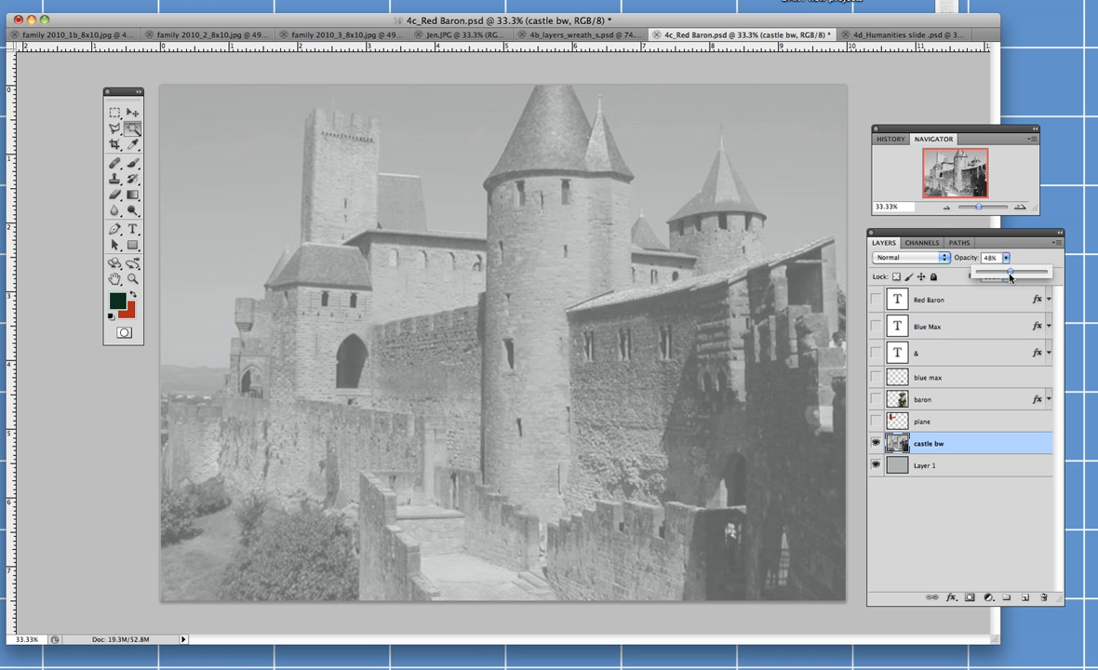
pyautogui.moveTo(1009, 272); pyautogui.dragTo(1007, 272)
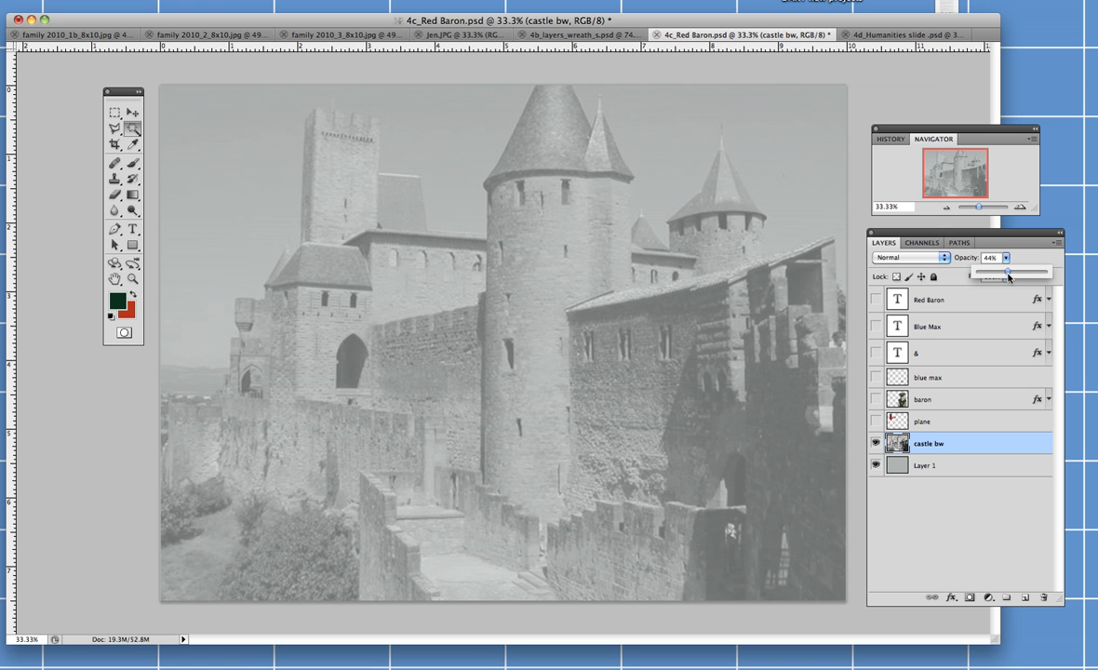
pyautogui.moveTo(1005, 272); pyautogui.dragTo(1009, 271)
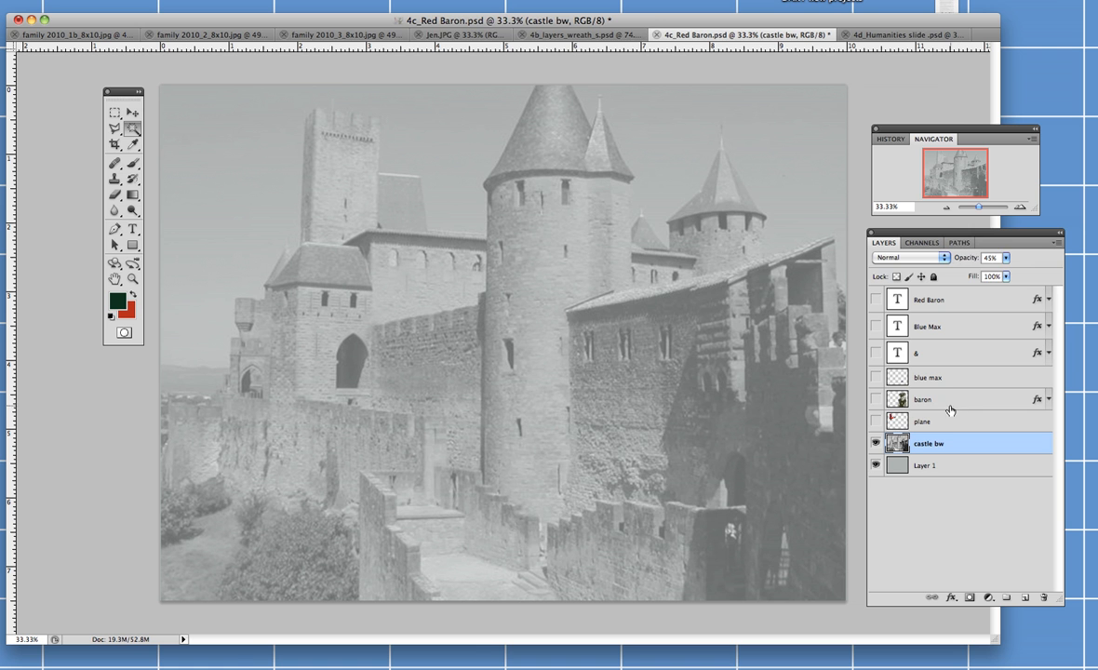
pyautogui.click(875, 398)
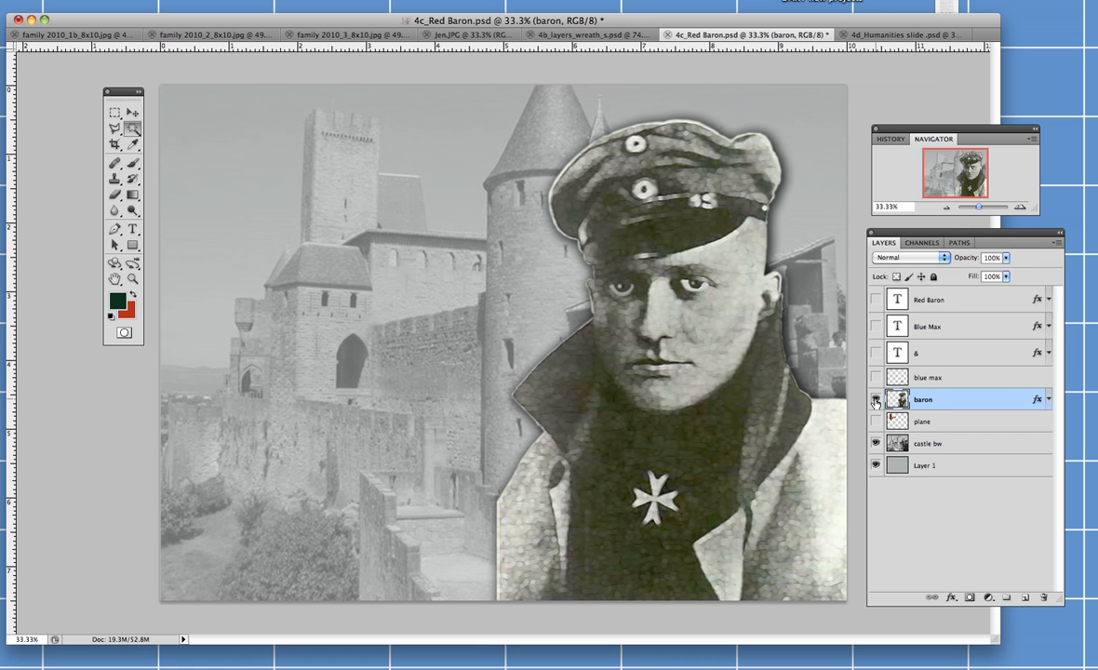
pyautogui.moveTo(875, 400)
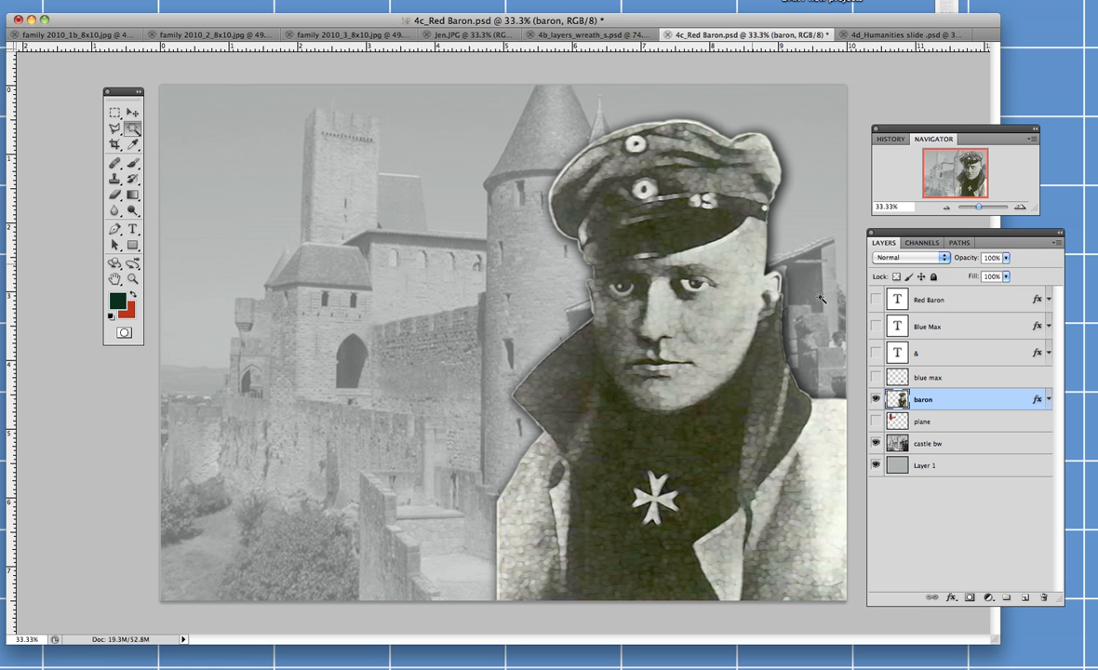
pyautogui.moveTo(268, 99)
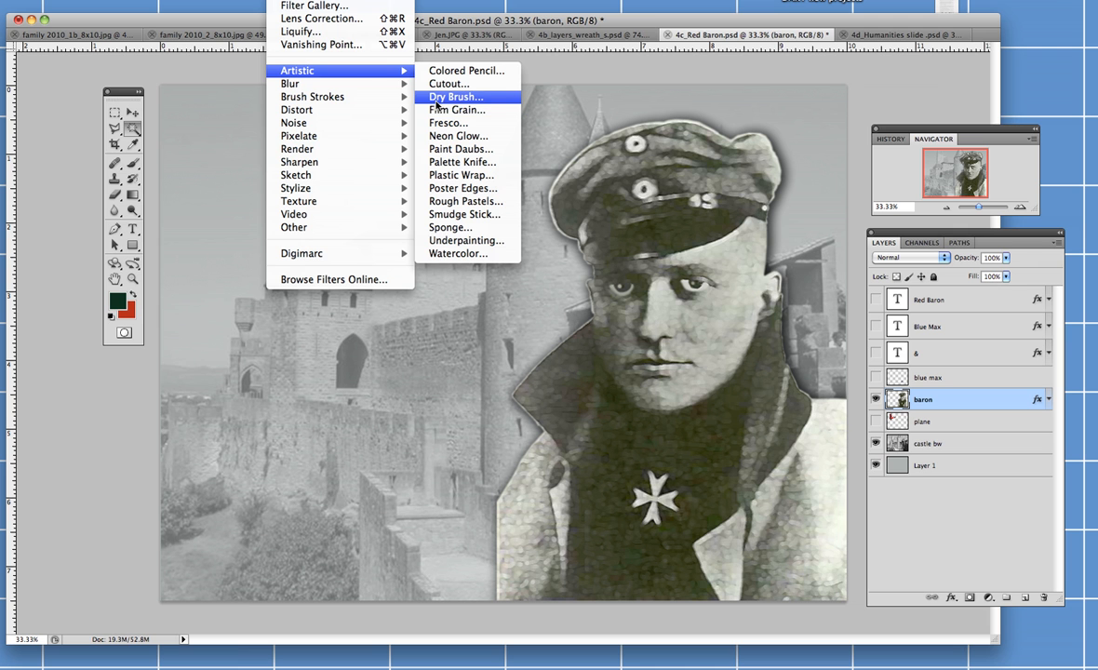
pyautogui.moveTo(417, 324)
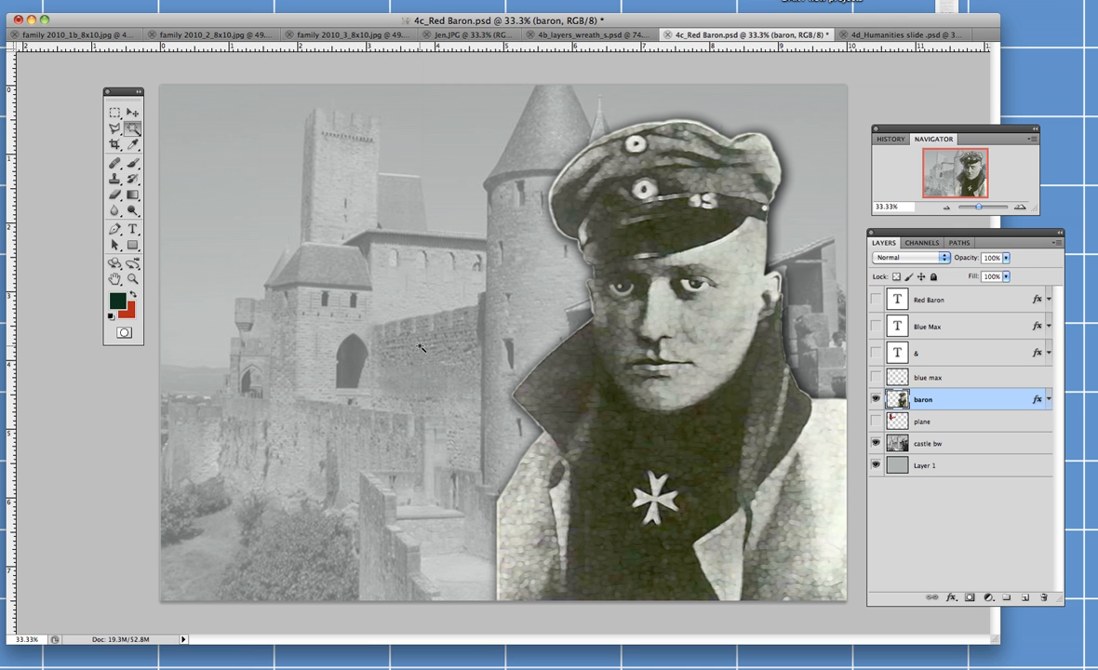
pyautogui.moveTo(456, 346)
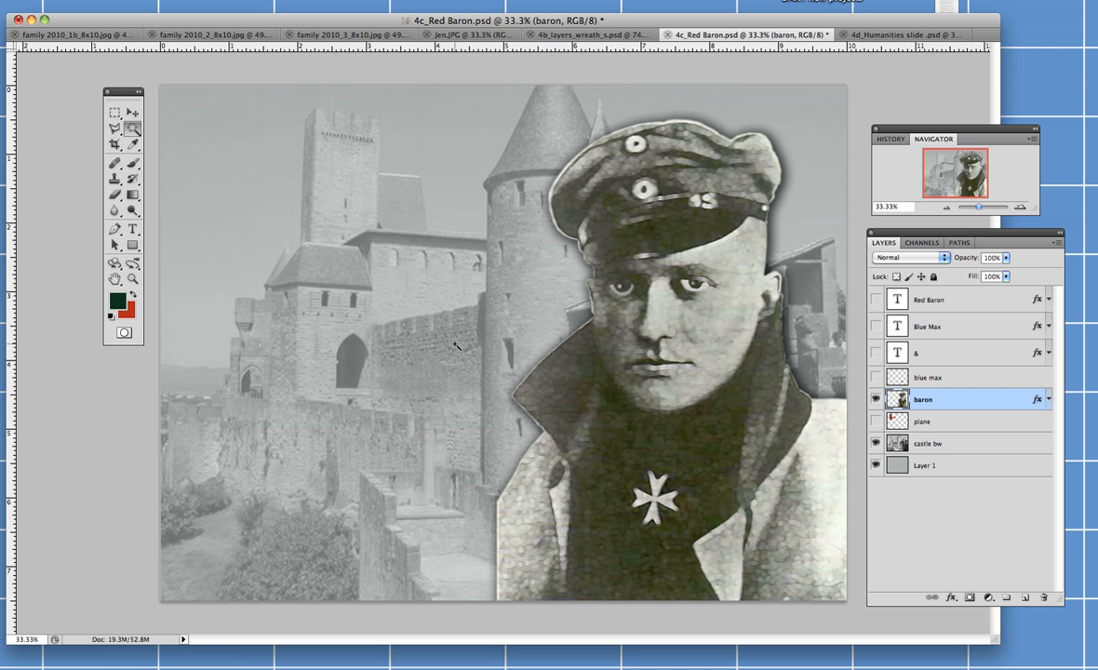
pyautogui.moveTo(619, 294)
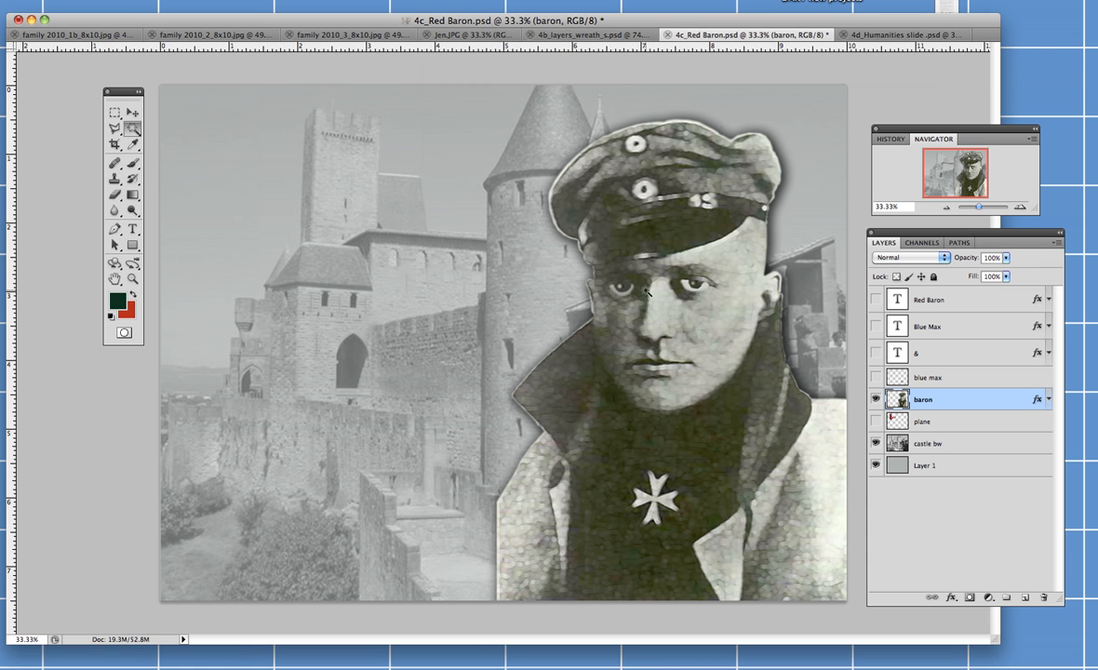
pyautogui.moveTo(703, 287)
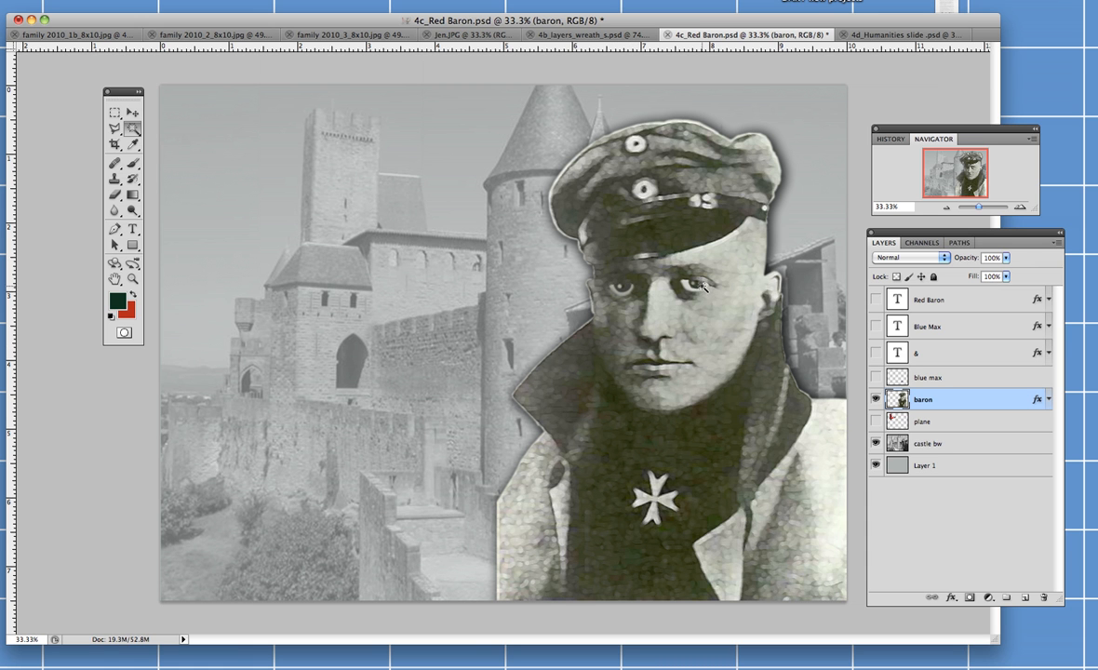
pyautogui.moveTo(670, 350)
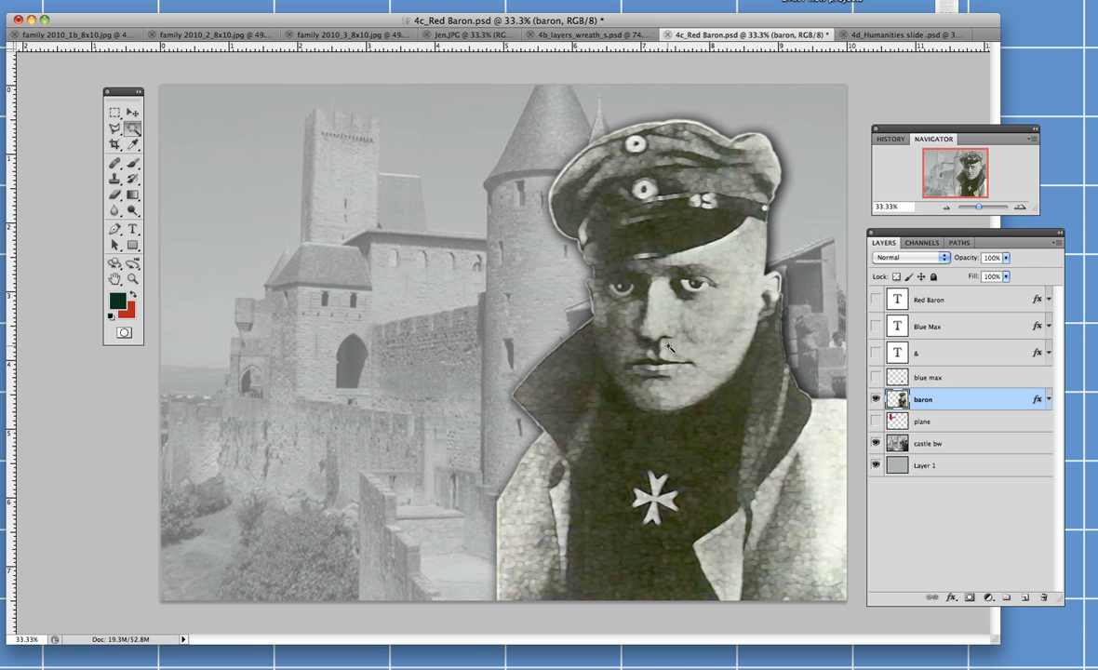
pyautogui.moveTo(616, 375)
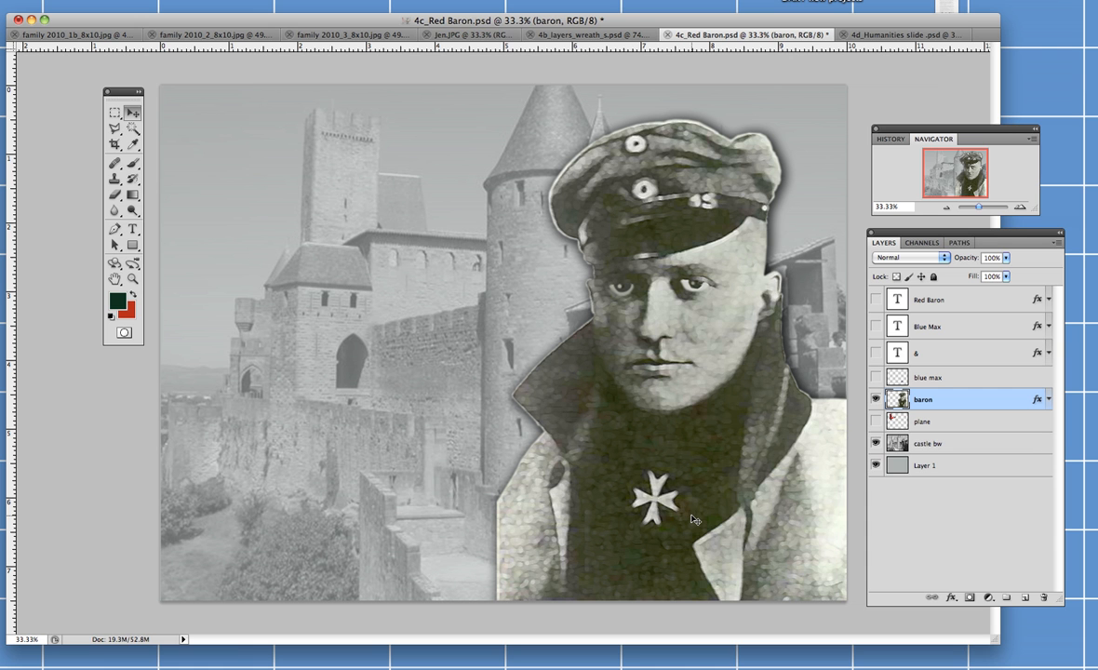
pyautogui.moveTo(685, 495)
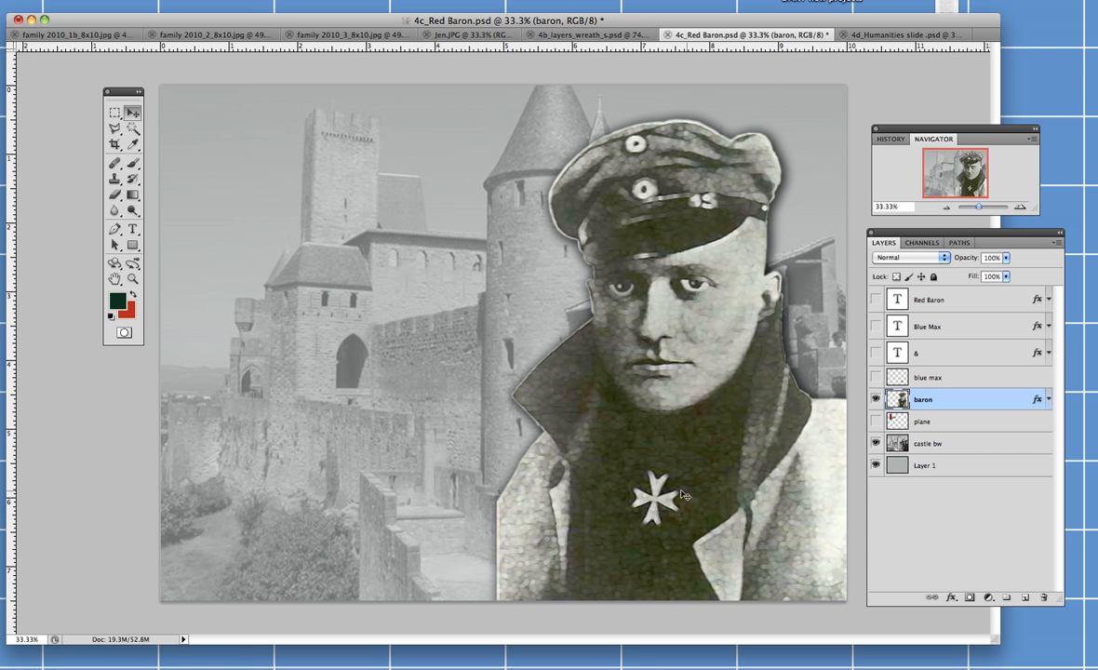
pyautogui.moveTo(848, 380)
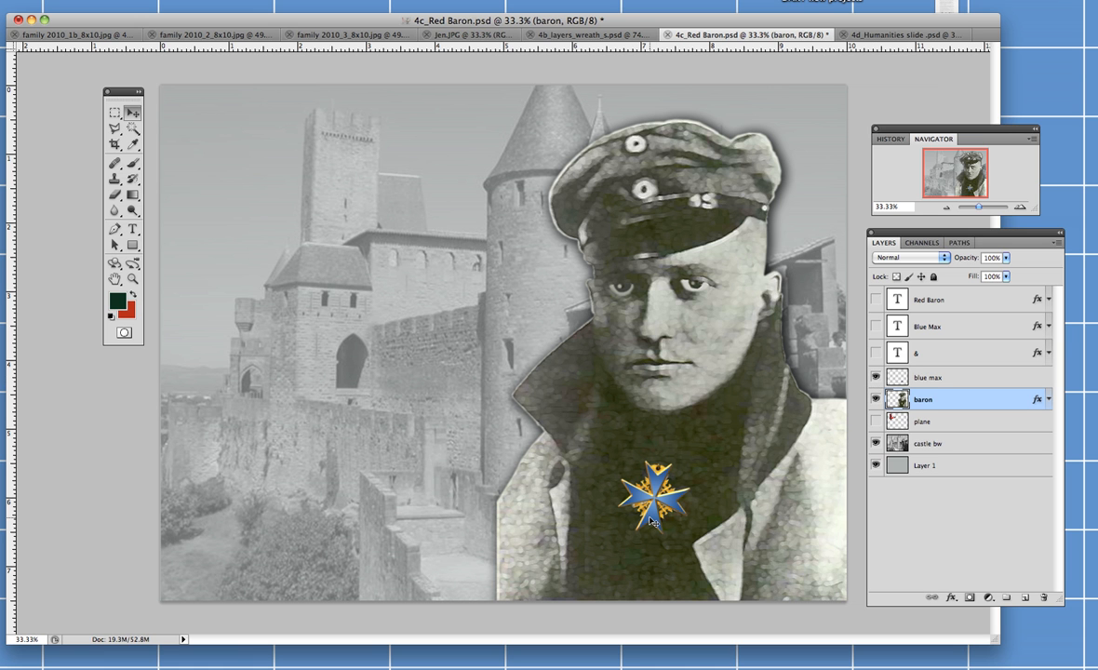
pyautogui.moveTo(678, 549)
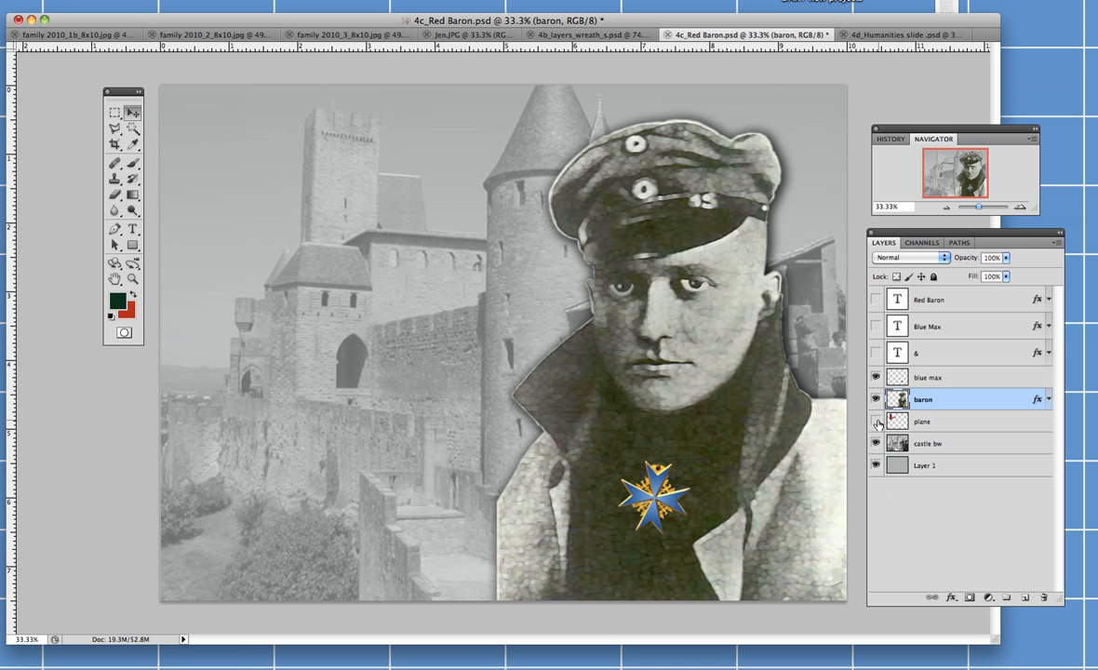
# - Show the red triplane layer flying over the castle
pyautogui.click(874, 420)
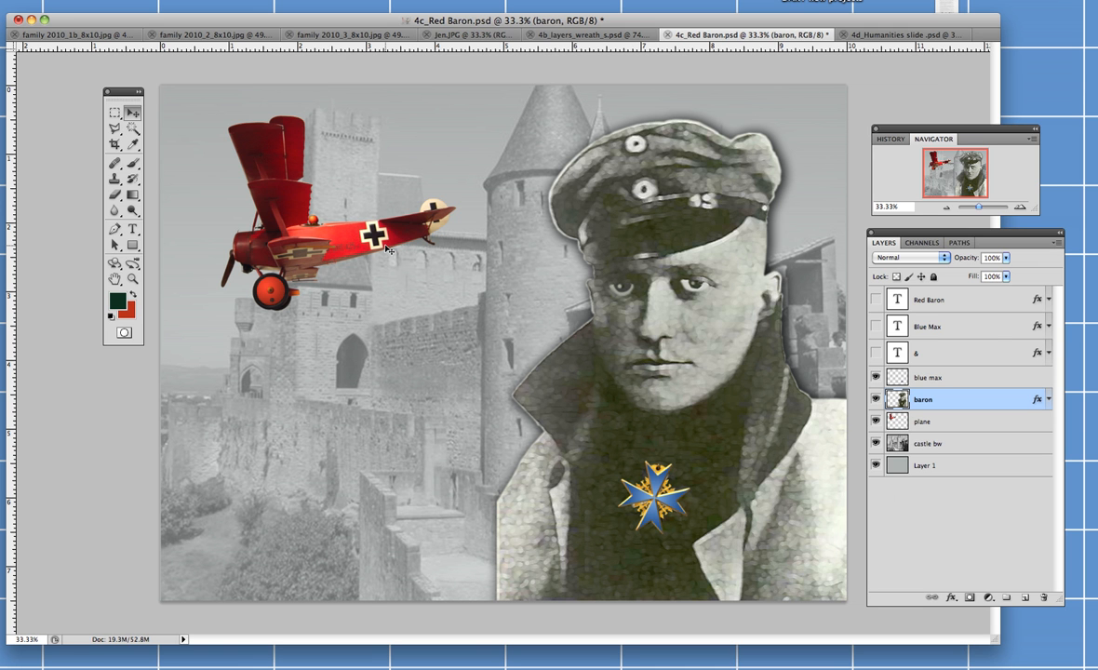
pyautogui.moveTo(328, 213)
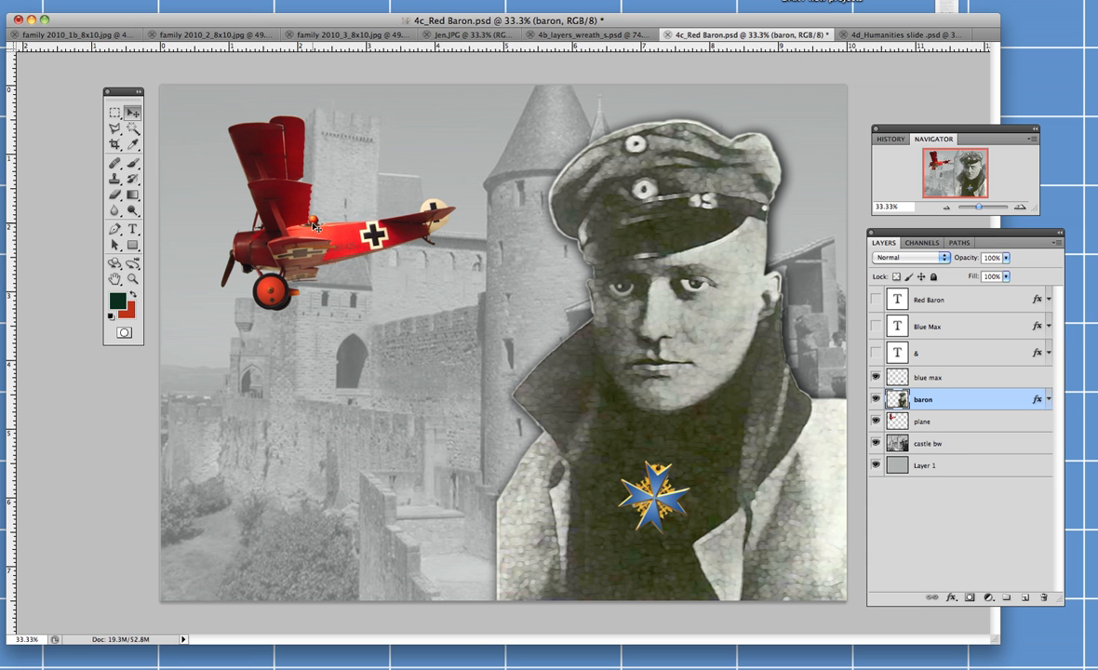
pyautogui.moveTo(316, 230)
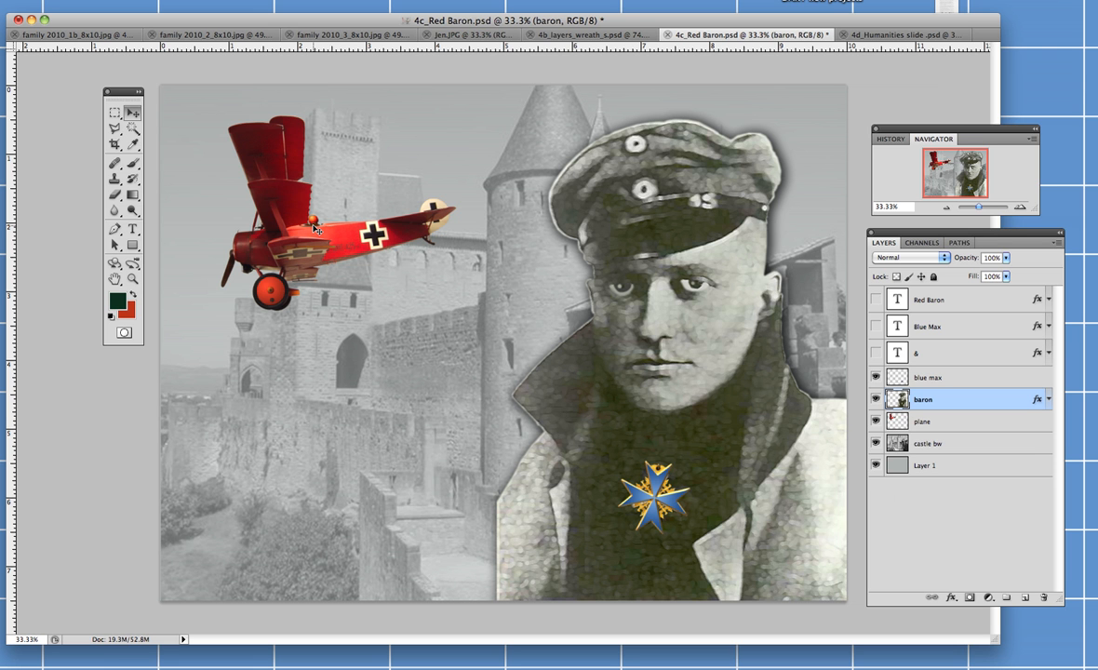
pyautogui.moveTo(337, 268)
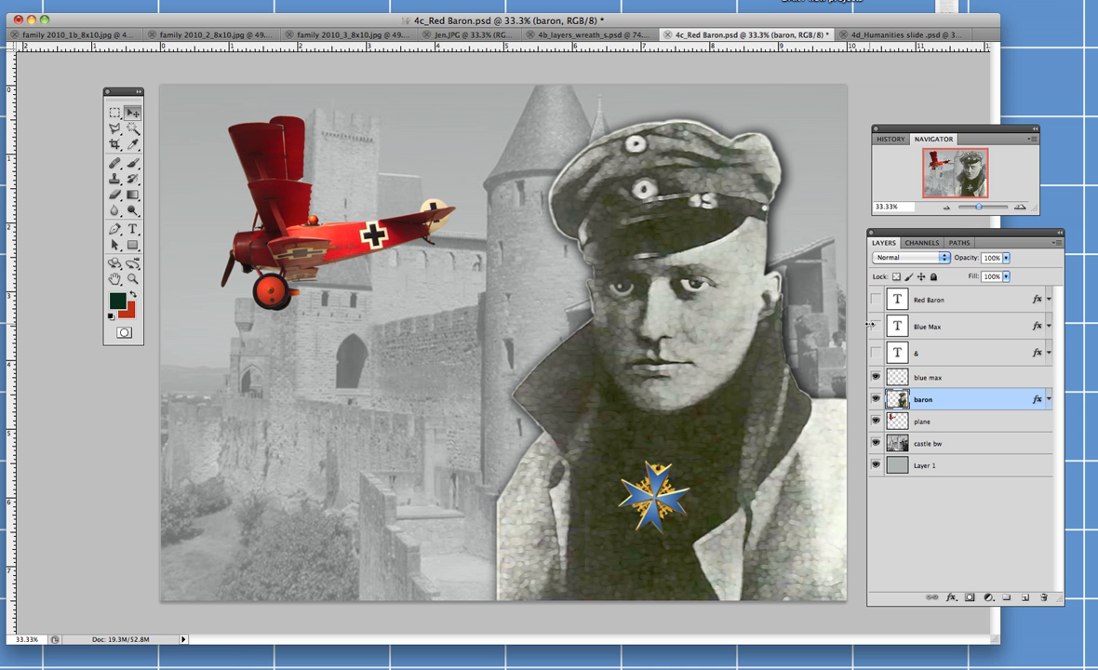
# - Show the Red Baron, Blue Max and ampersand text layers over the castle
pyautogui.click(874, 299)
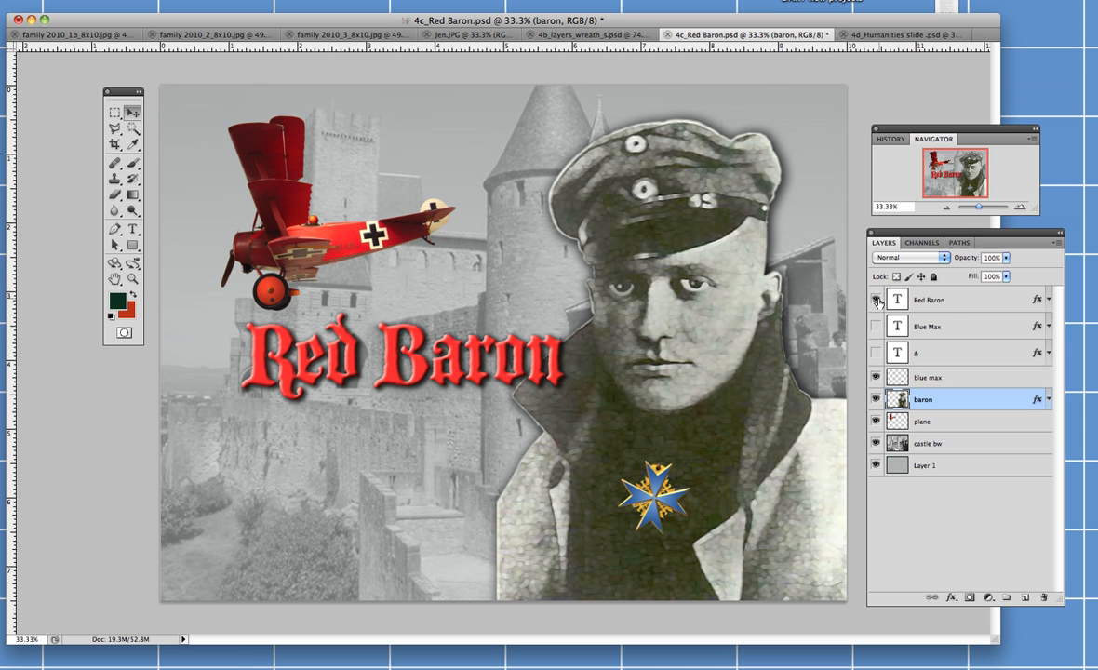
pyautogui.moveTo(875, 300)
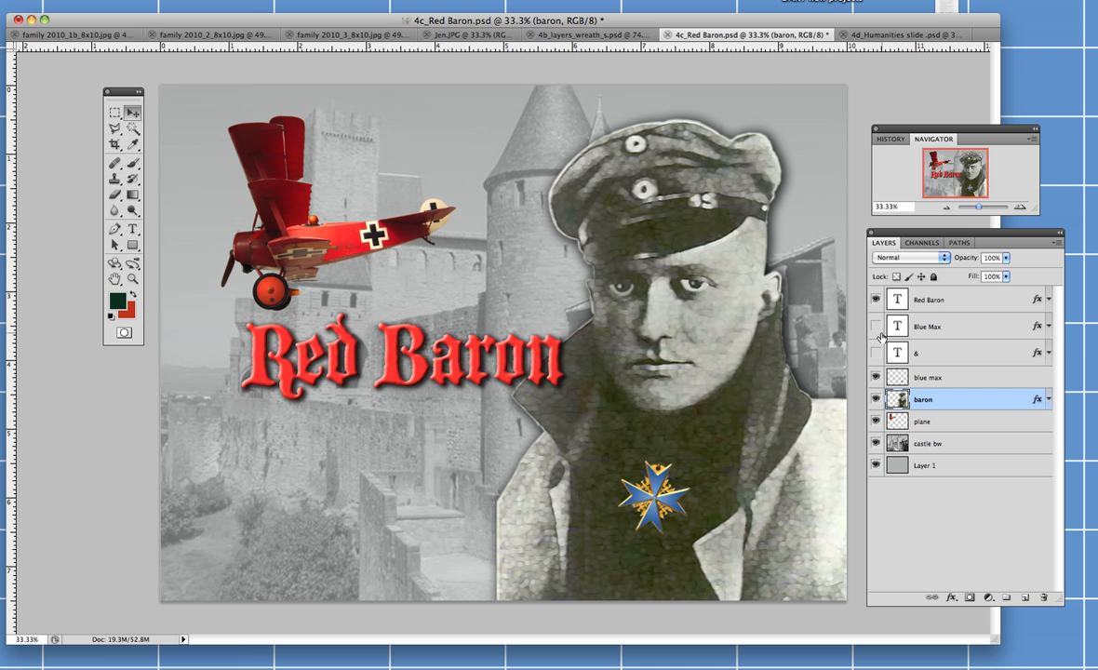
pyautogui.click(875, 326)
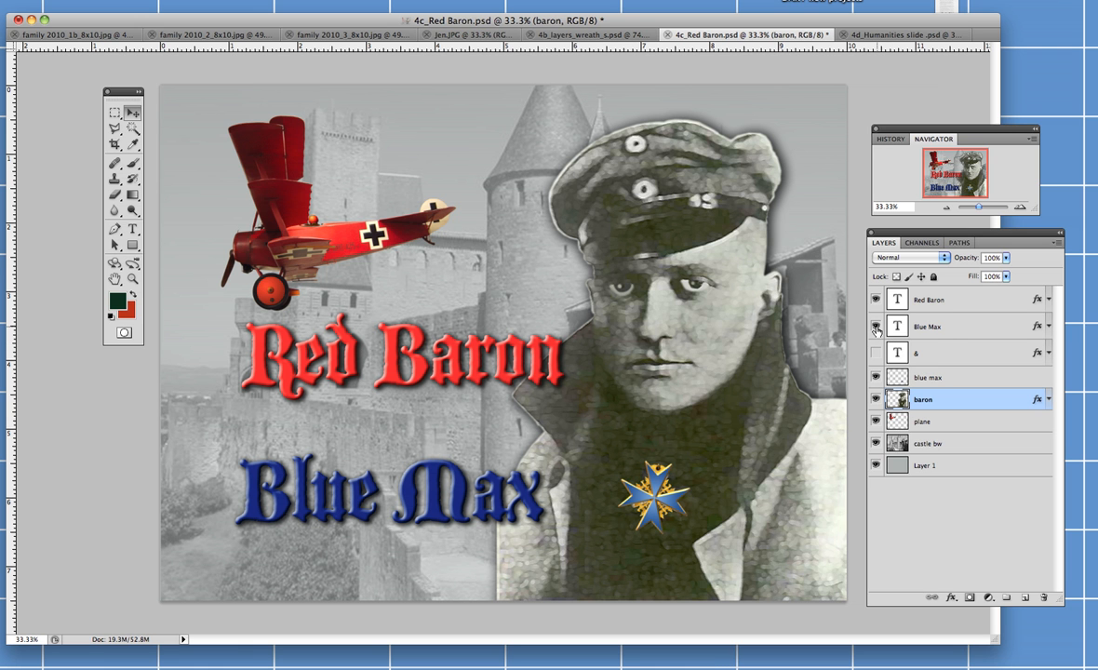
pyautogui.moveTo(874, 326)
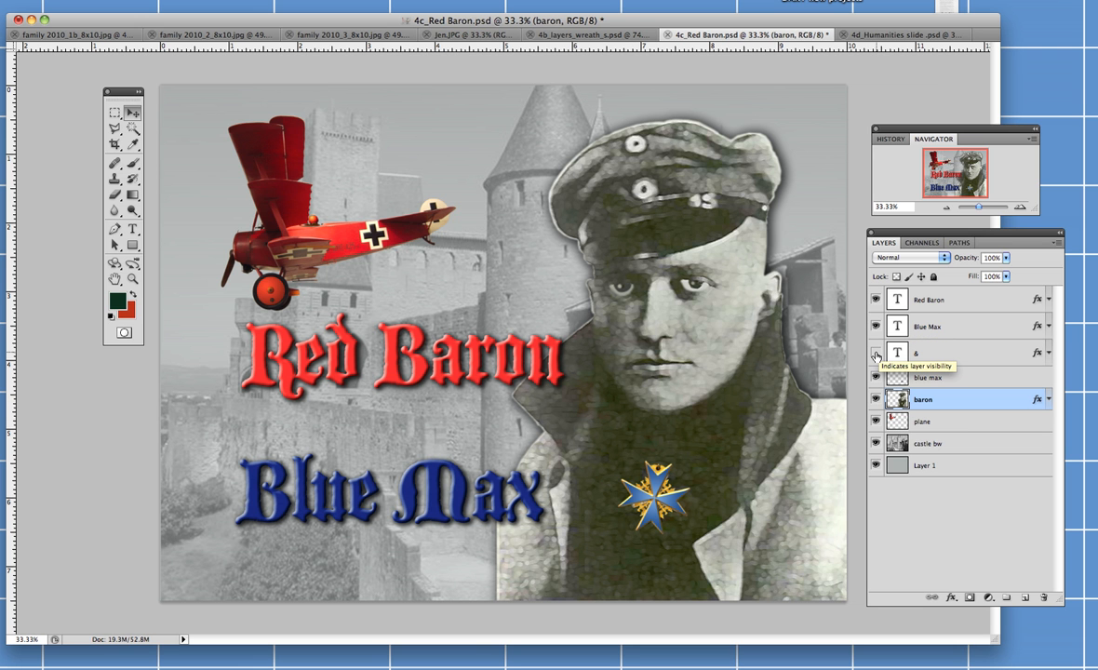
pyautogui.click(873, 352)
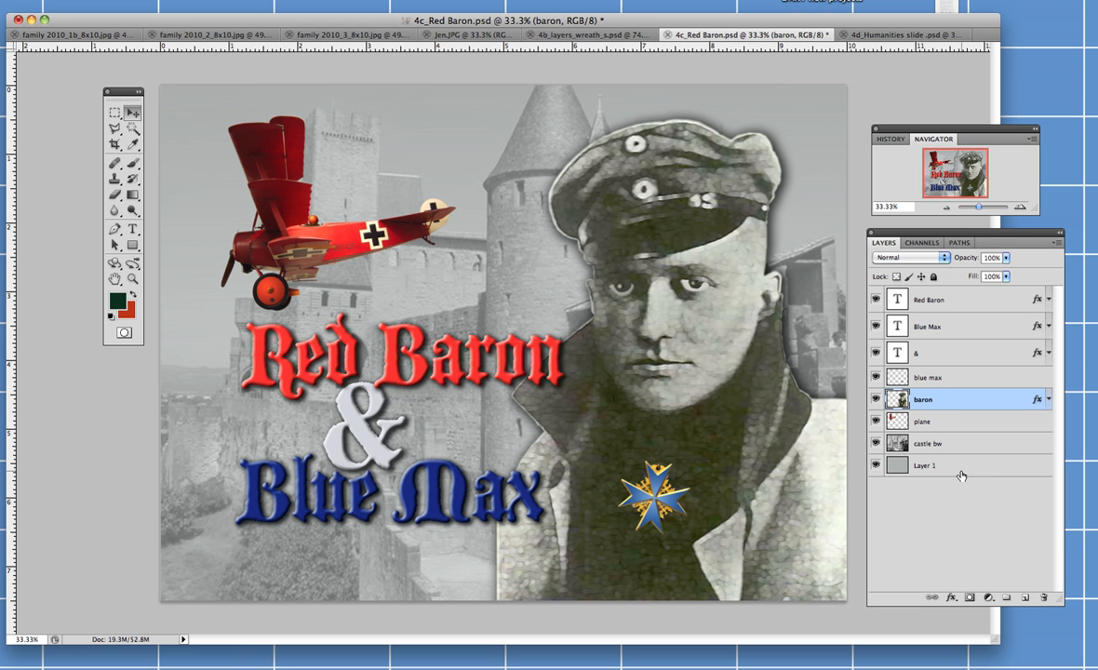
pyautogui.moveTo(945, 469)
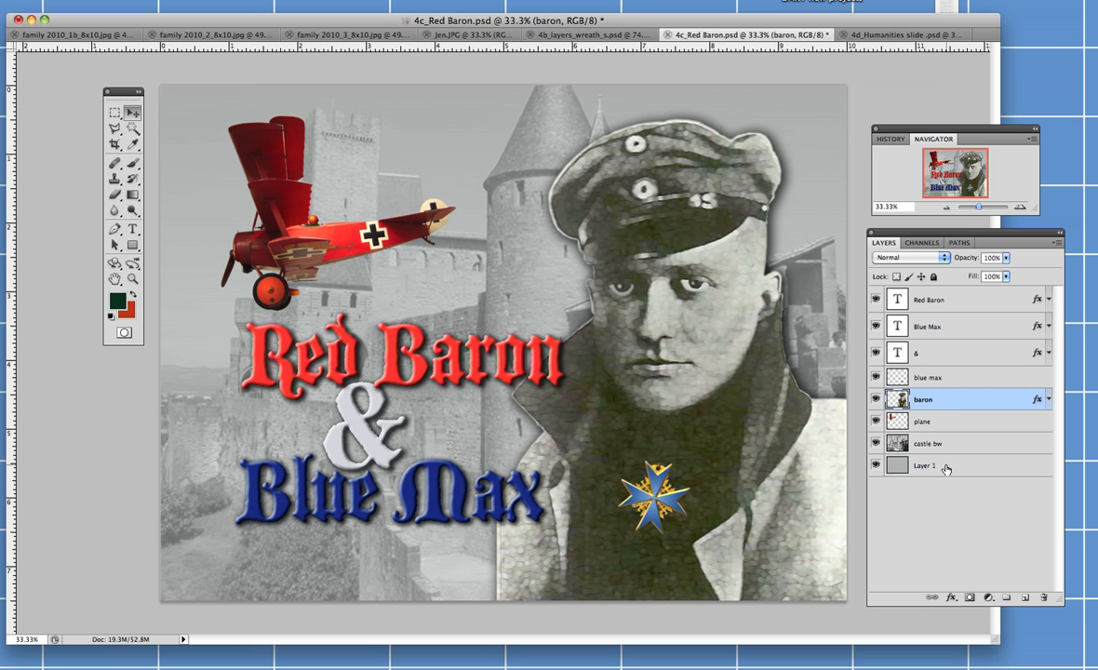
pyautogui.moveTo(945, 468)
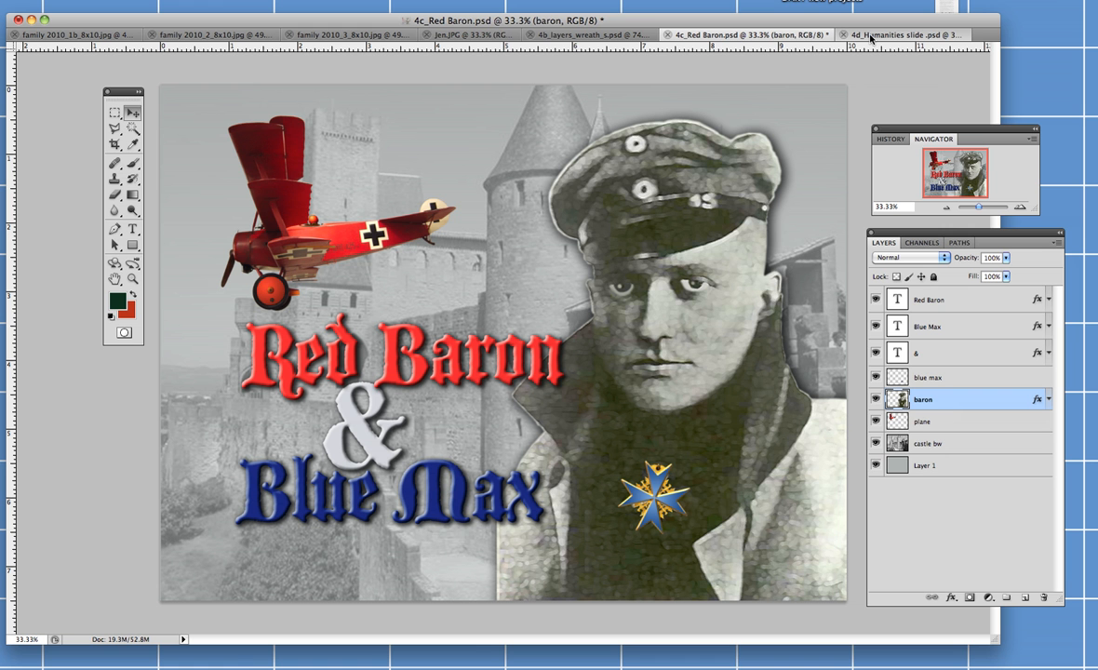
pyautogui.moveTo(871, 39)
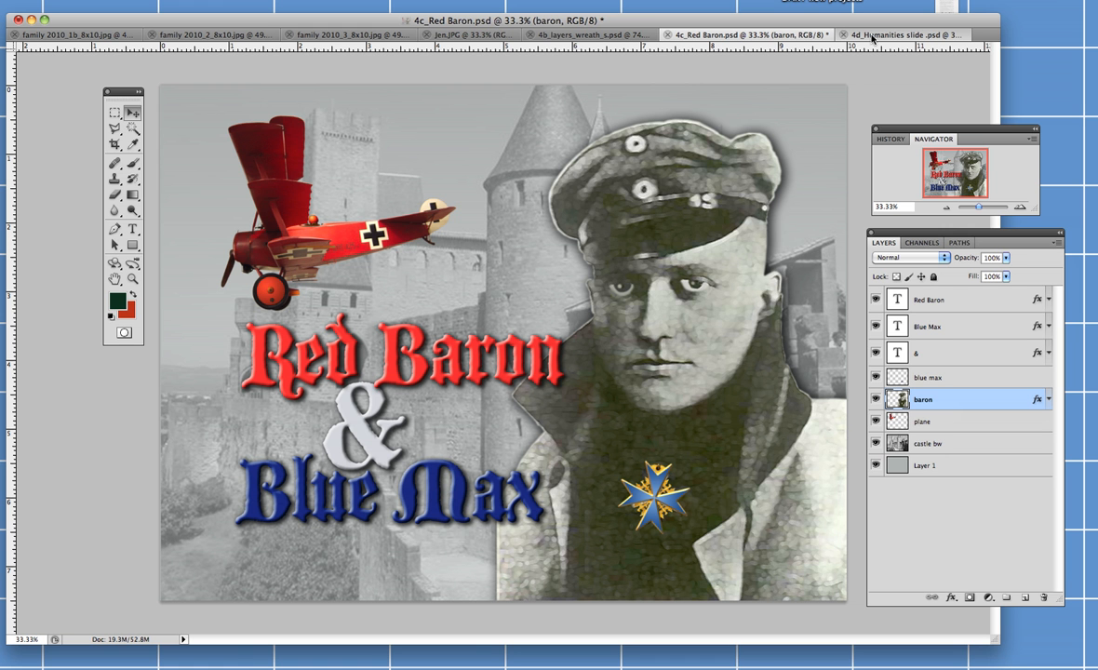
# - Switch to the Humanities slide document and show the CBS eye logo and cavalier layers
pyautogui.click(904, 34)
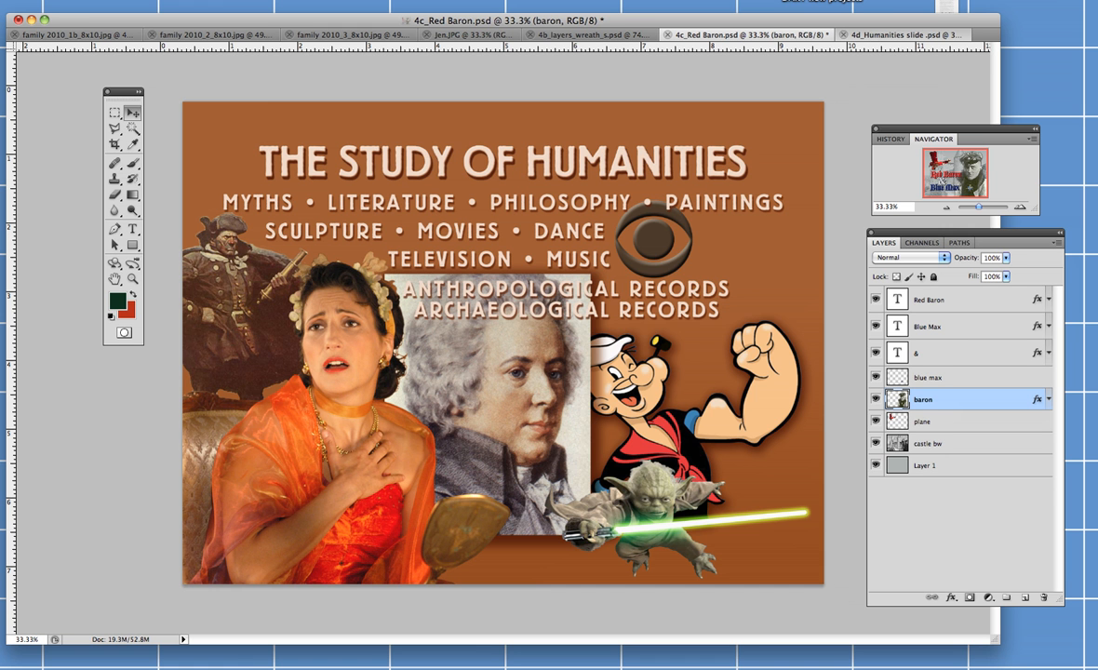
pyautogui.click(893, 34)
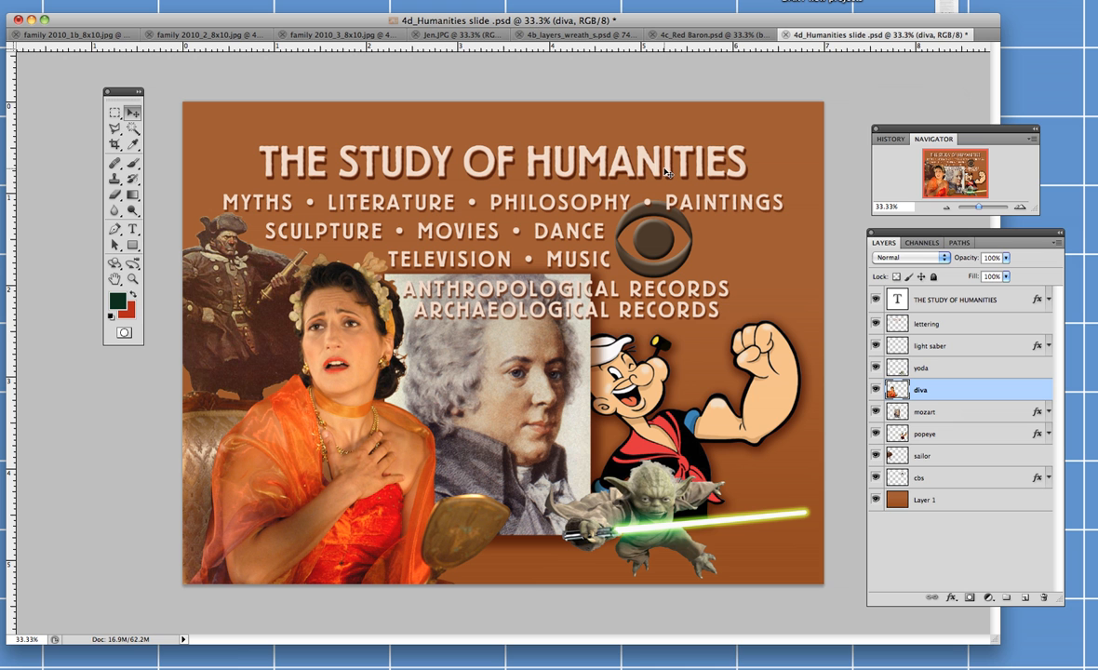
pyautogui.moveTo(854, 297)
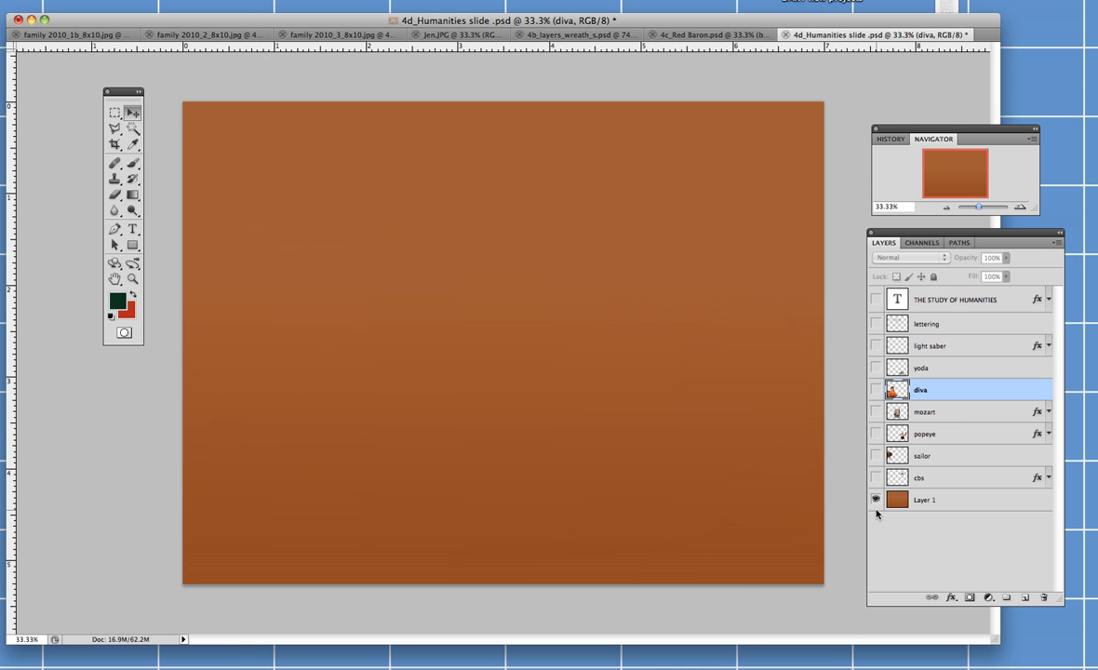
pyautogui.click(874, 476)
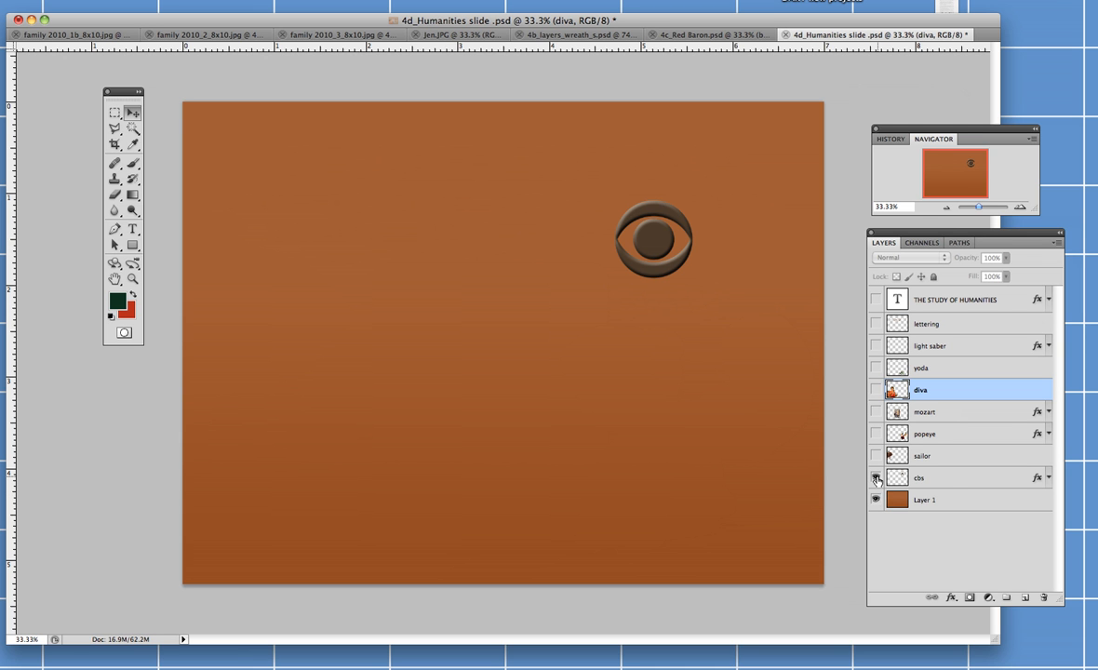
pyautogui.moveTo(875, 476)
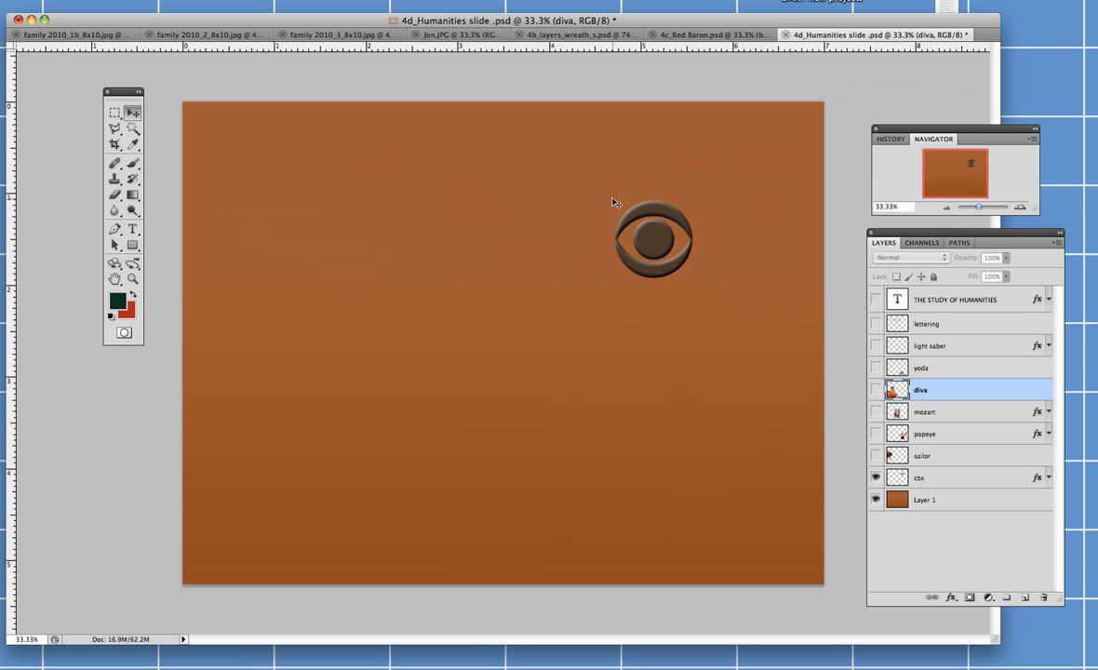
pyautogui.moveTo(685, 253)
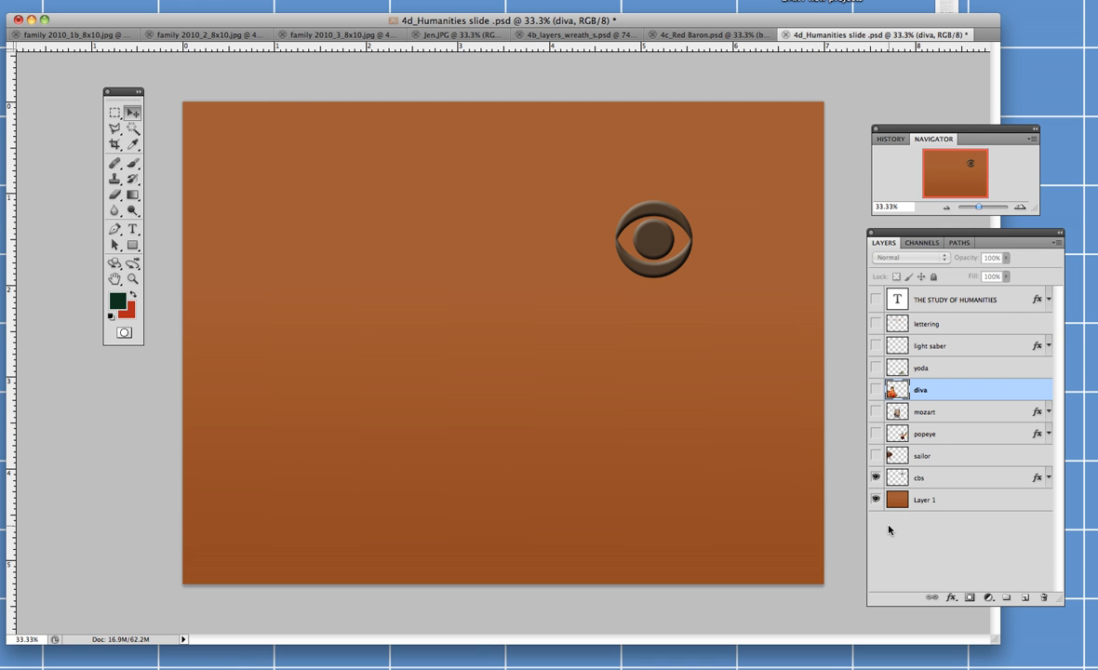
pyautogui.click(874, 456)
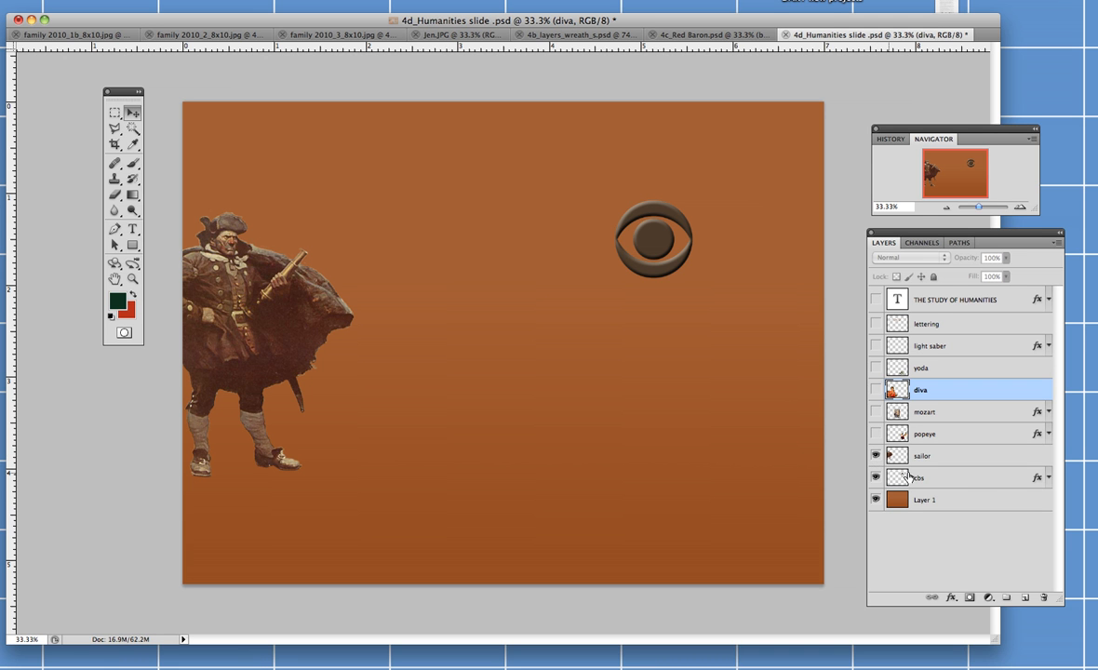
# - Select the popeye layer and show the Popeye, Mozart and diva layers
pyautogui.click(924, 433)
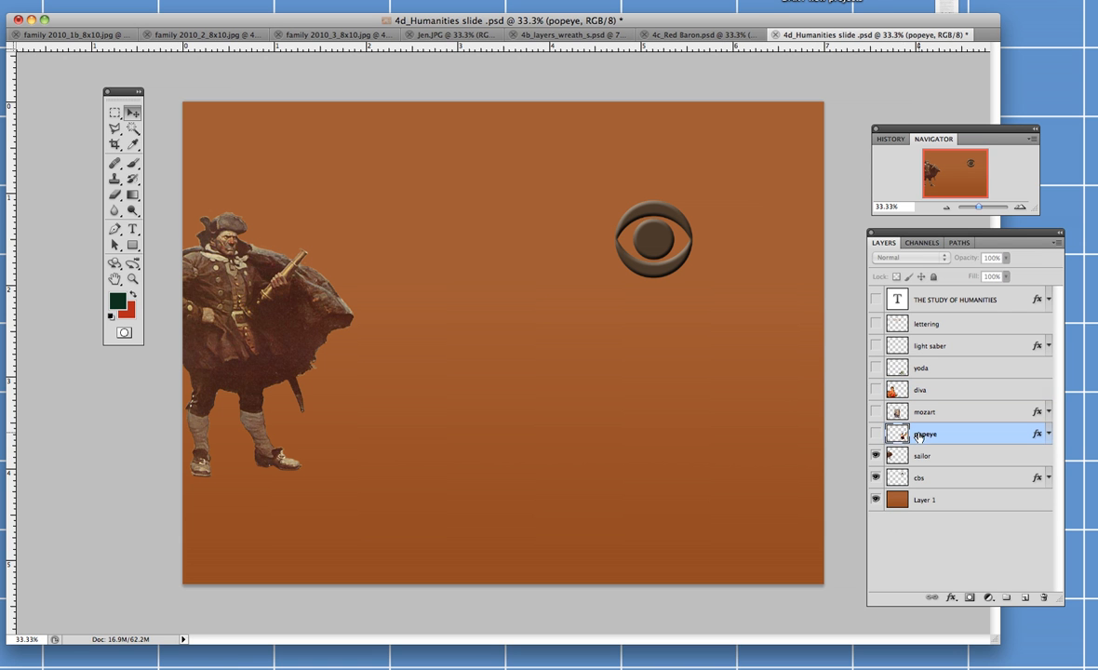
pyautogui.click(874, 433)
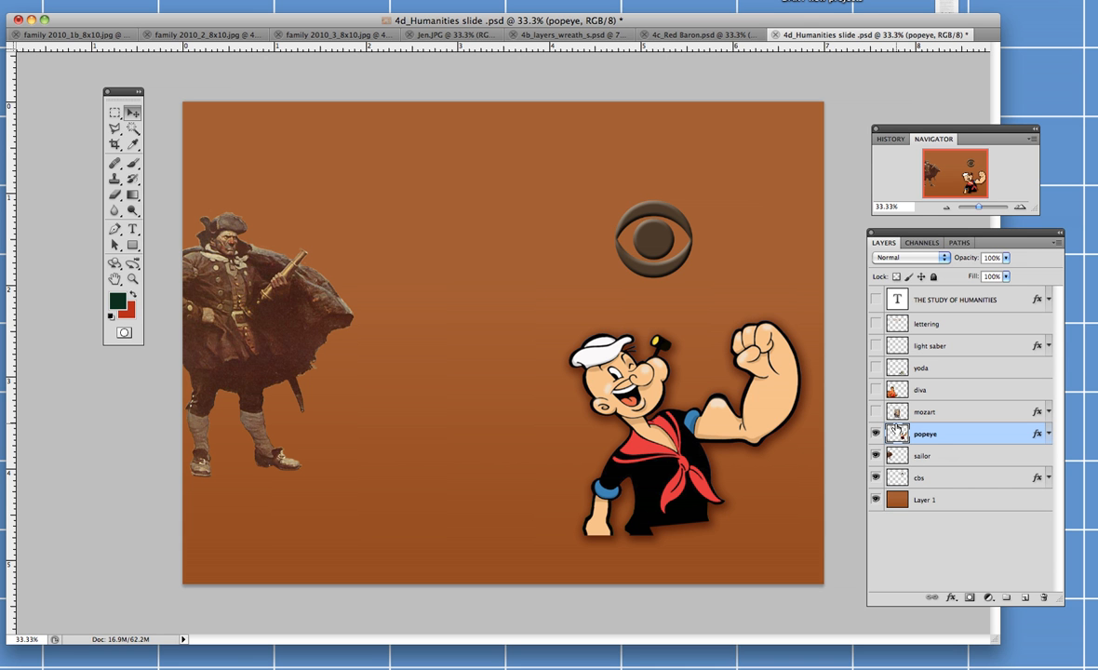
pyautogui.click(875, 411)
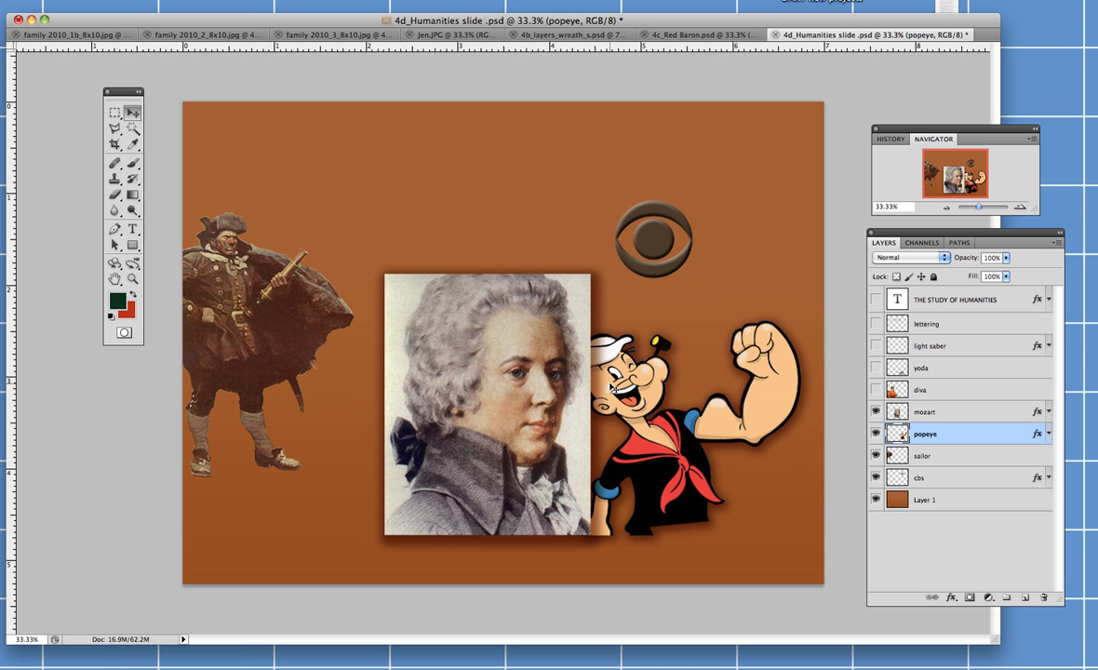
pyautogui.moveTo(927, 404)
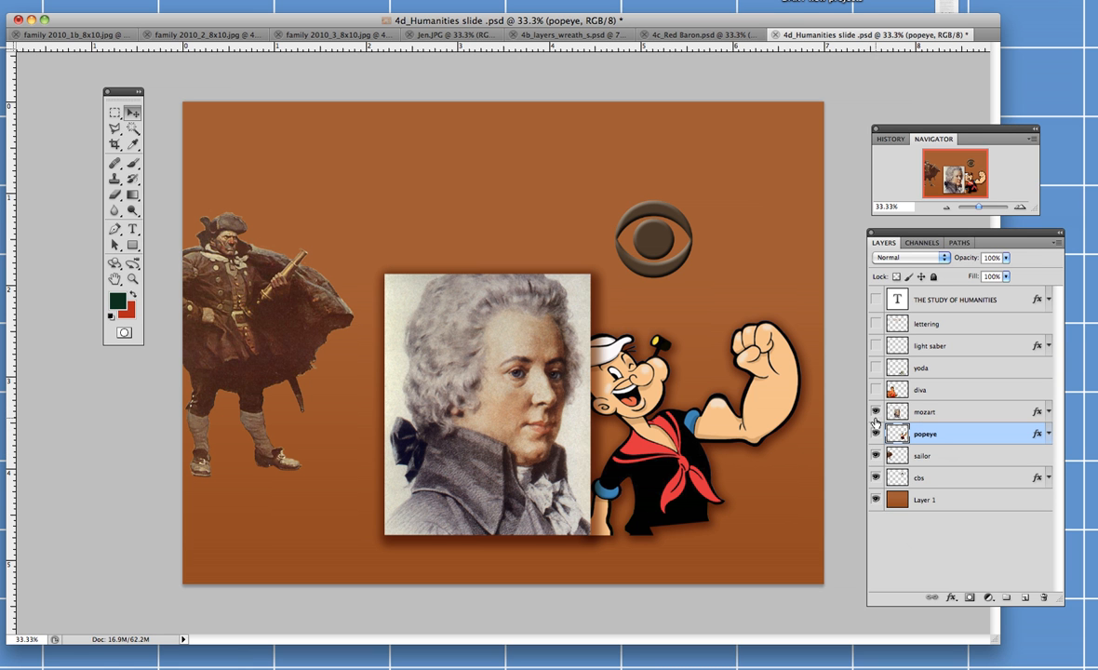
pyautogui.click(873, 389)
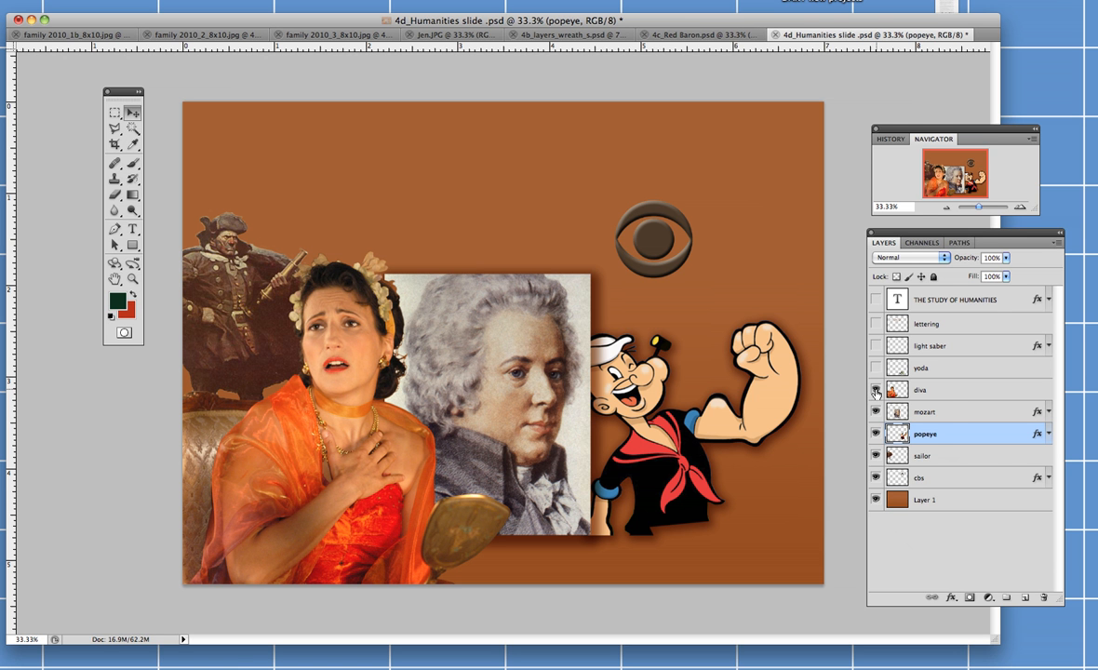
pyautogui.moveTo(874, 391)
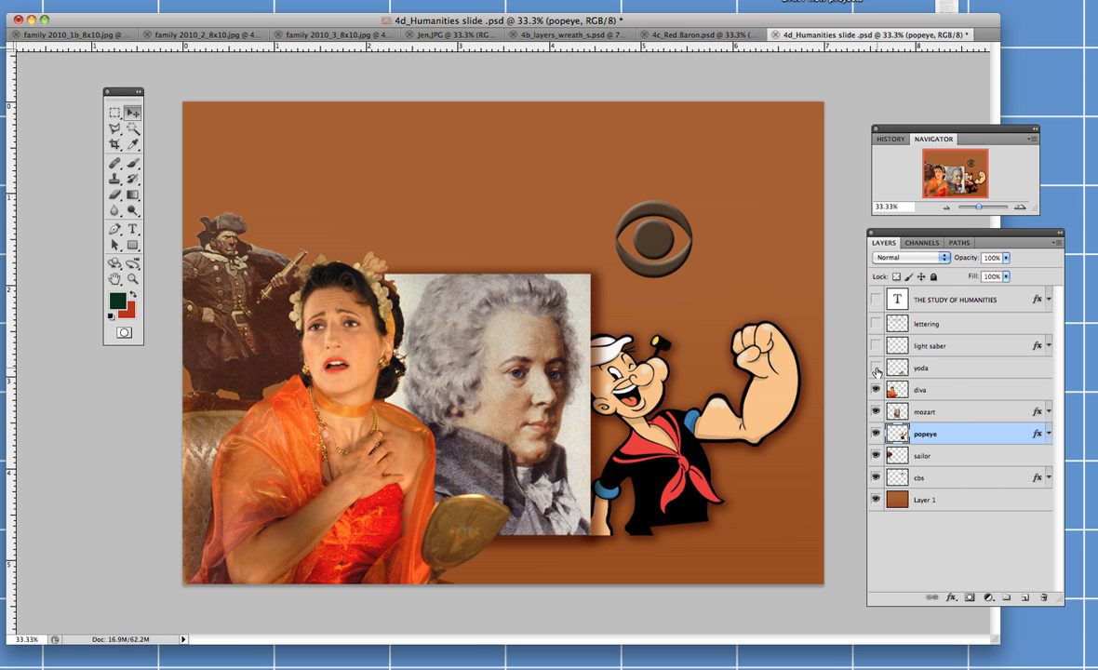
# - Show the Yoda still, light saber glow and THE STUDY OF HUMANITIES title layers, peeking at the fx menu
pyautogui.click(874, 369)
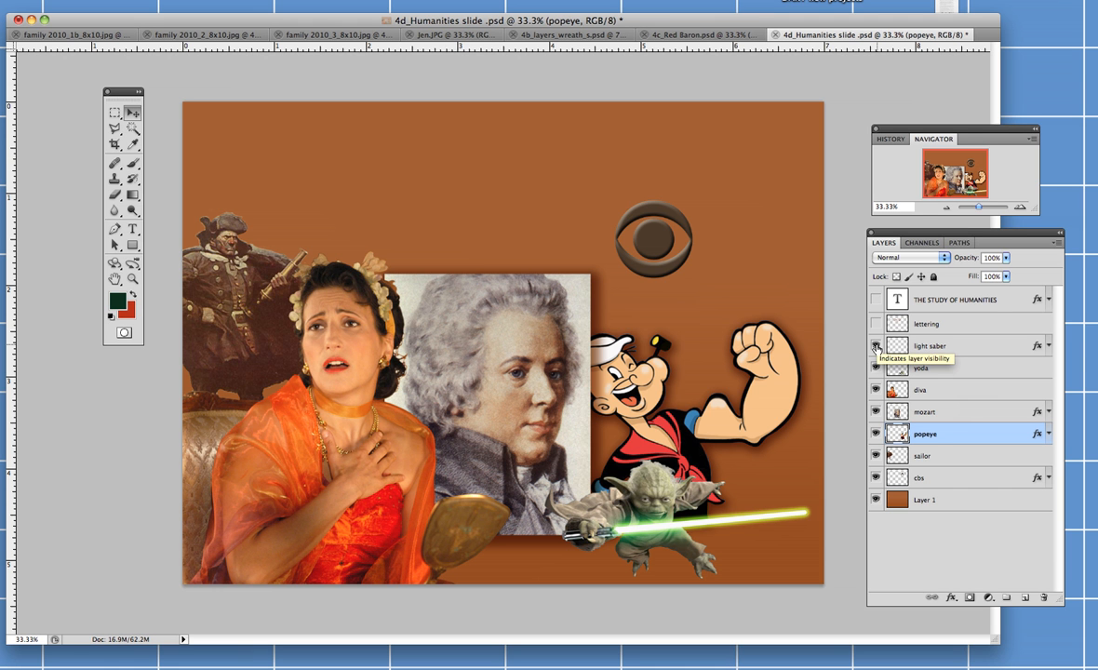
pyautogui.click(875, 344)
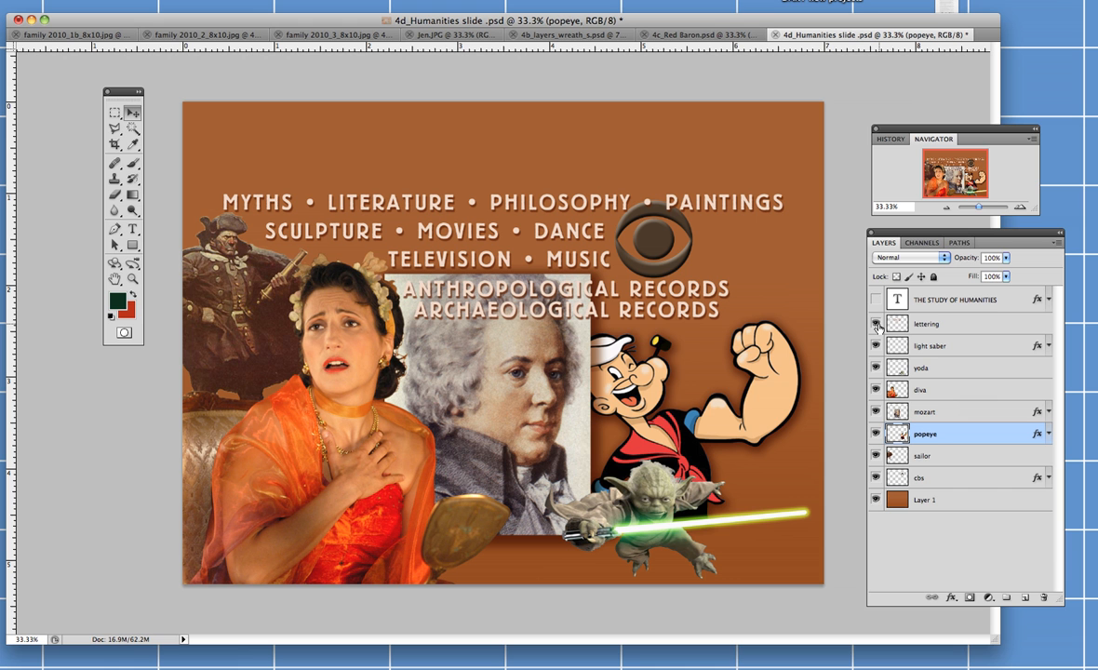
pyautogui.moveTo(984, 615)
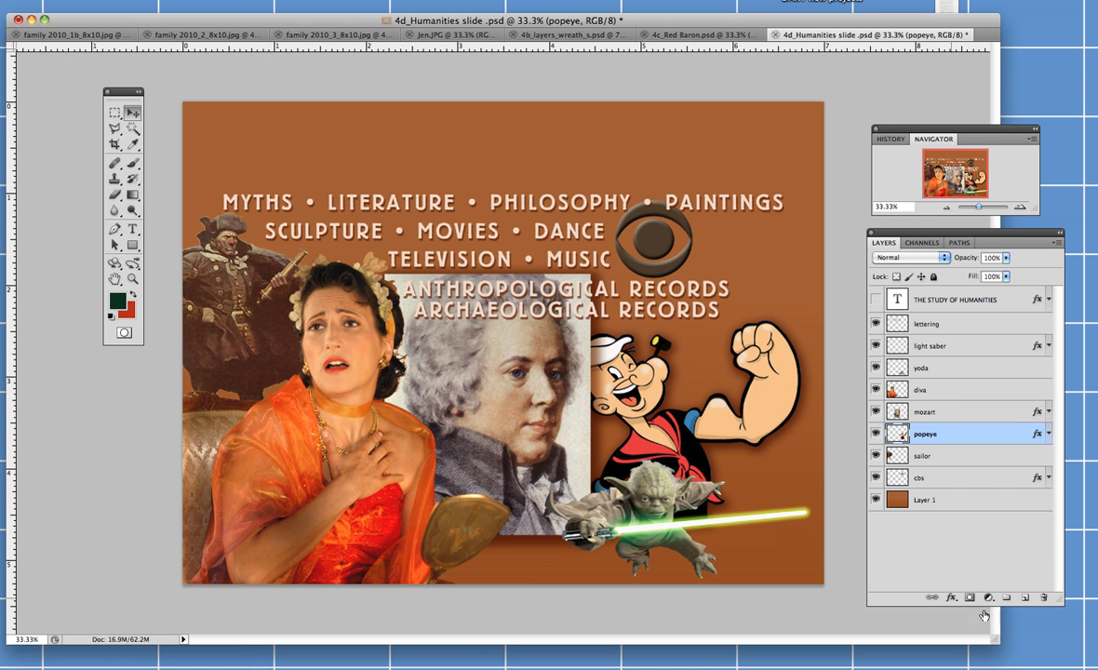
pyautogui.click(949, 597)
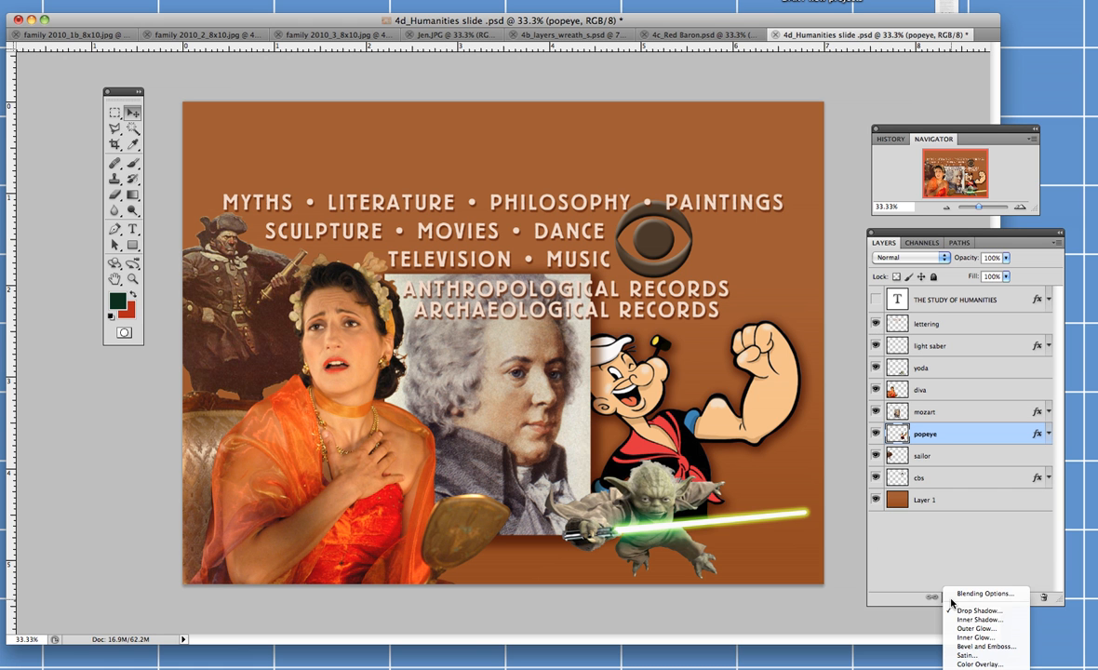
pyautogui.click(759, 466)
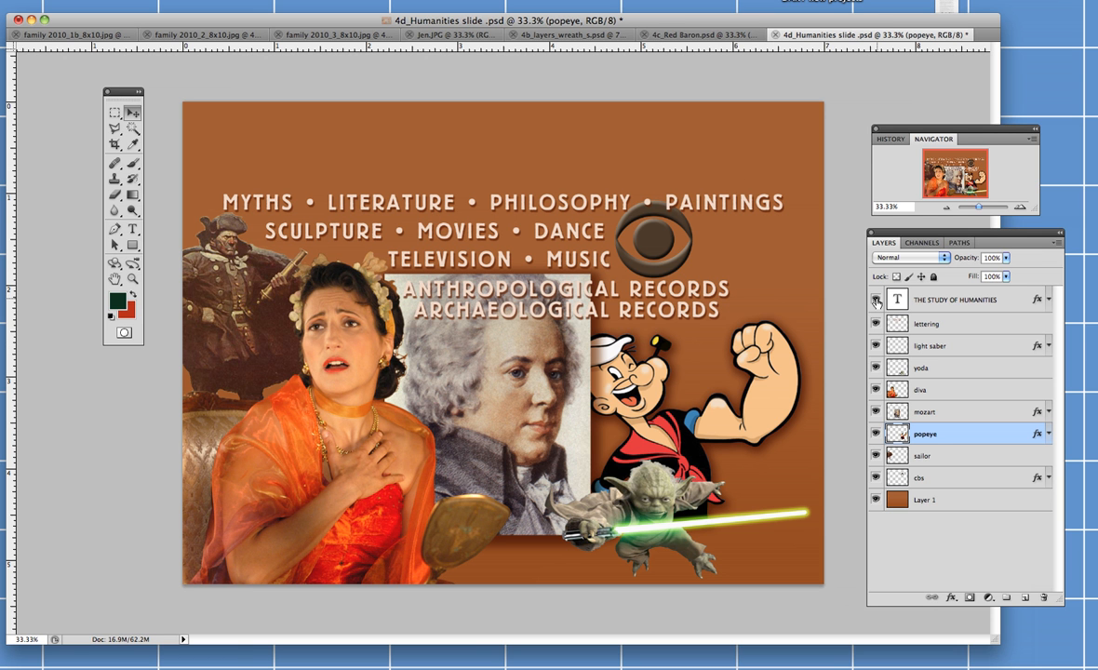
pyautogui.click(875, 297)
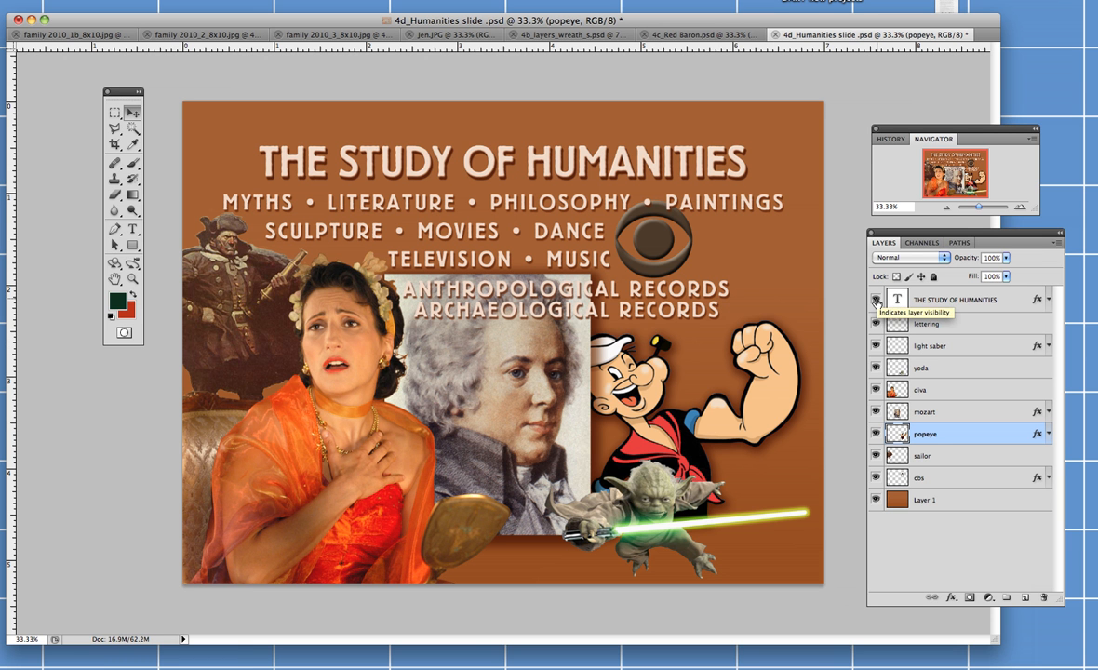